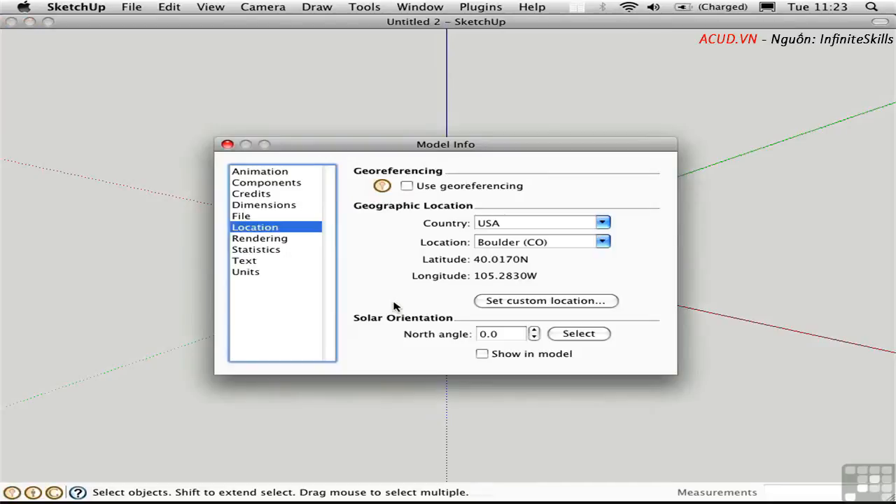
mouse_move(390, 286)
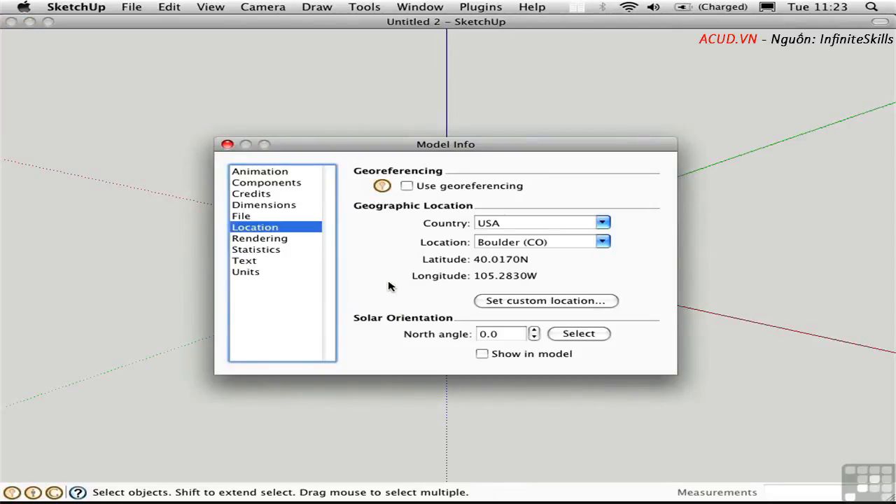
mouse_move(385, 176)
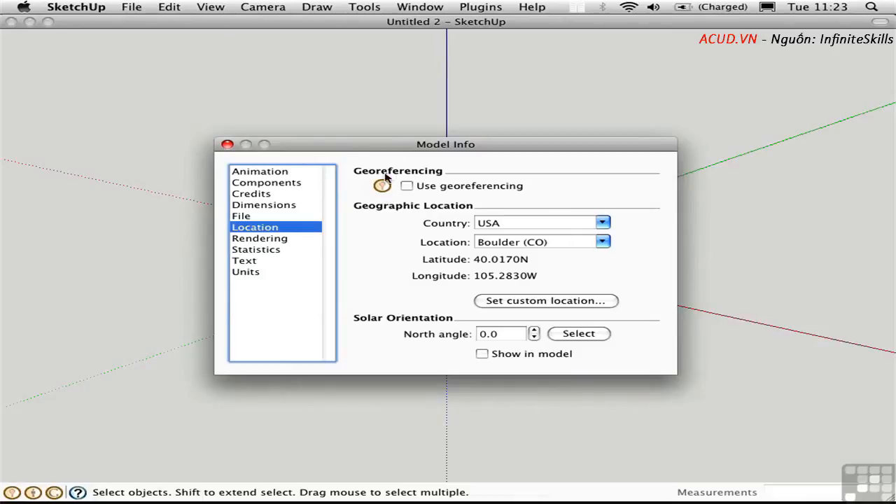
Step: Close the Model Info window to reveal the empty drawing area with its axes
left_click(227, 144)
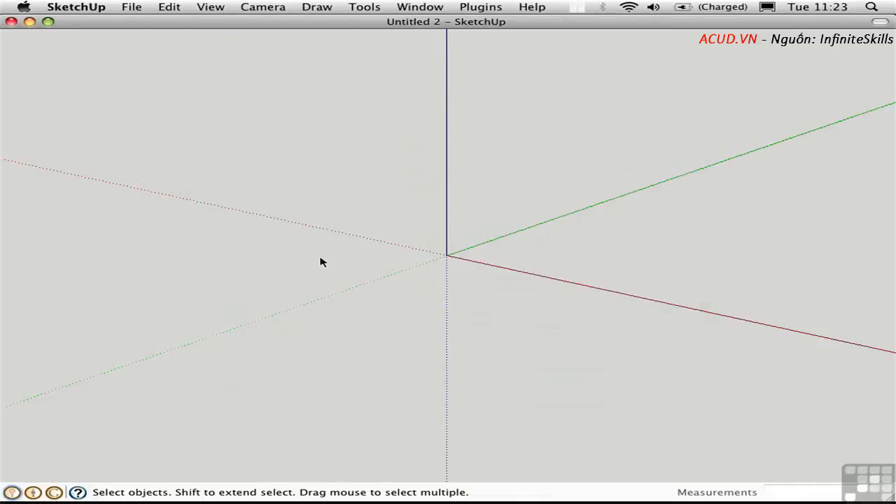
mouse_move(363, 267)
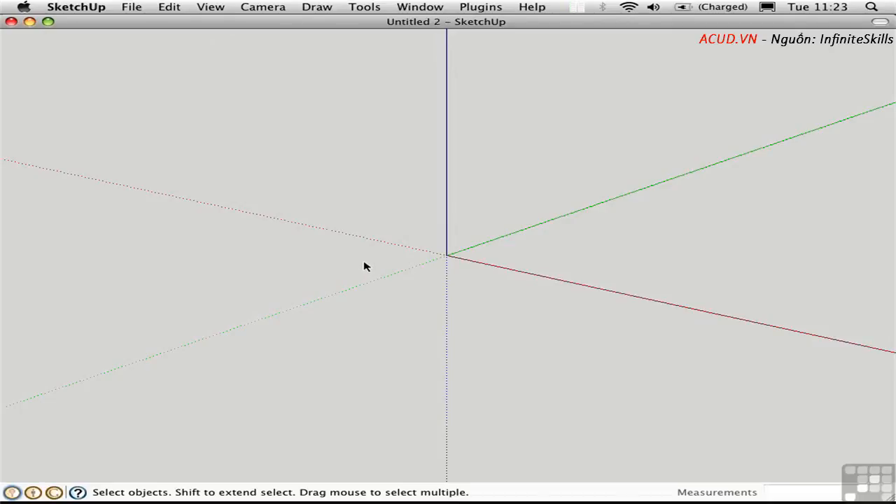
mouse_move(409, 301)
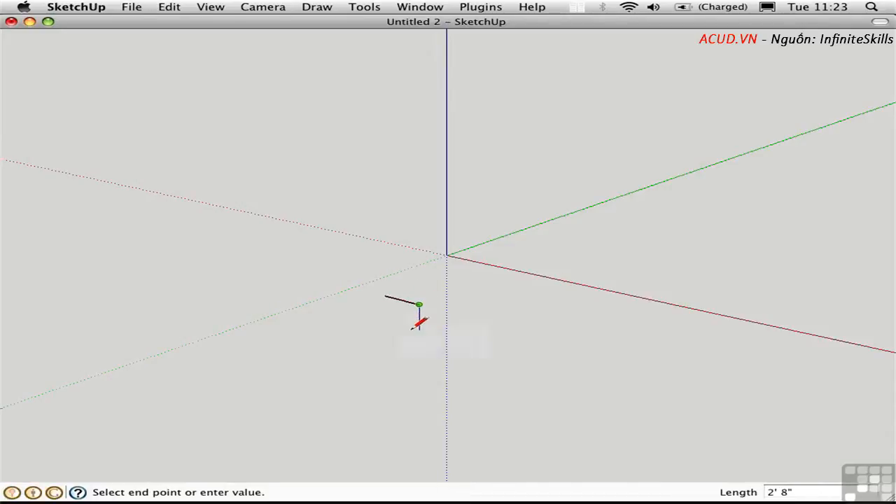
mouse_move(419, 325)
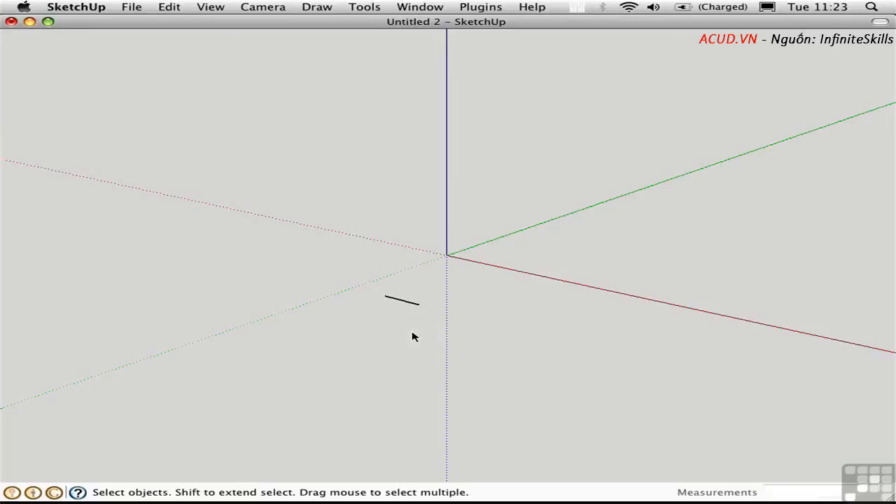
mouse_move(403, 341)
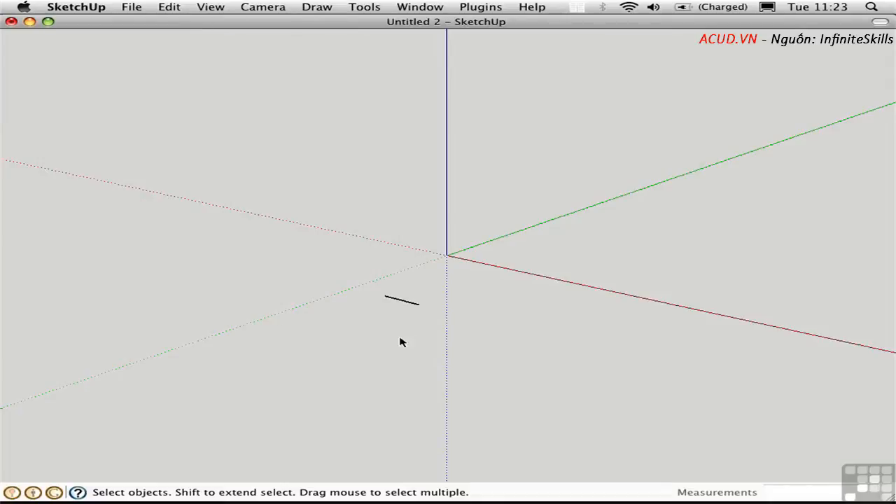
mouse_move(427, 8)
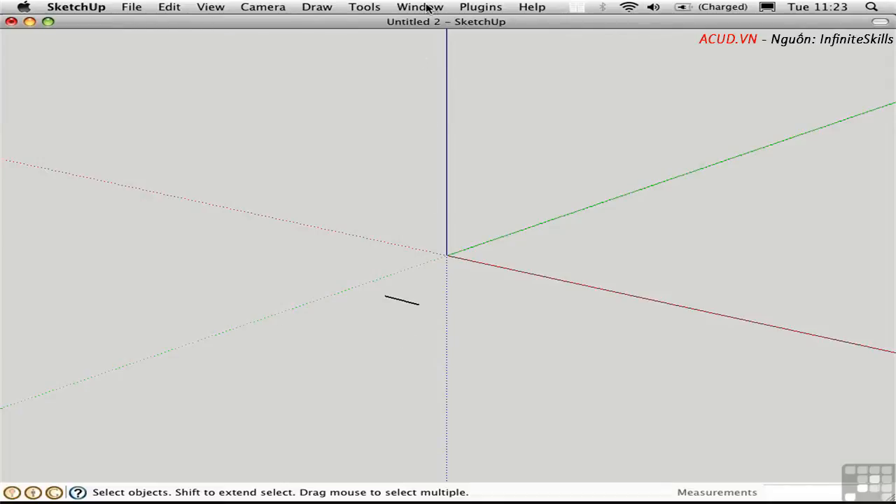
Step: Reopen the Model Info window from the Window menu and close it again
left_click(420, 6)
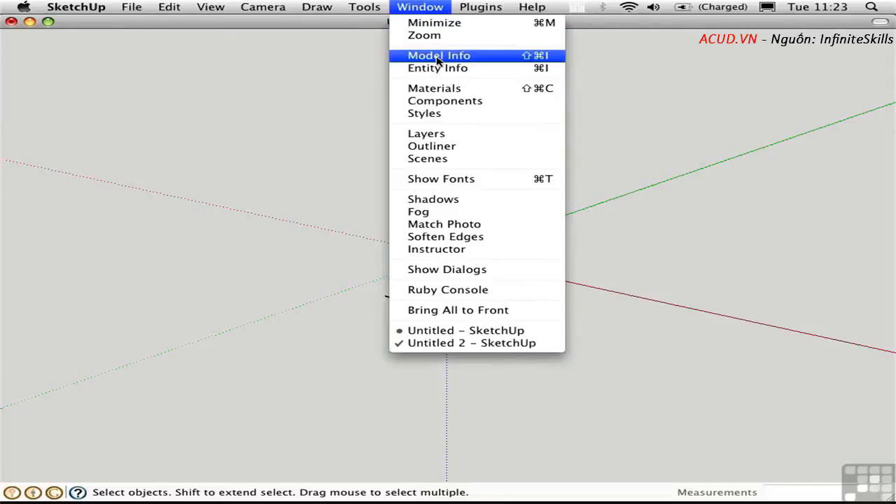
left_click(440, 56)
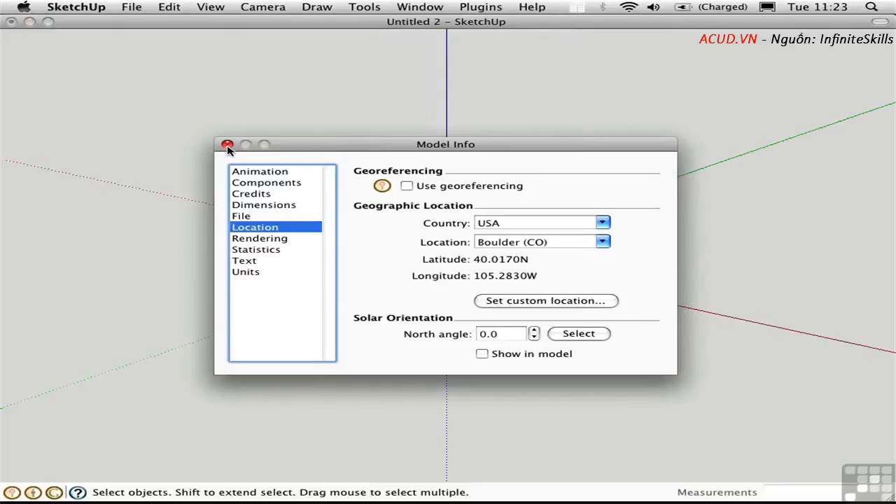
left_click(227, 144)
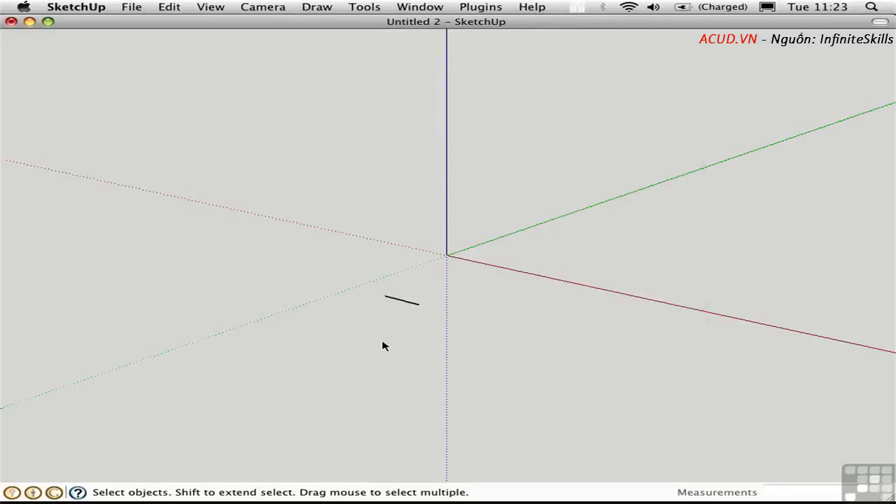
mouse_move(378, 330)
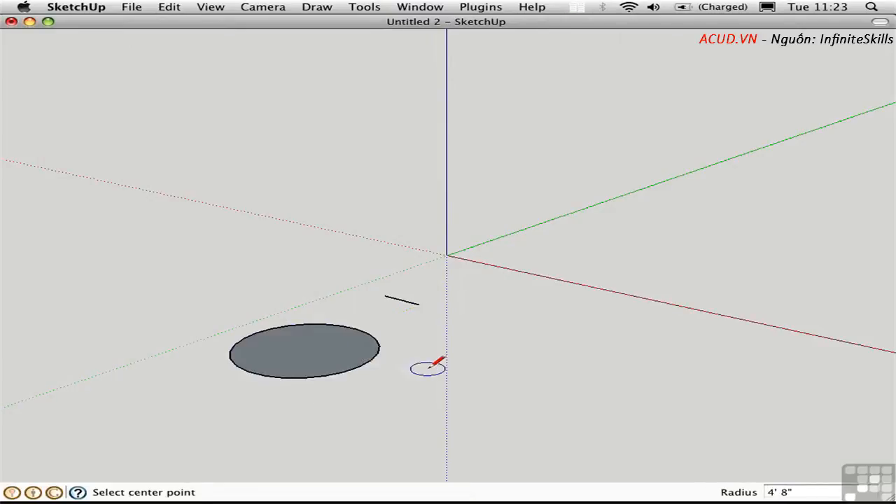
mouse_move(437, 331)
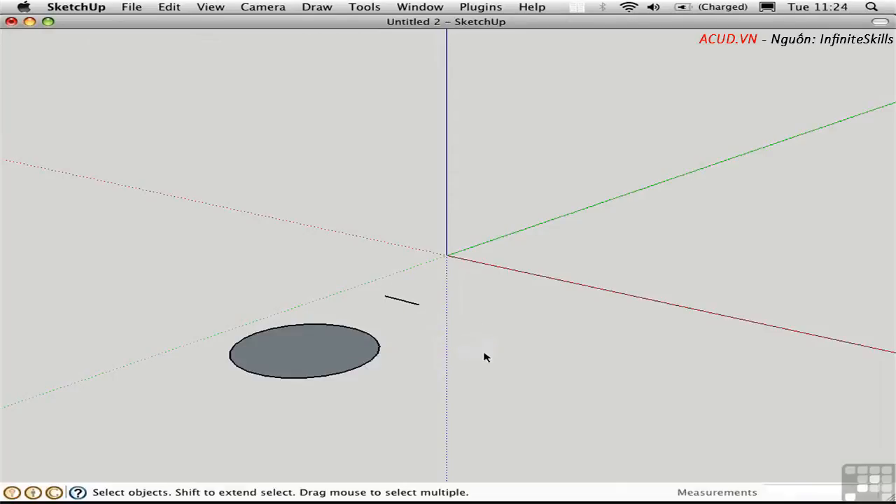
mouse_move(493, 361)
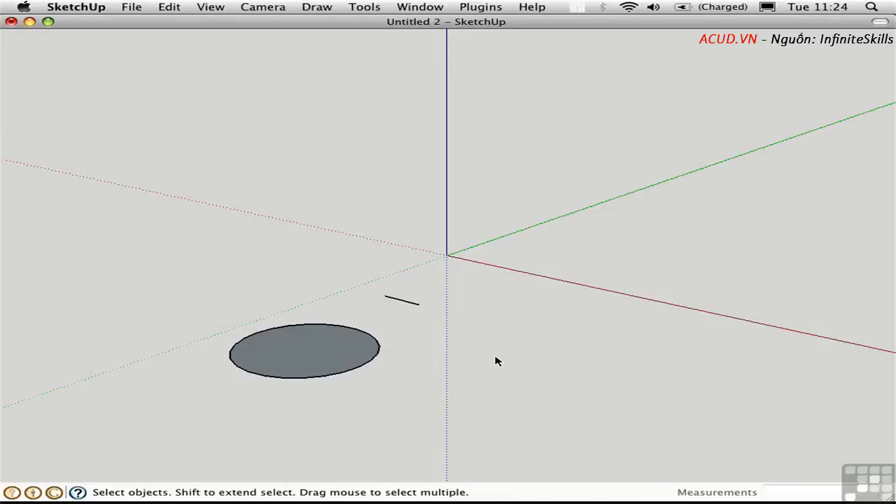
mouse_move(546, 294)
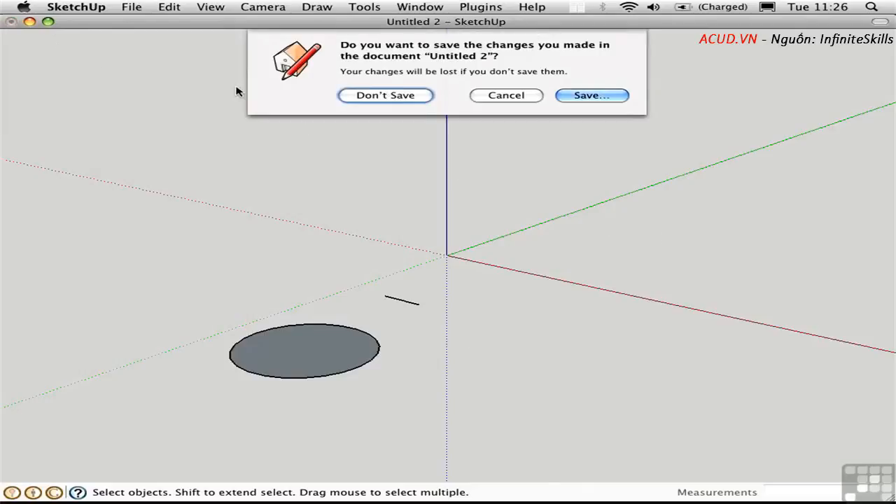
Step: Discard Untitled 2, then select the yellow square, red square and curved wall panel in turn
left_click(385, 95)
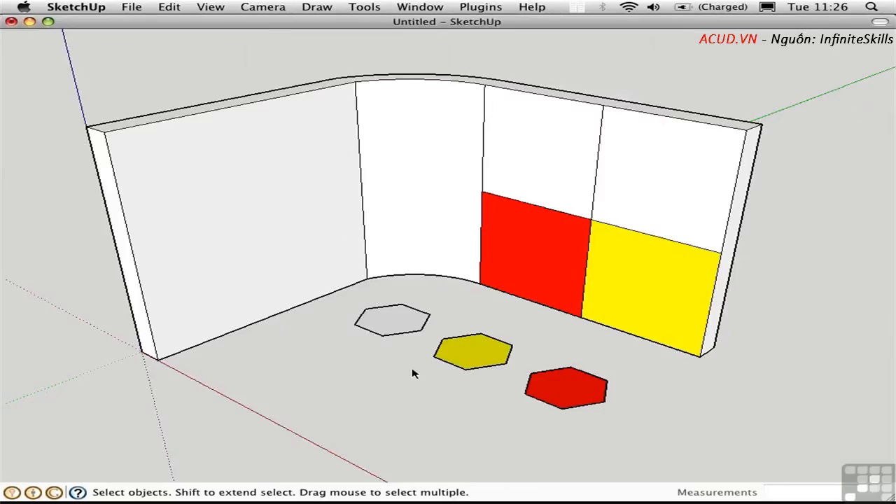
mouse_move(479, 306)
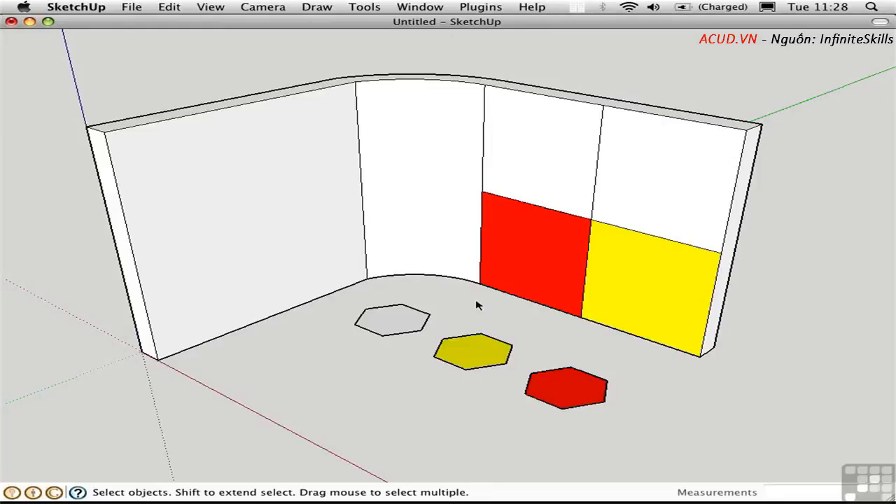
mouse_move(535, 264)
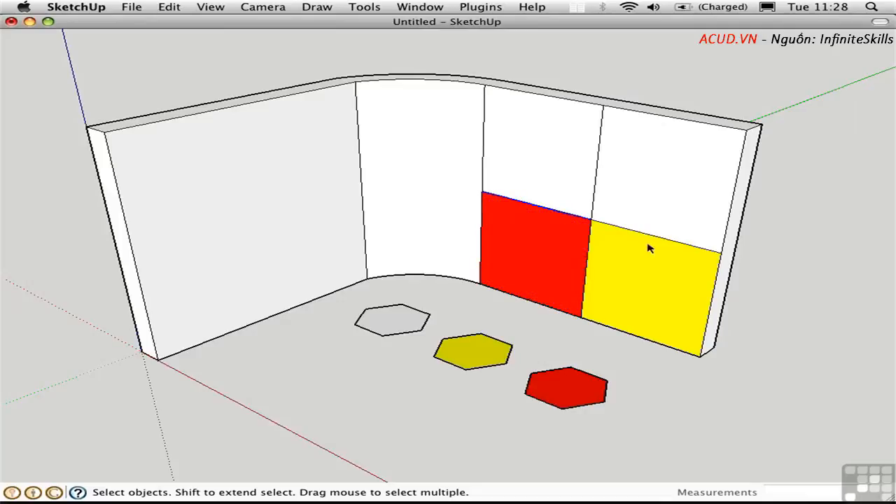
left_click(651, 269)
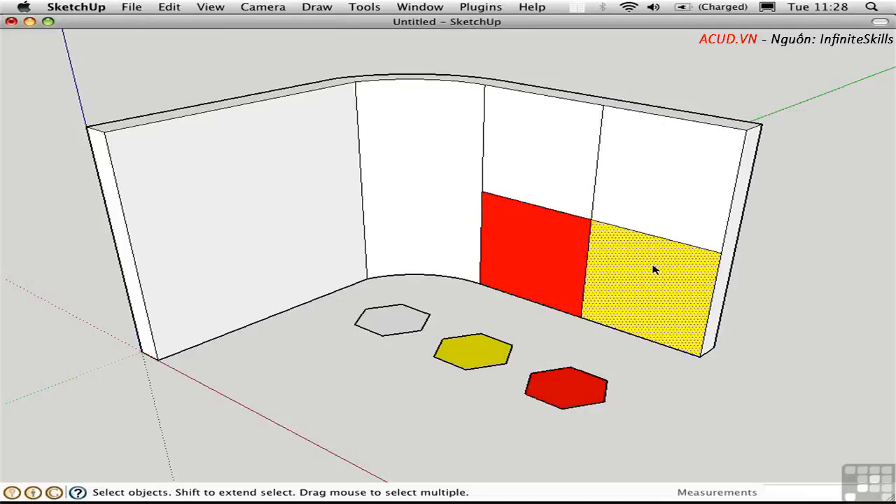
mouse_move(637, 279)
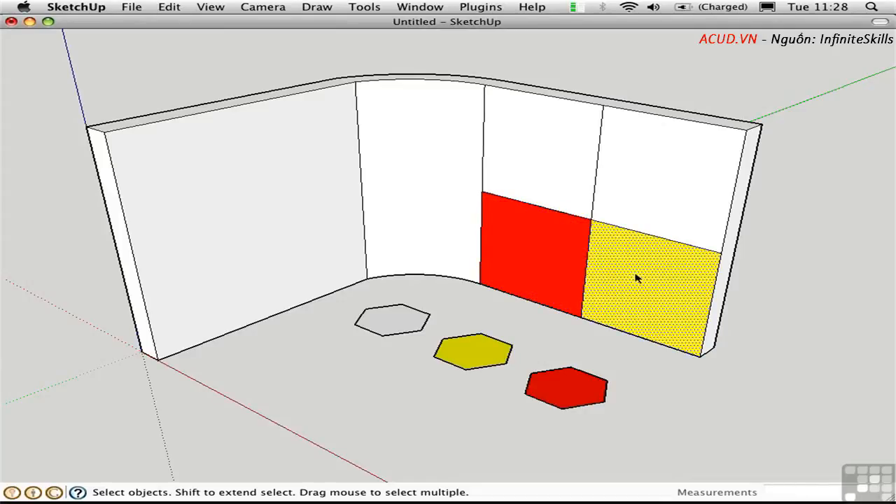
left_click(535, 252)
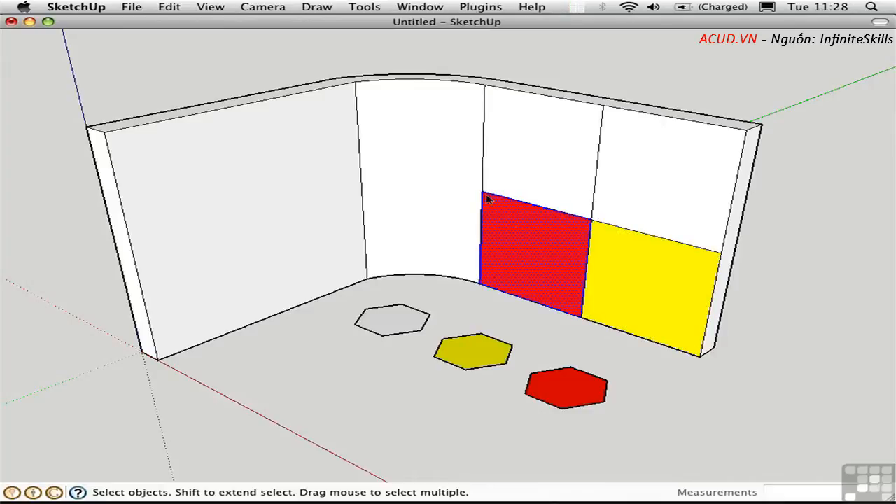
mouse_move(488, 215)
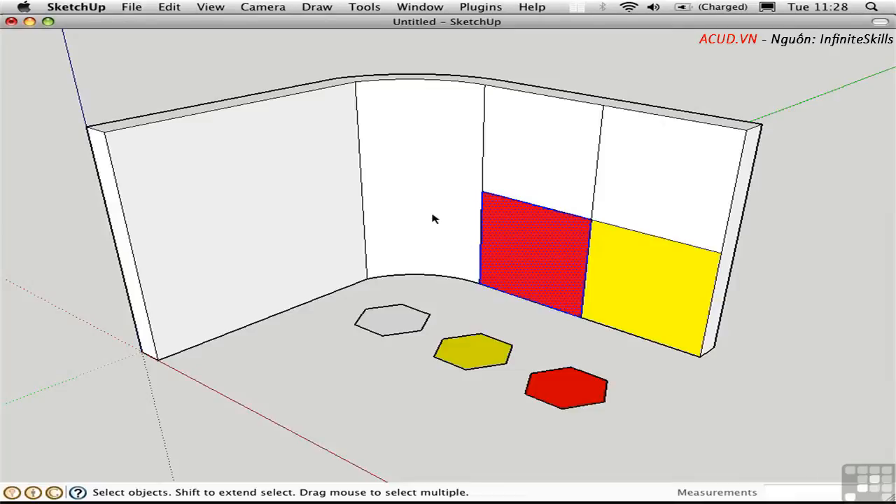
mouse_move(423, 222)
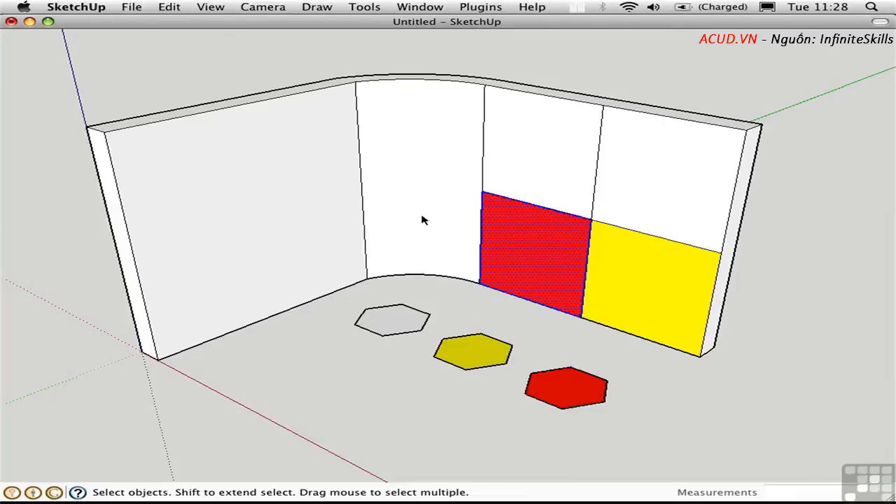
left_click(420, 182)
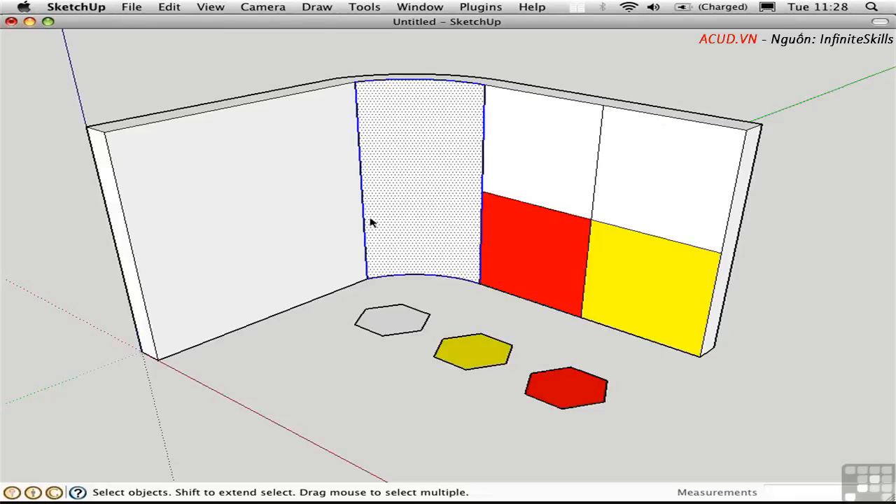
mouse_move(475, 291)
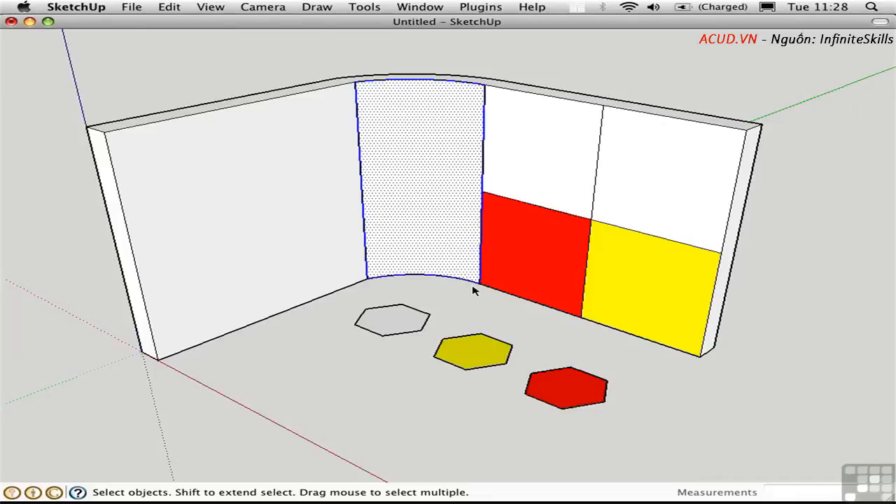
mouse_move(195, 14)
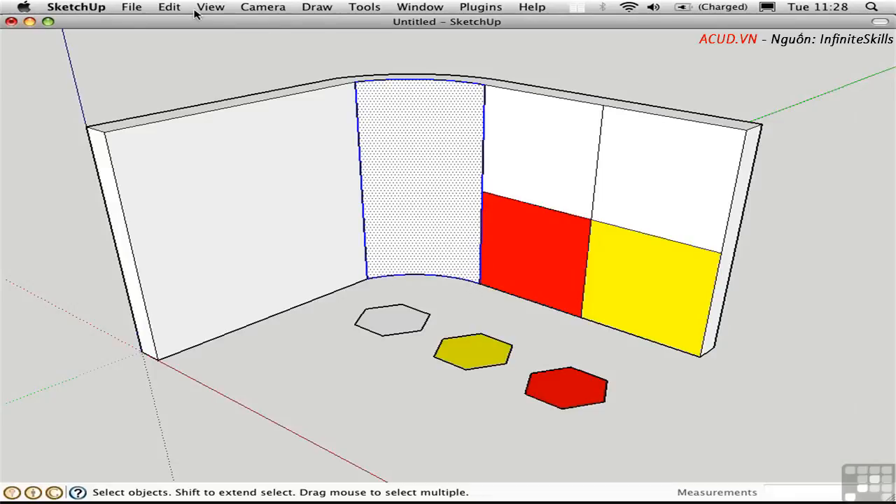
Step: Show hidden geometry to reveal the curved wall's facet edges and select the curved section
left_click(210, 7)
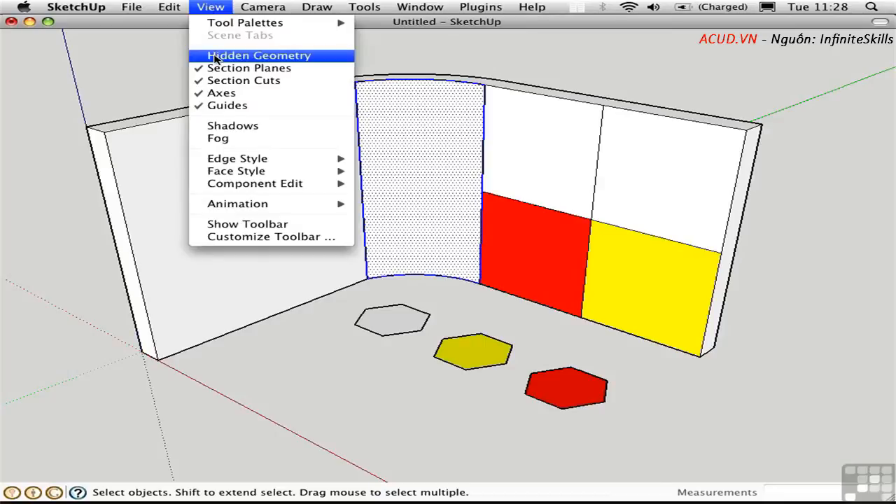
left_click(259, 56)
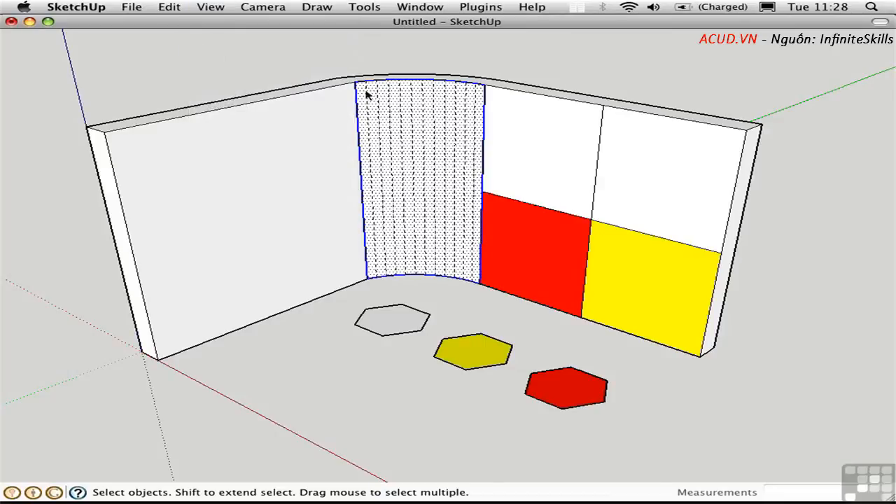
mouse_move(371, 110)
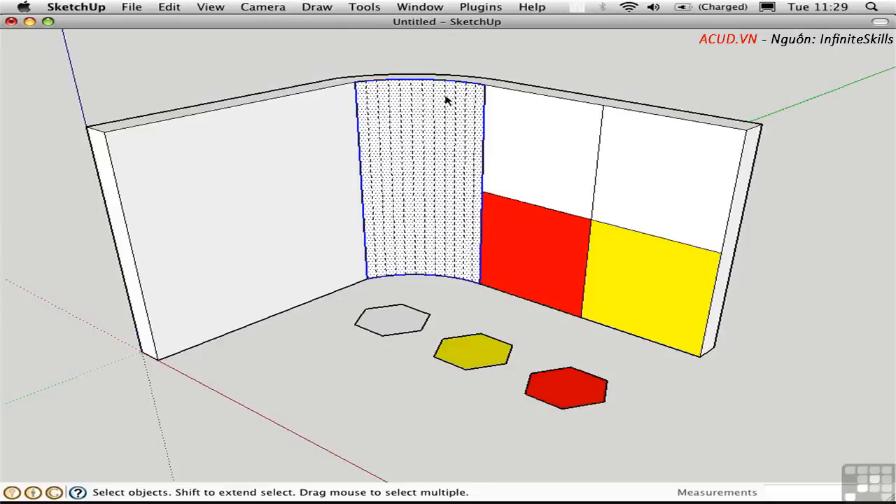
left_click(210, 7)
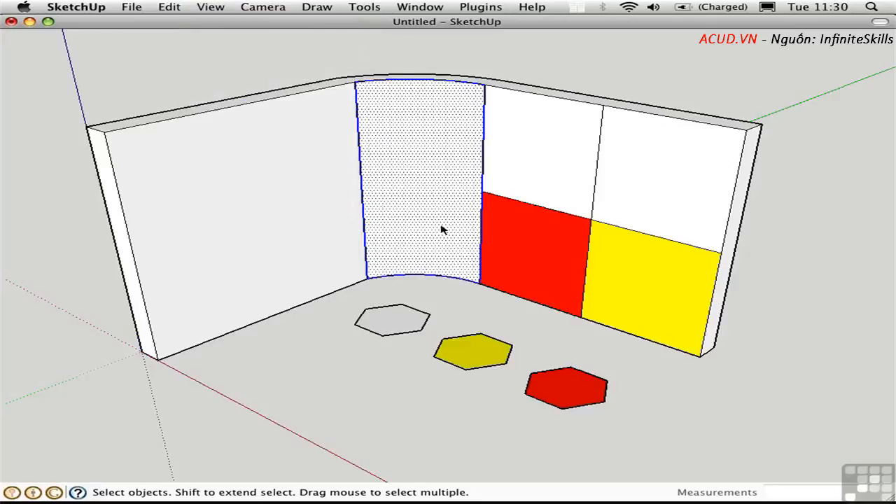
mouse_move(377, 224)
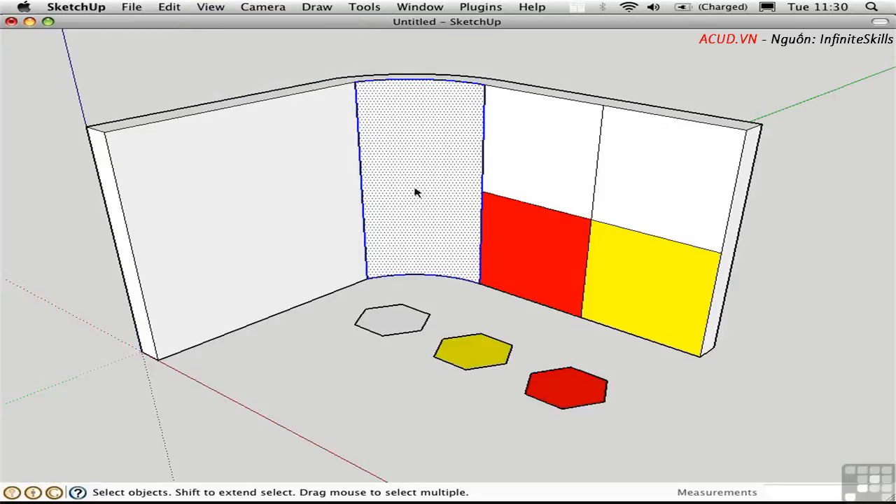
Step: Use Select > Bounding Edges on the curved face to select its boundary edges
right_click(395, 207)
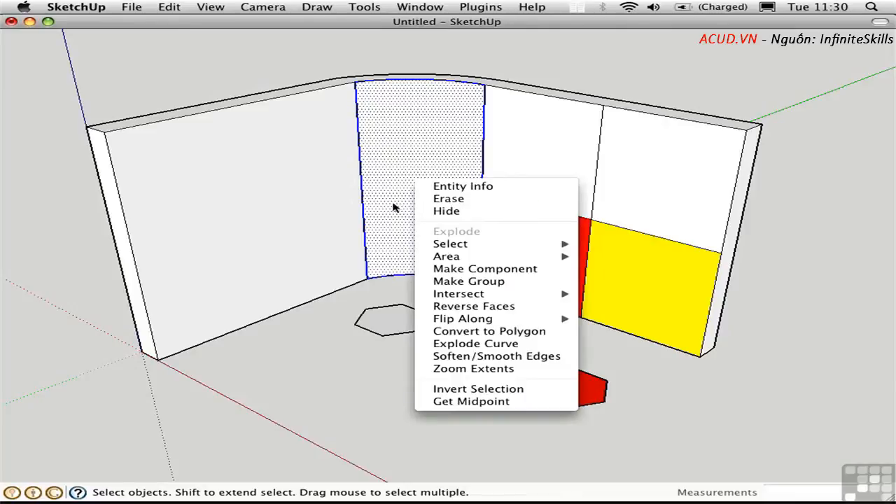
mouse_move(451, 244)
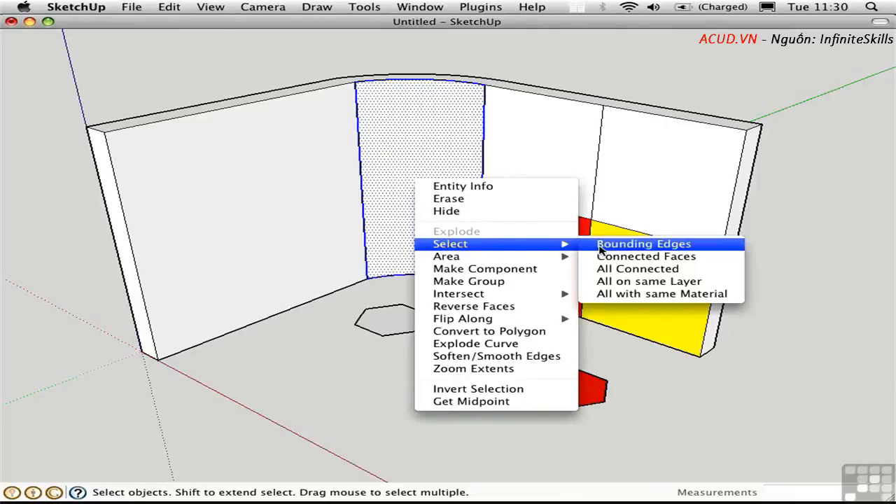
left_click(643, 244)
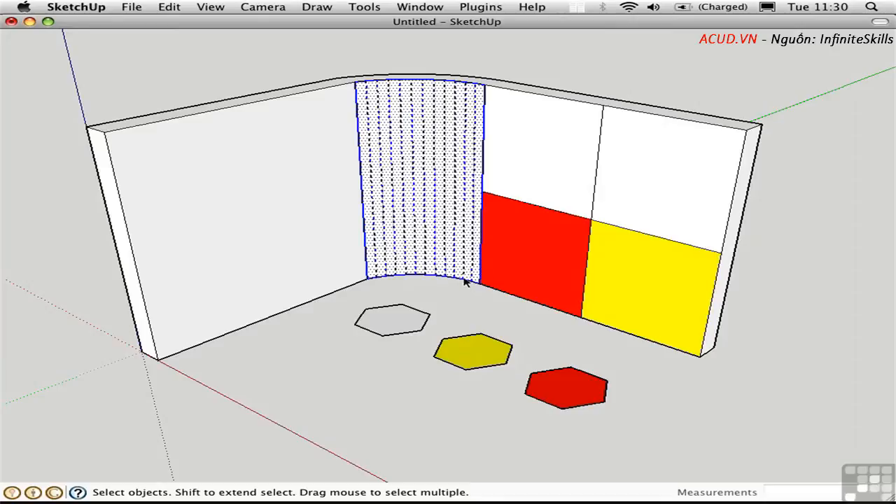
mouse_move(423, 208)
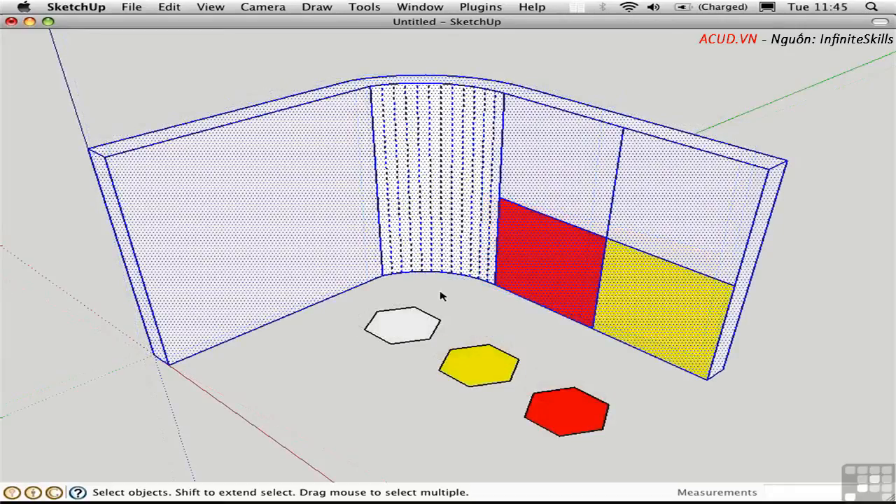
mouse_move(434, 297)
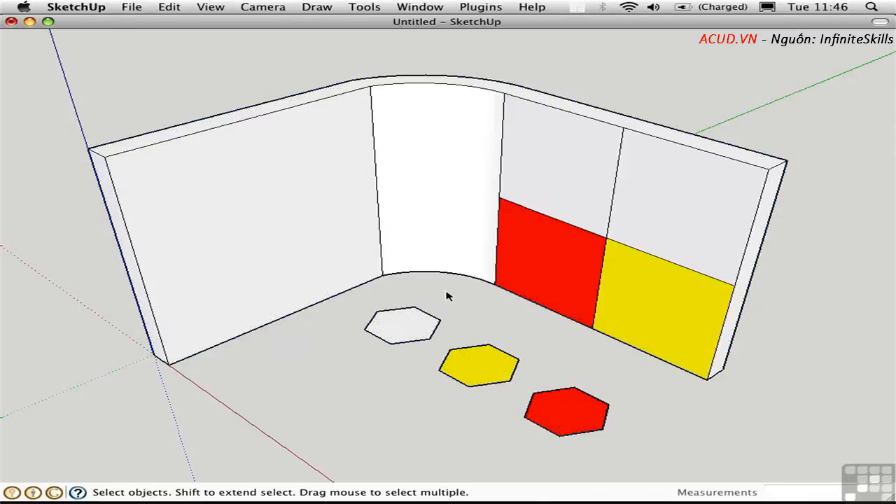
mouse_move(447, 194)
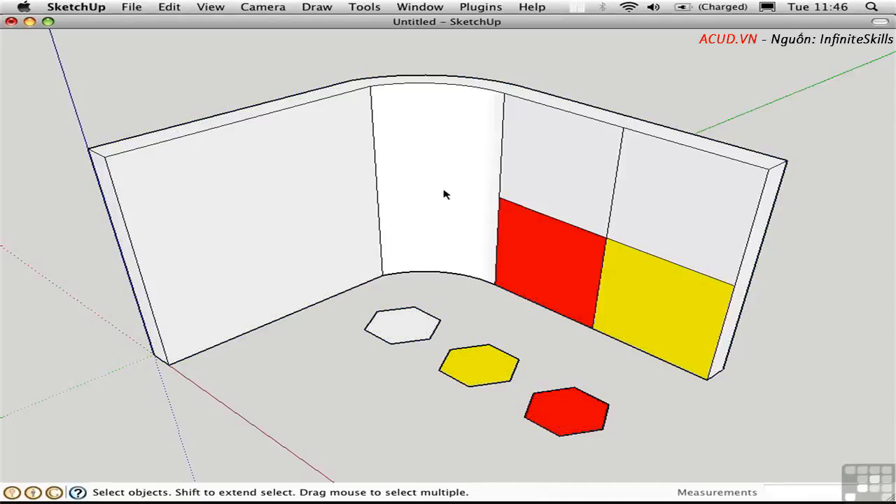
Step: Use Select > Connected Faces on the curved face so the whole wall is selected
right_click(437, 182)
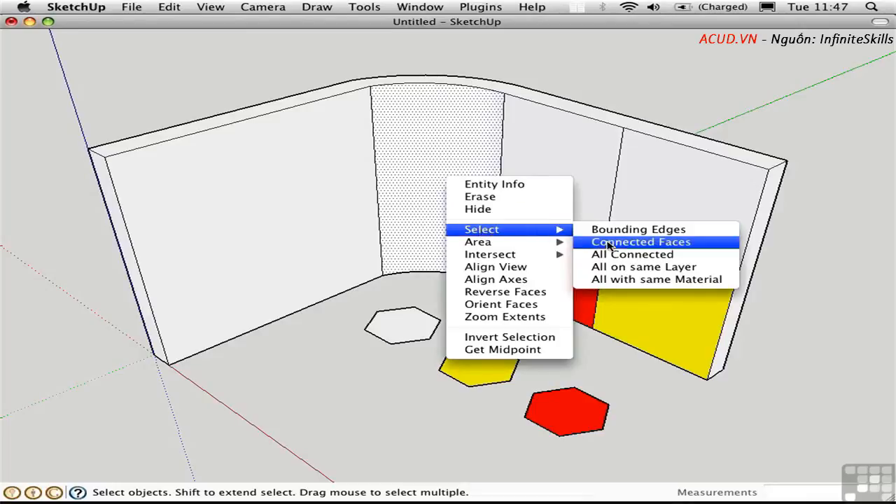
left_click(641, 241)
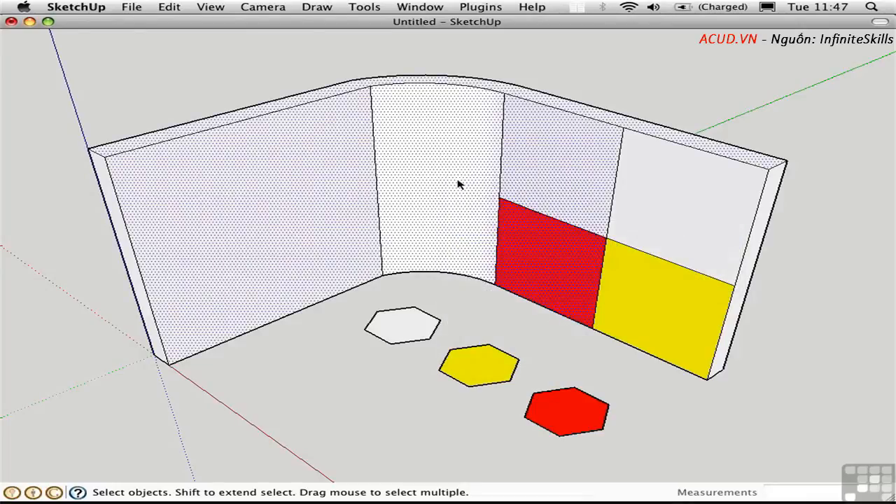
mouse_move(437, 141)
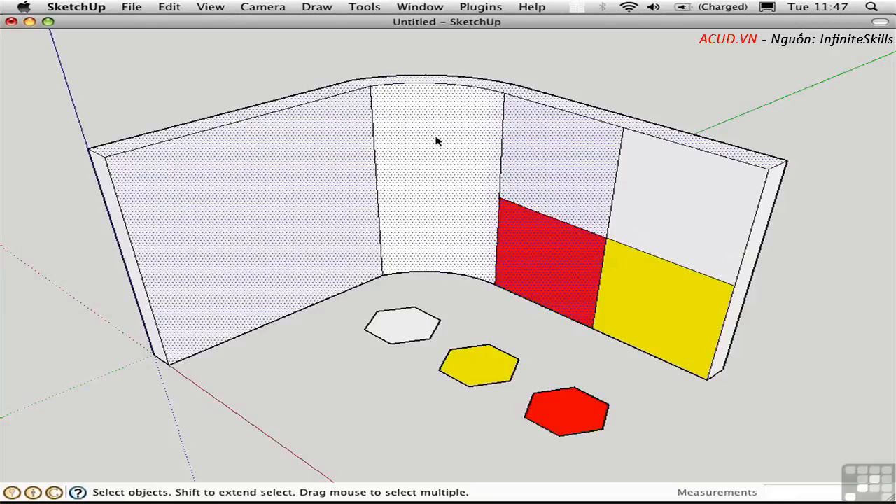
mouse_move(445, 153)
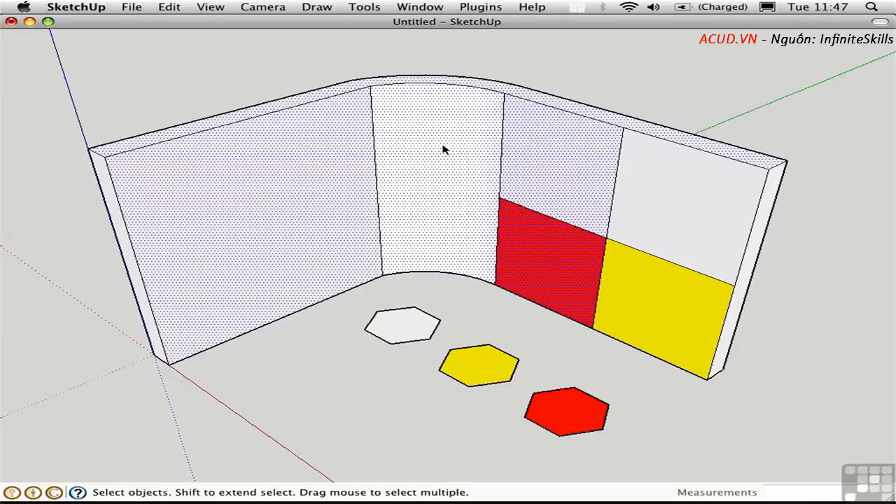
mouse_move(535, 213)
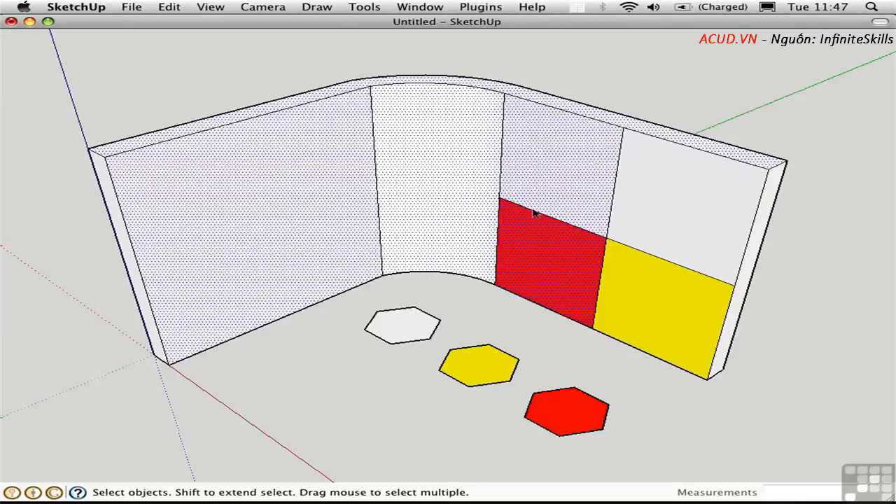
mouse_move(288, 190)
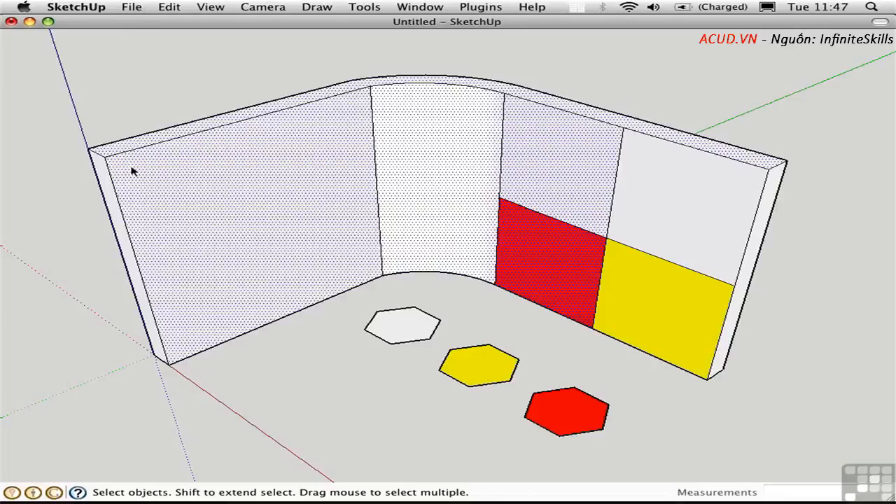
left_click_drag(448, 252, 745, 193)
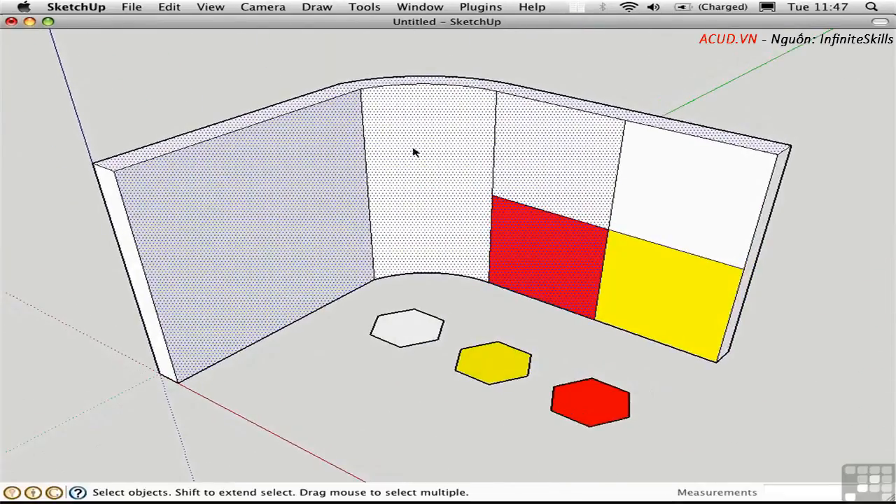
mouse_move(426, 162)
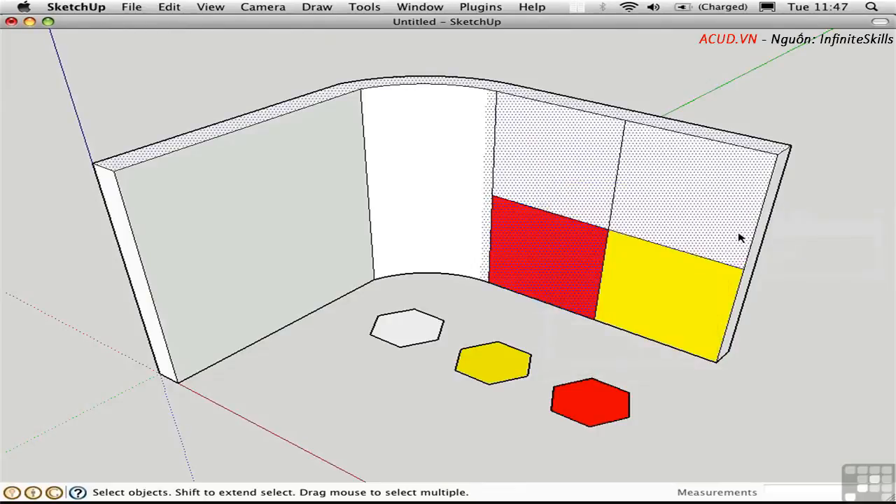
mouse_move(490, 128)
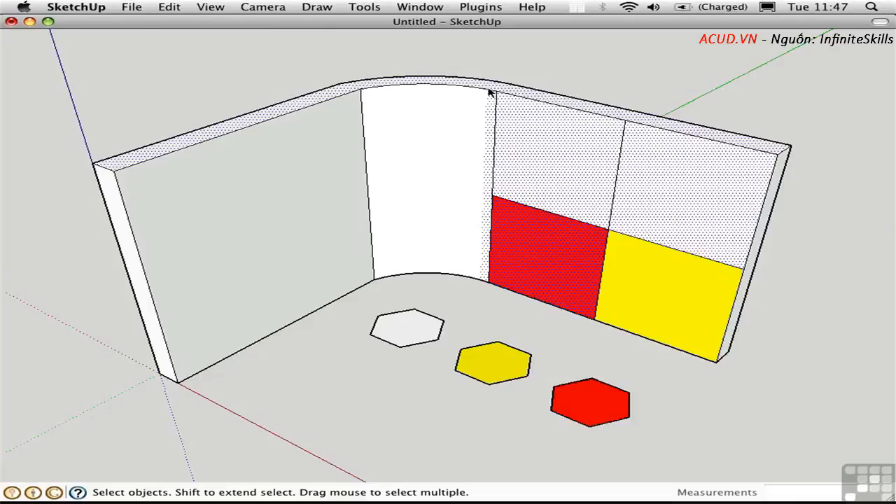
mouse_move(485, 123)
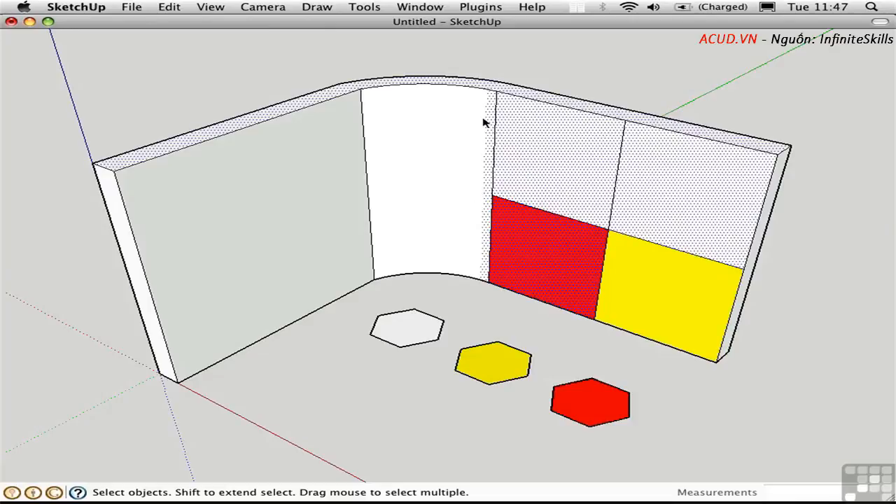
mouse_move(478, 306)
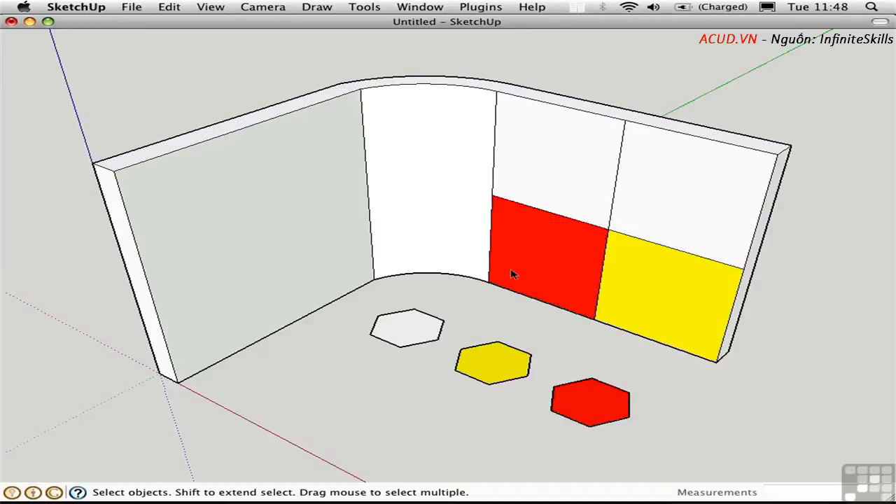
mouse_move(529, 252)
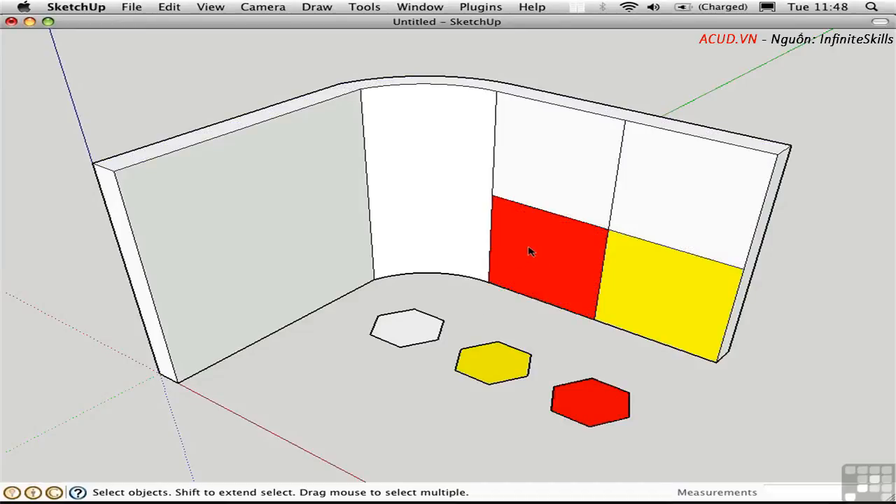
Step: Use the right-click Select option on the red square to pick related items
right_click(530, 252)
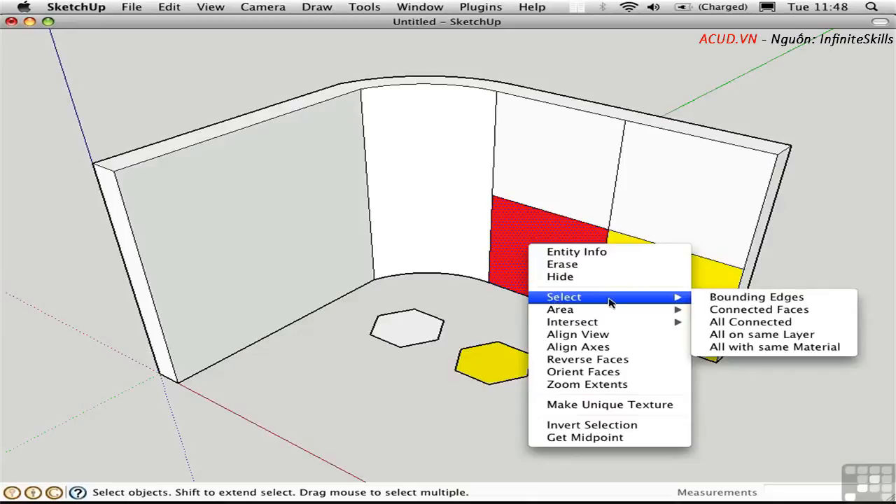
left_click(745, 350)
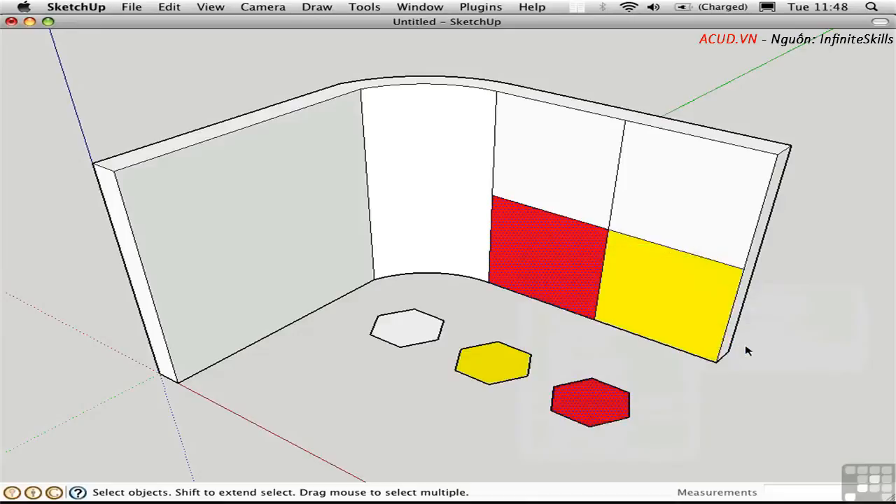
mouse_move(595, 414)
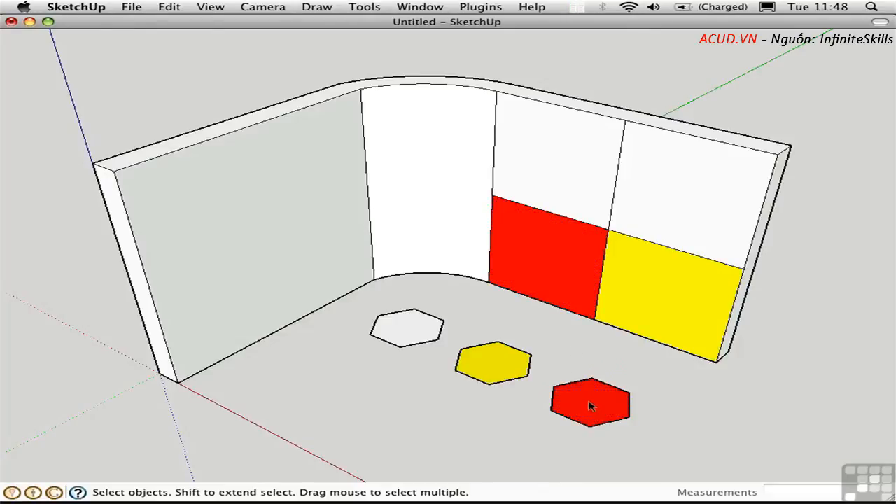
Step: Use Select > All on same Layer on the red hexagon, picking up the yellow and red hexagons
right_click(591, 405)
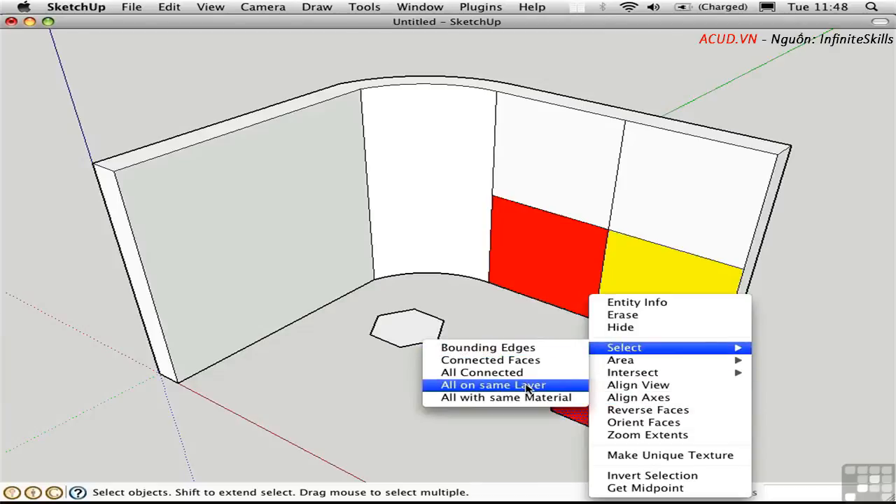
left_click(493, 383)
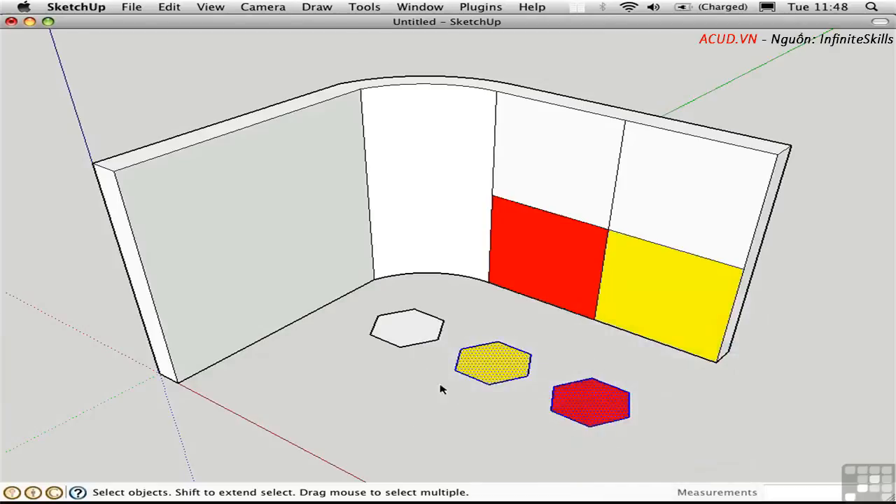
mouse_move(434, 385)
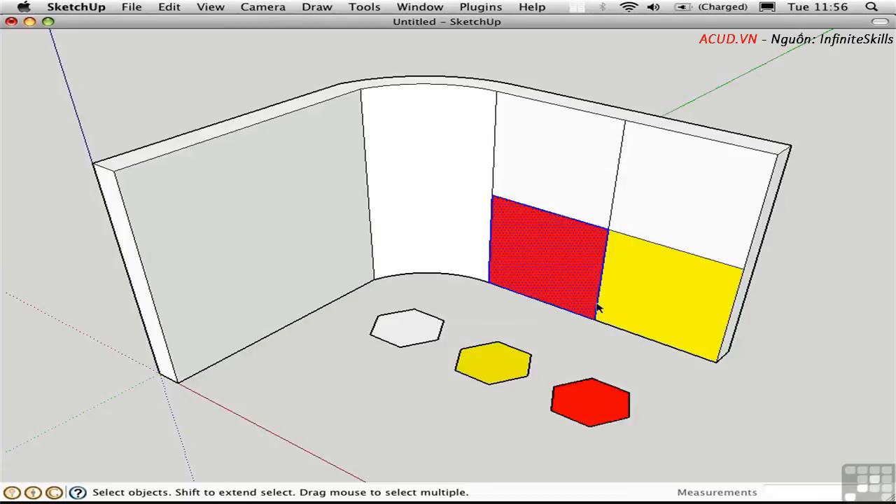
mouse_move(481, 187)
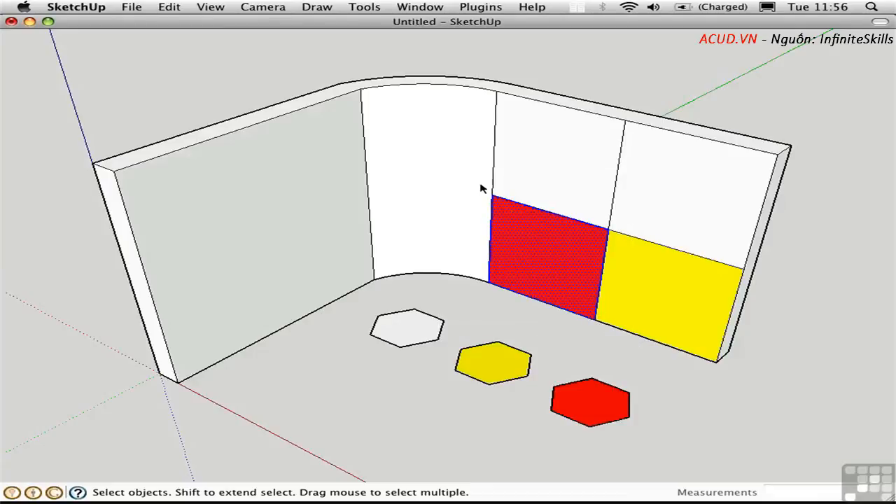
mouse_move(633, 355)
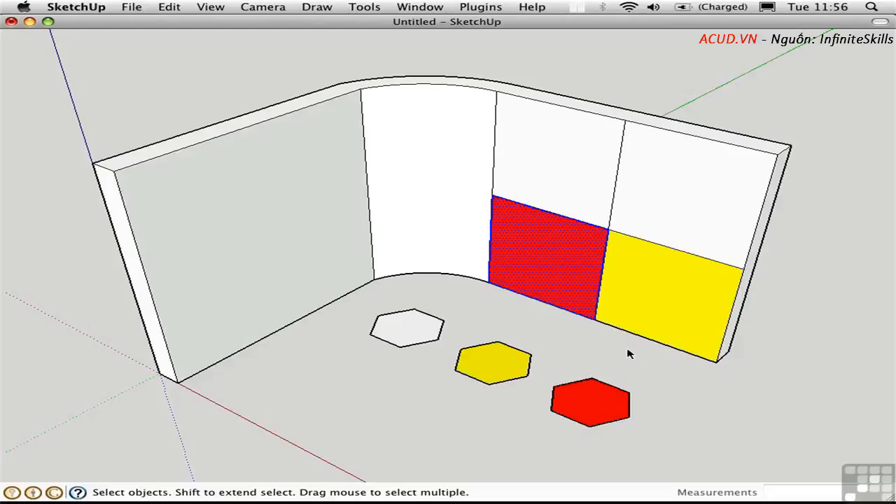
mouse_move(627, 350)
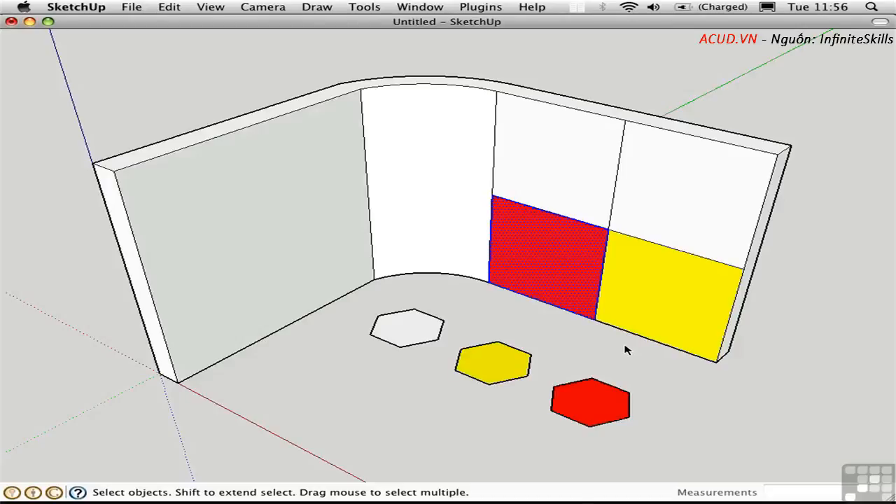
mouse_move(600, 344)
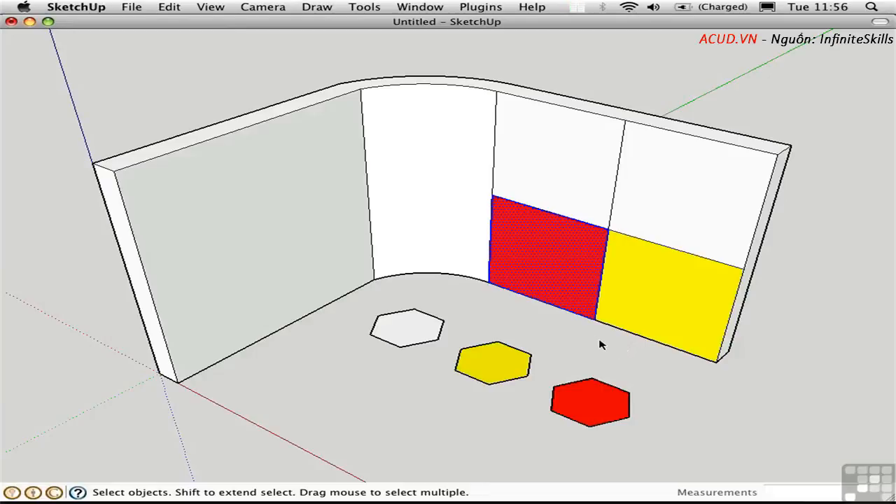
mouse_move(590, 345)
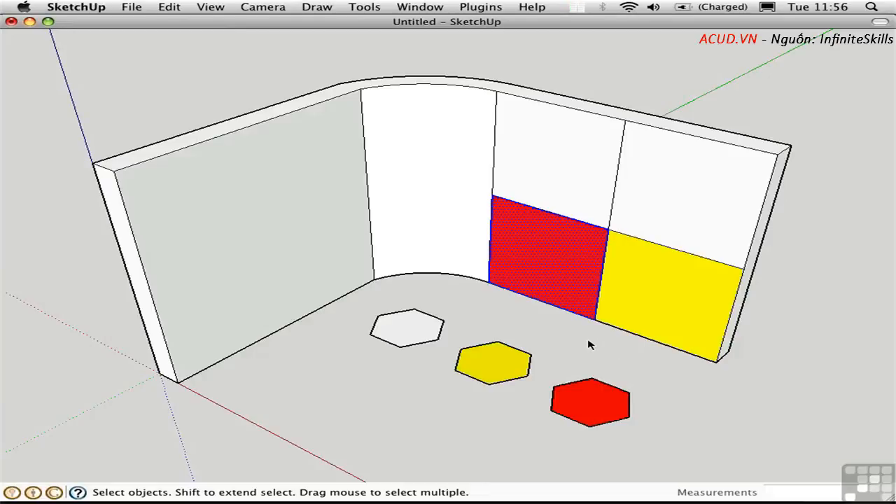
left_click(353, 245)
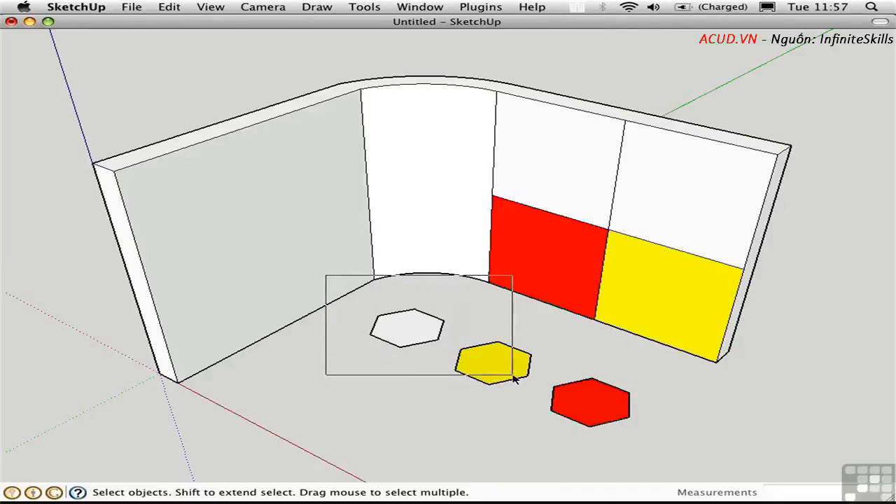
left_click(406, 329)
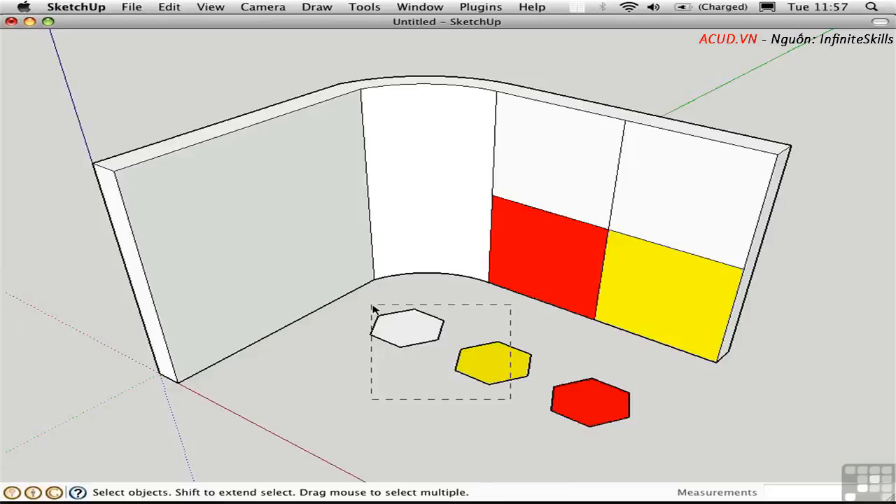
left_click_drag(373, 309, 322, 270)
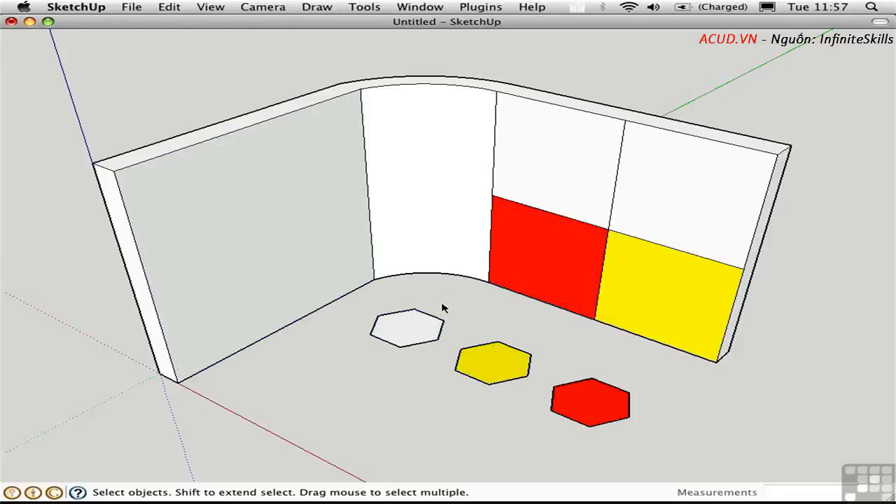
mouse_move(394, 296)
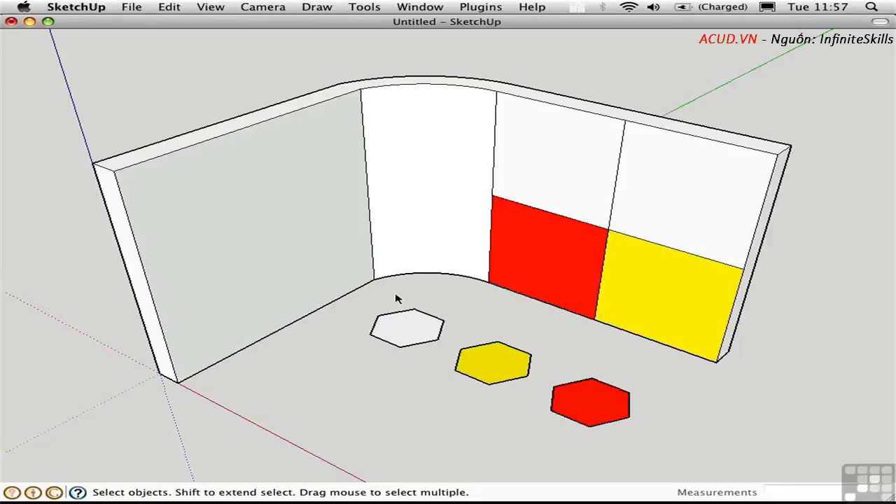
Step: Orbit to a front view and window-select the four right-hand wall panels
left_click_drag(395, 297, 630, 210)
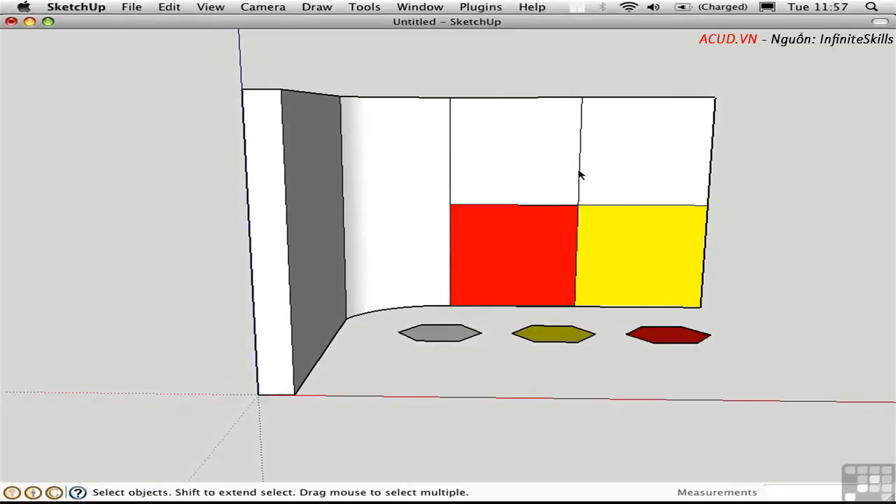
mouse_move(465, 95)
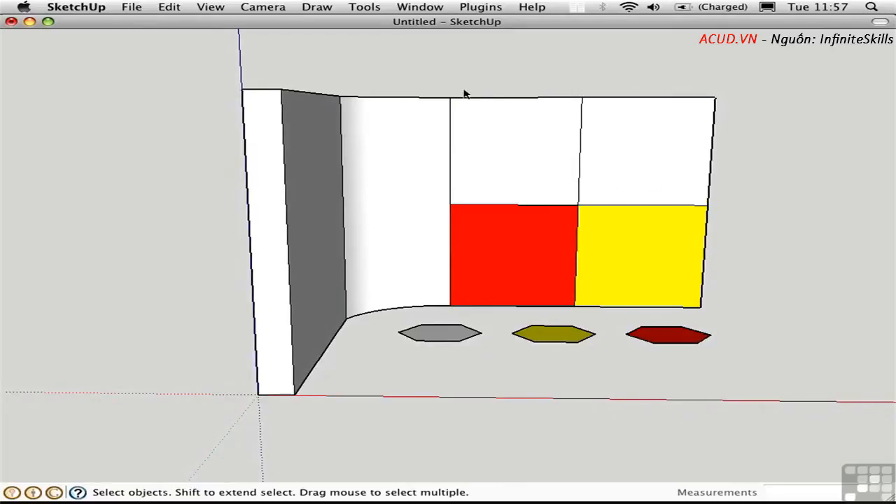
left_click_drag(465, 92, 725, 285)
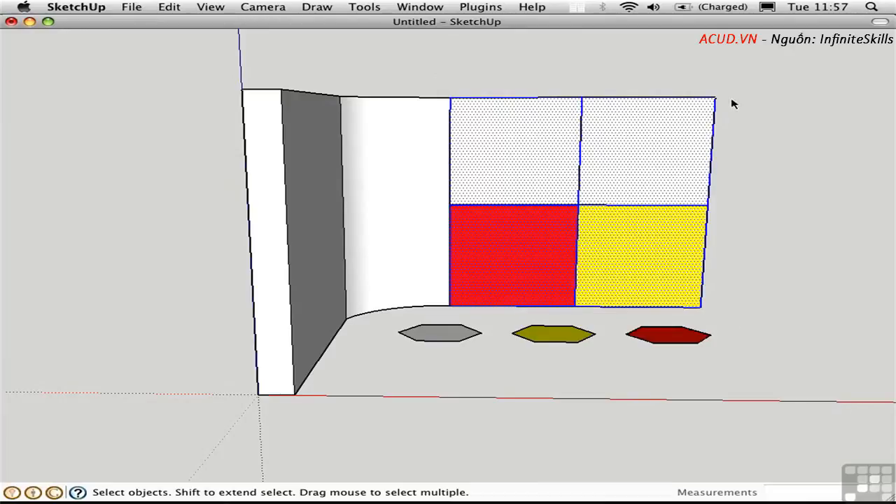
mouse_move(718, 322)
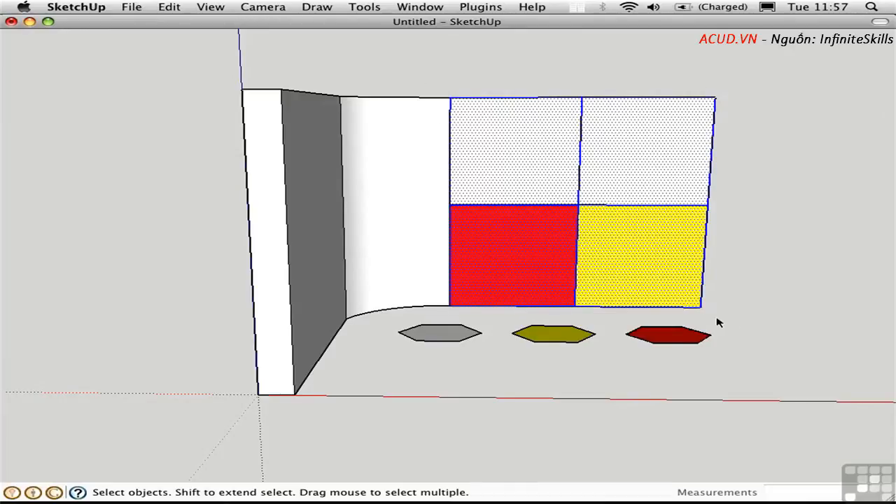
mouse_move(717, 319)
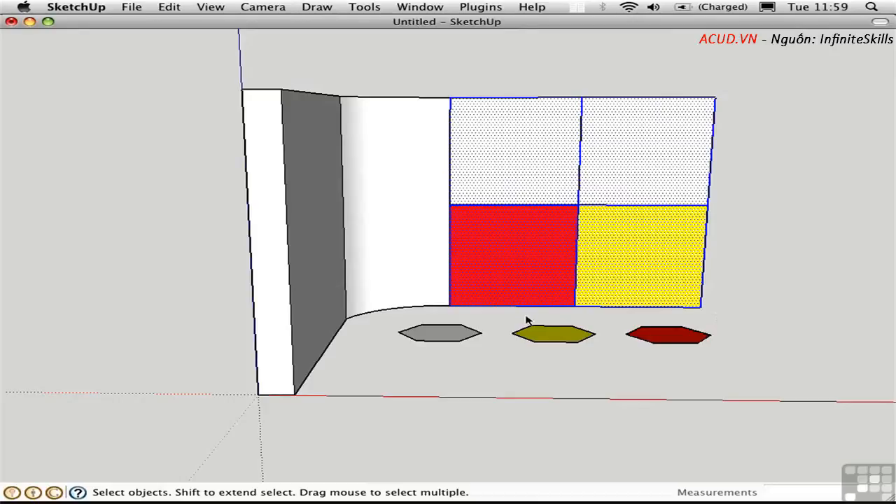
mouse_move(518, 319)
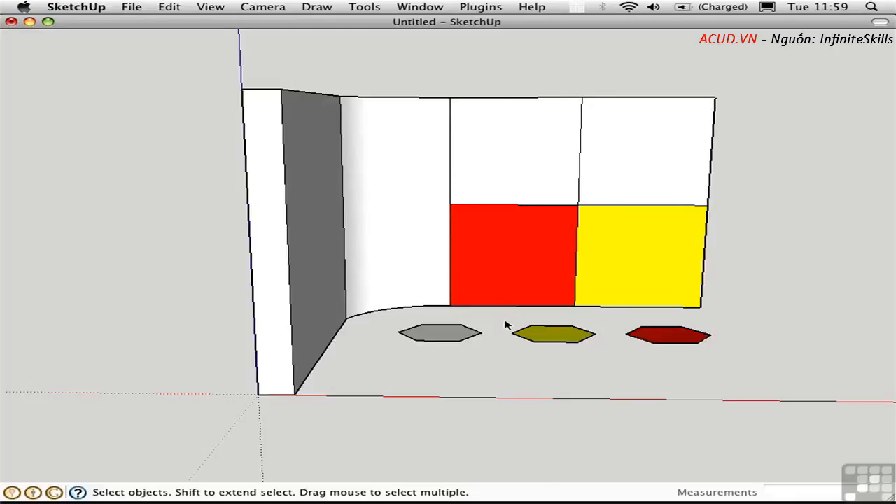
mouse_move(516, 320)
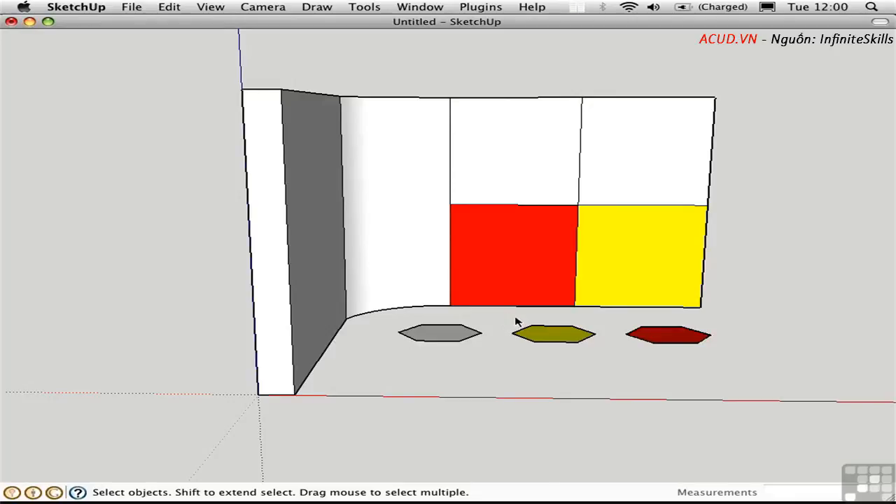
mouse_move(511, 172)
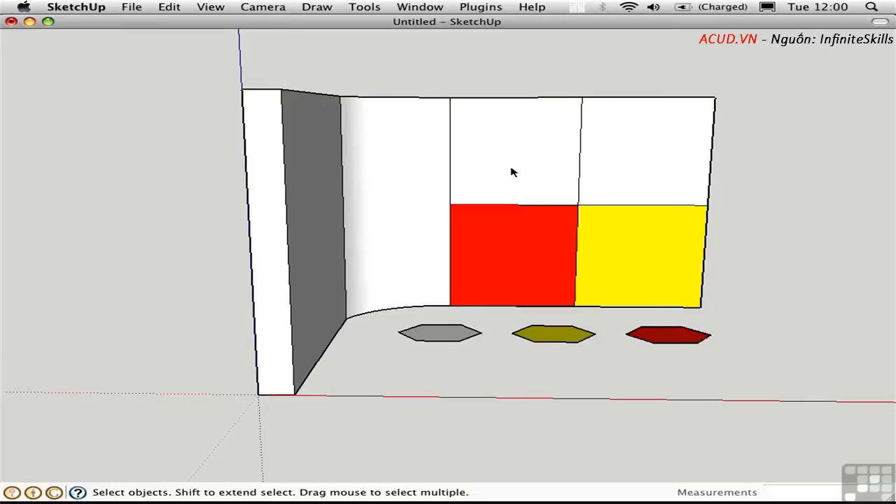
left_click(514, 161)
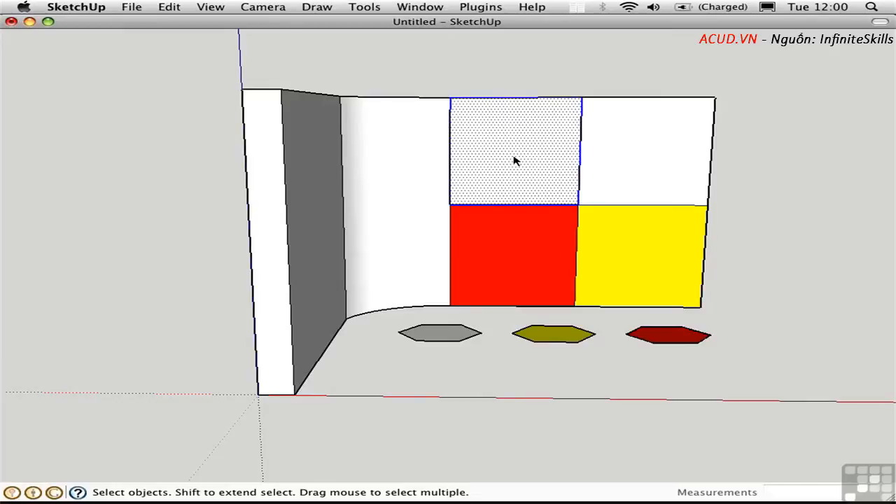
mouse_move(521, 162)
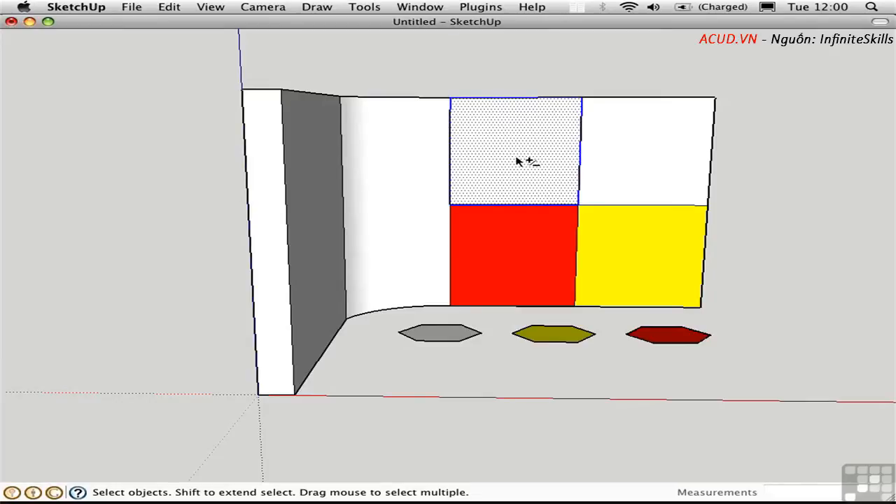
mouse_move(627, 156)
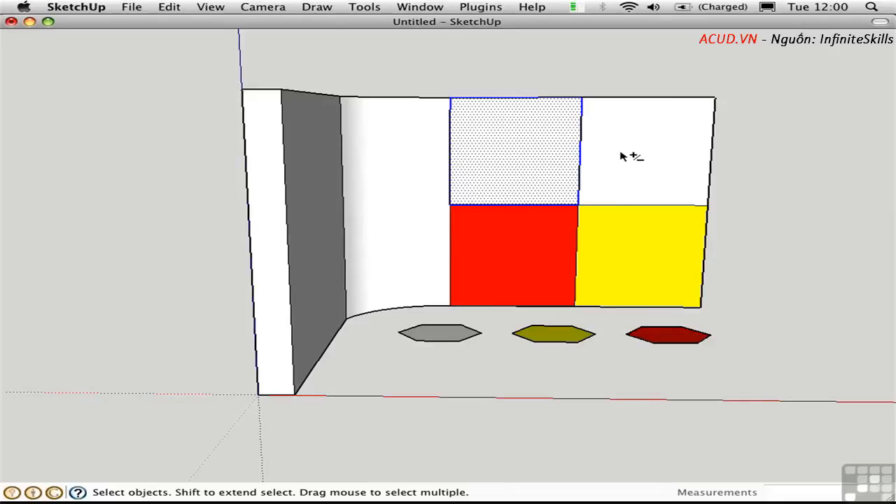
left_click(627, 156)
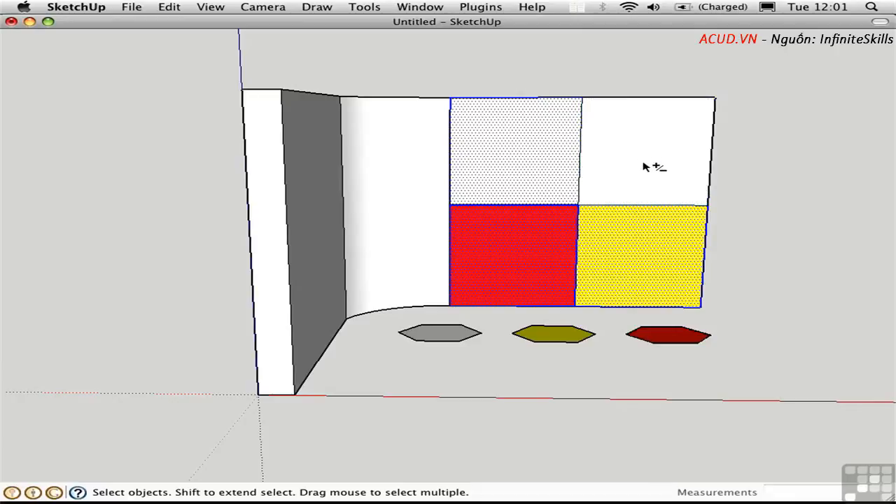
mouse_move(610, 175)
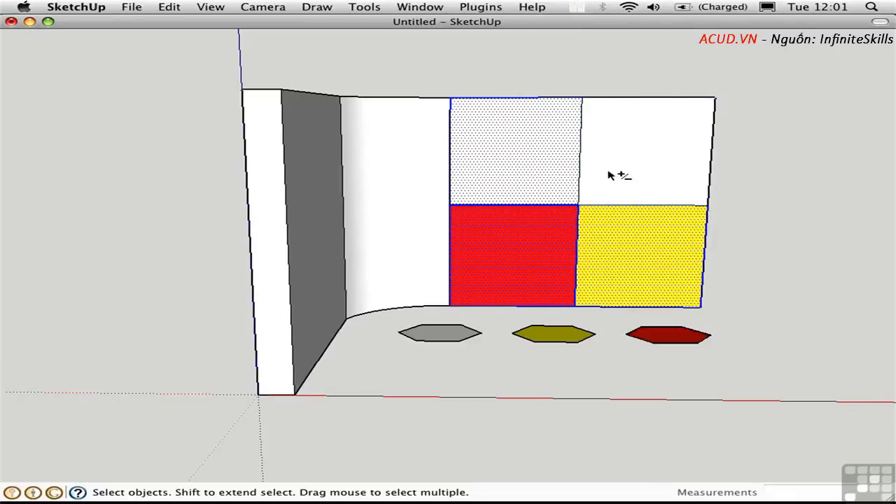
mouse_move(583, 155)
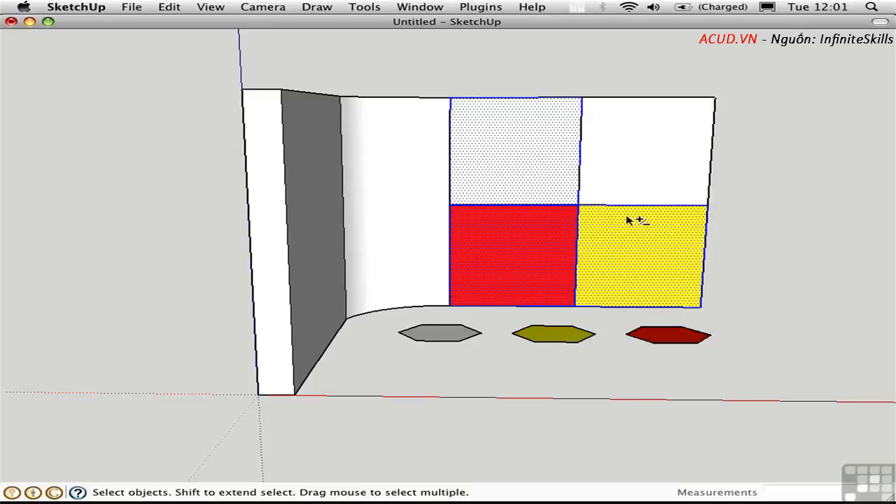
mouse_move(638, 195)
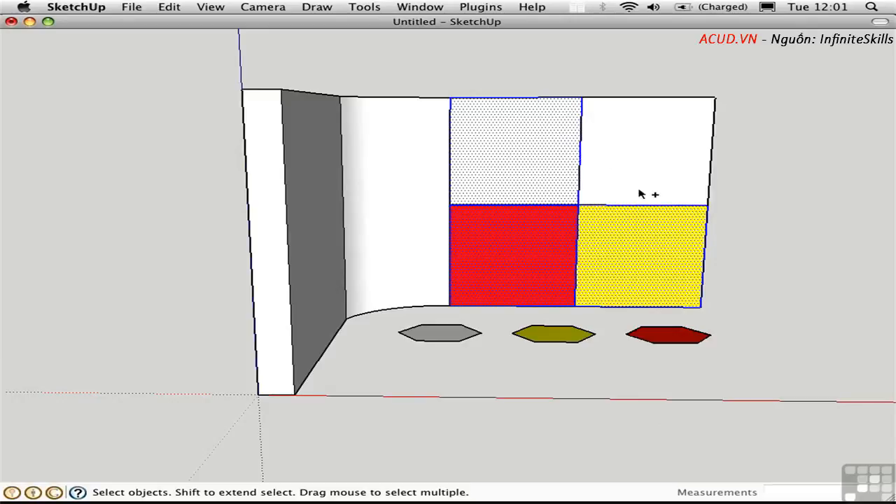
mouse_move(639, 171)
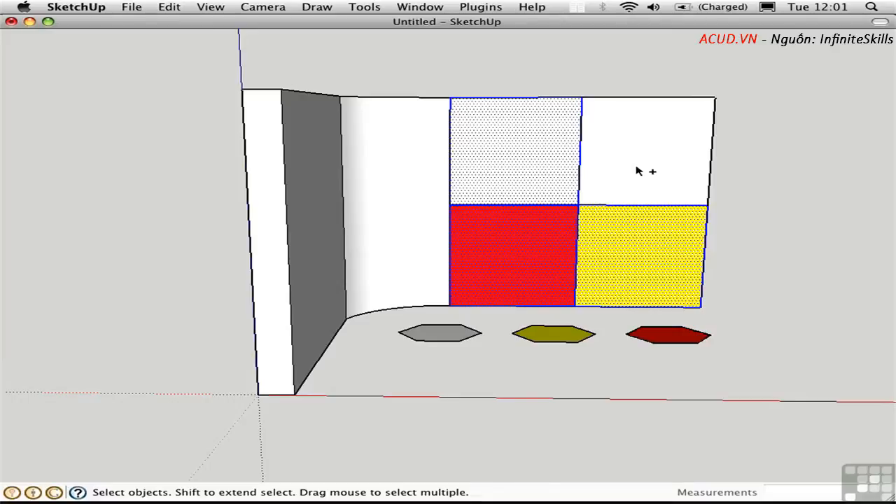
left_click(647, 151)
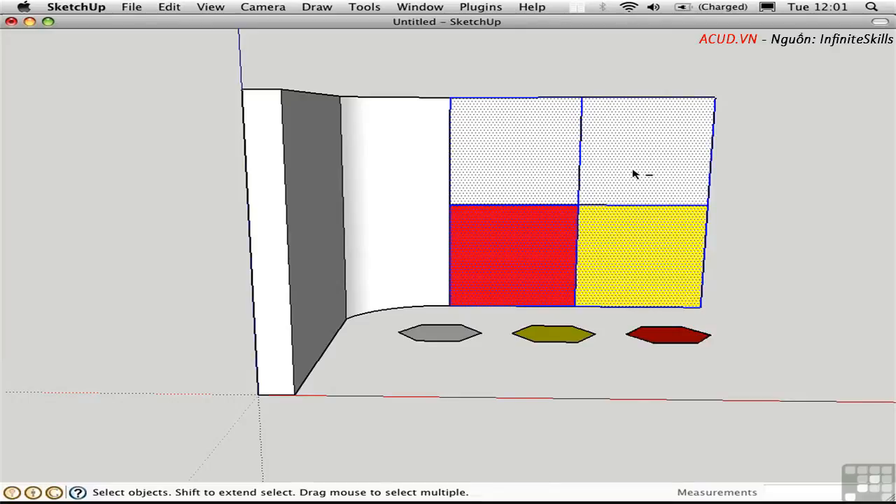
mouse_move(644, 156)
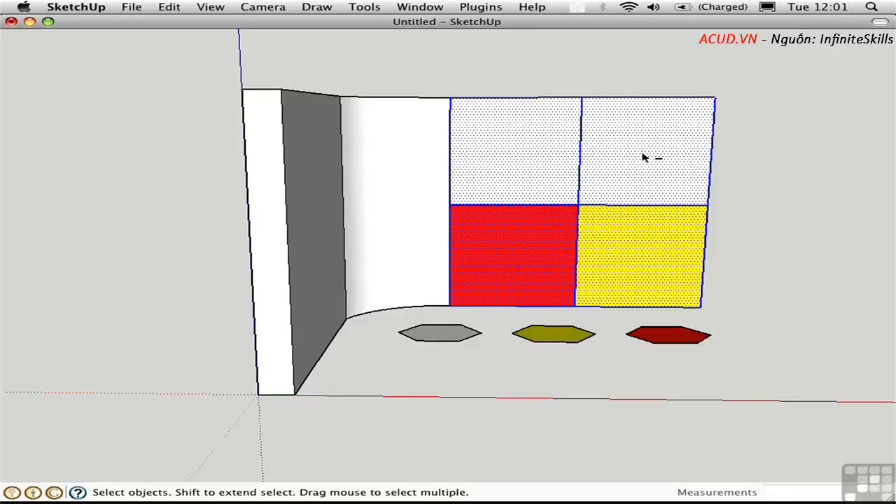
left_click(644, 151)
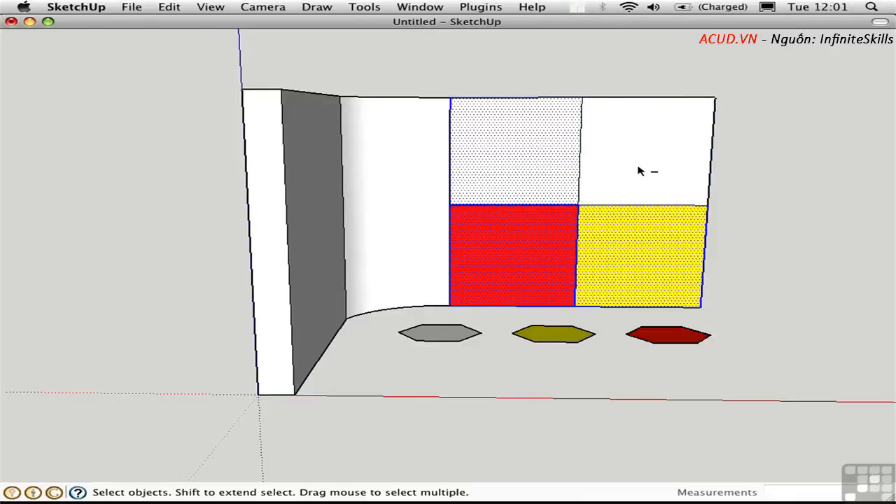
mouse_move(630, 168)
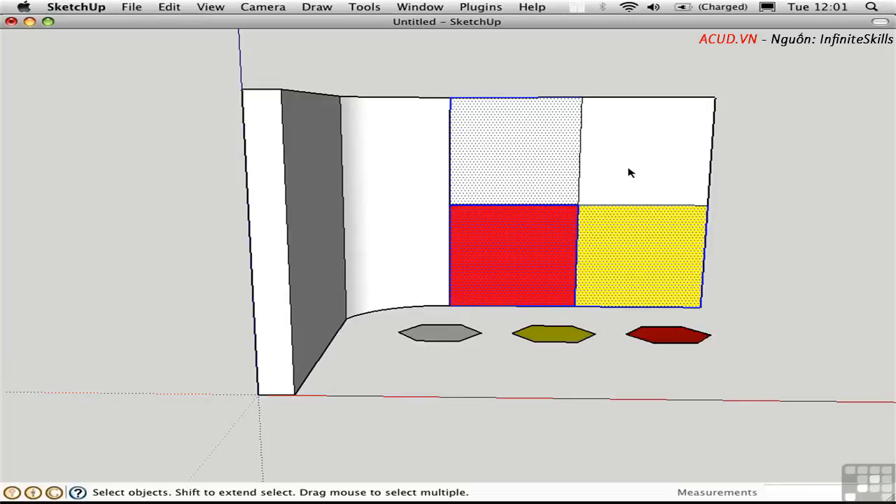
mouse_move(530, 139)
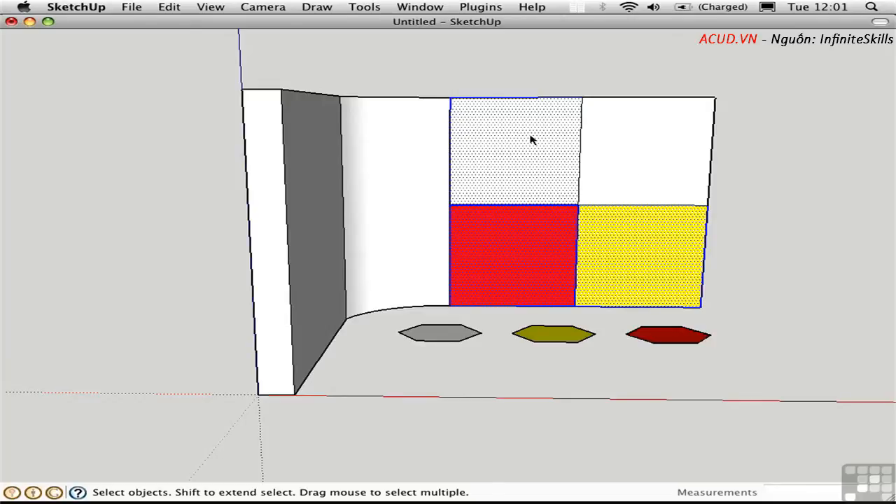
mouse_move(581, 171)
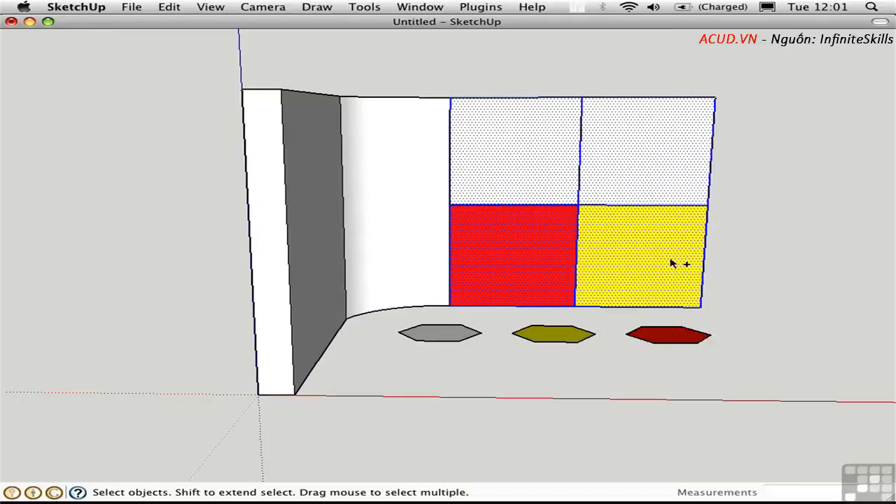
mouse_move(566, 234)
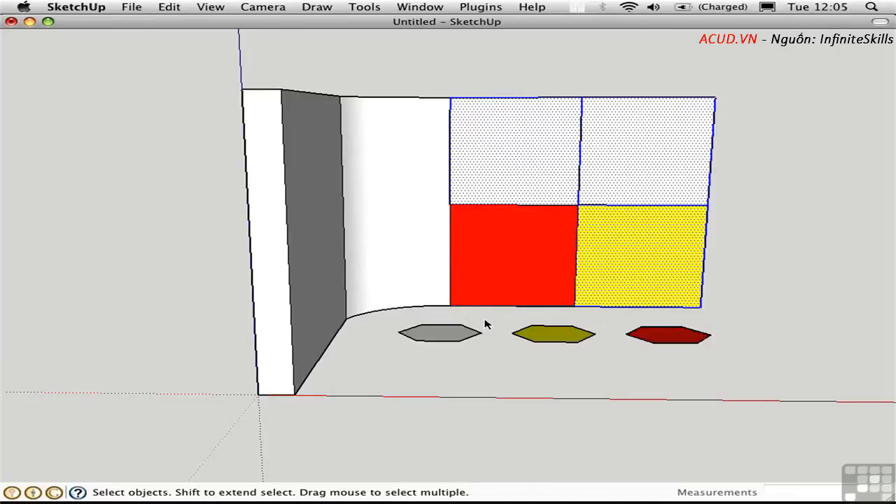
Step: In the Styles window's Edit face settings, display the model as Wireframe
left_click(420, 7)
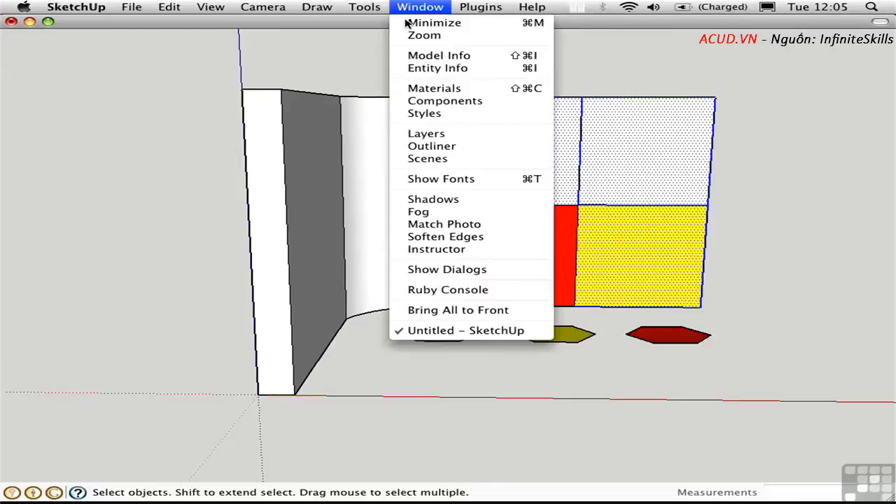
left_click(425, 112)
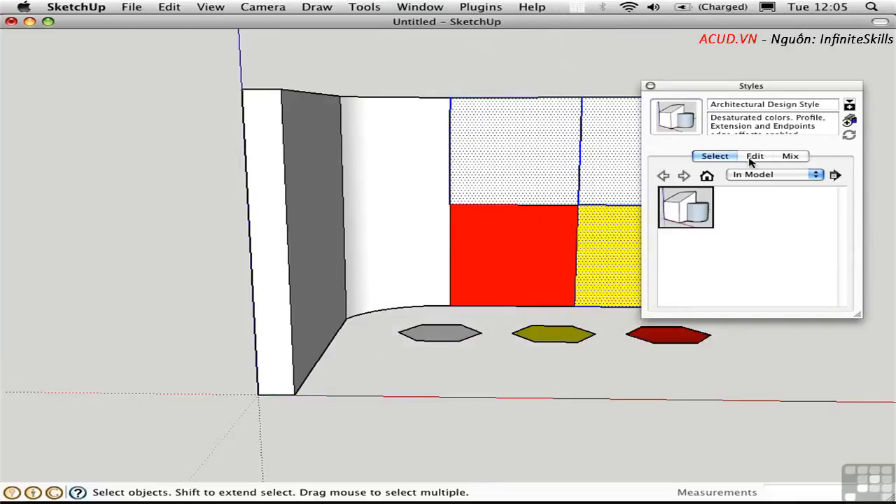
left_click(754, 157)
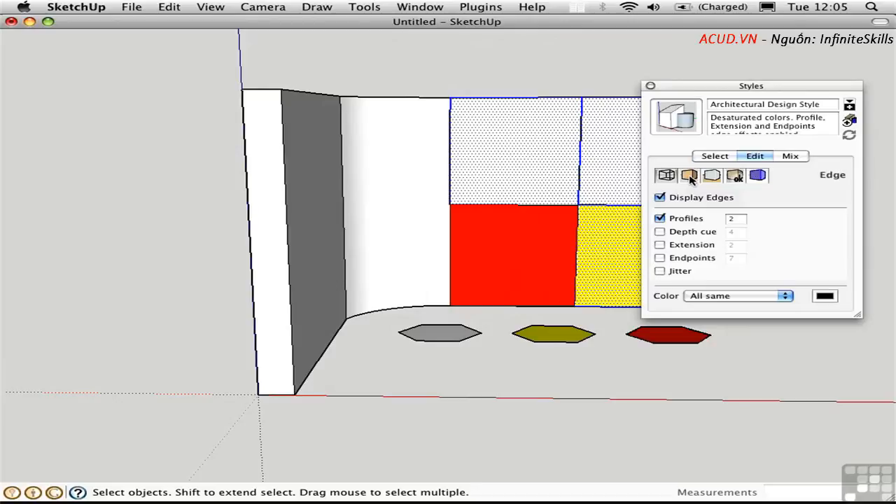
left_click(689, 176)
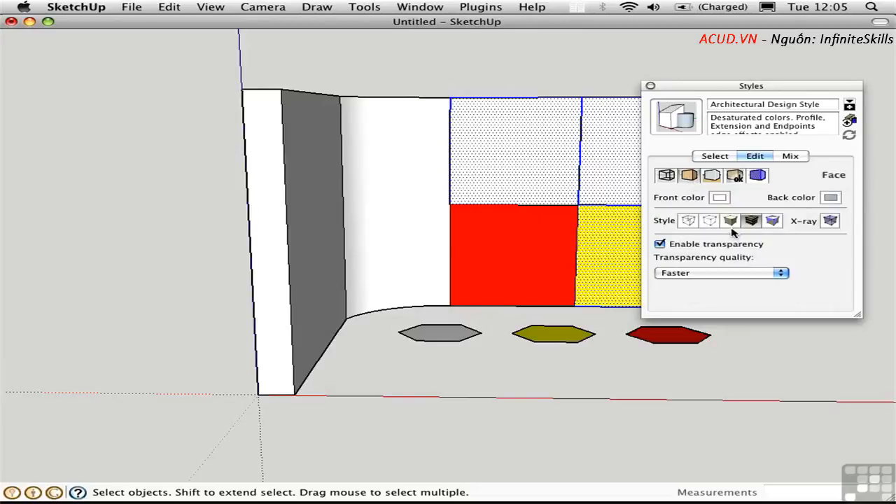
left_click(687, 221)
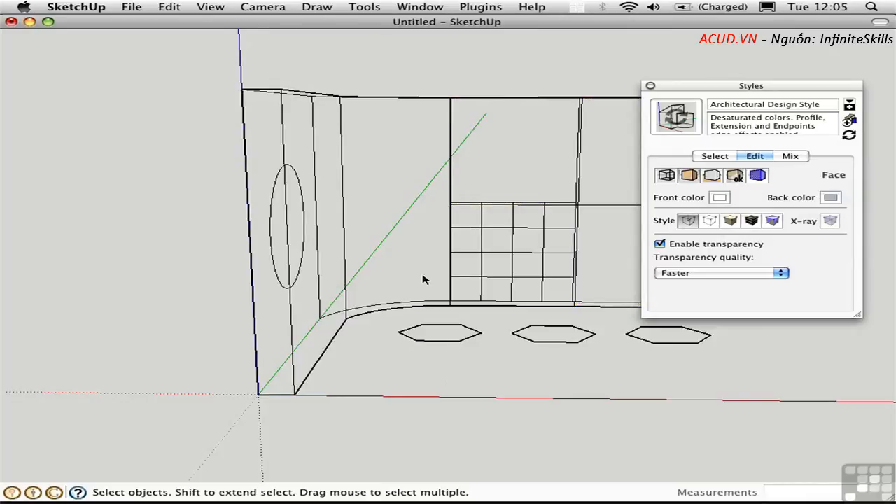
Step: Orbit to a raised angle and switch faces back to Shaded with Textures
left_click_drag(423, 280, 319, 233)
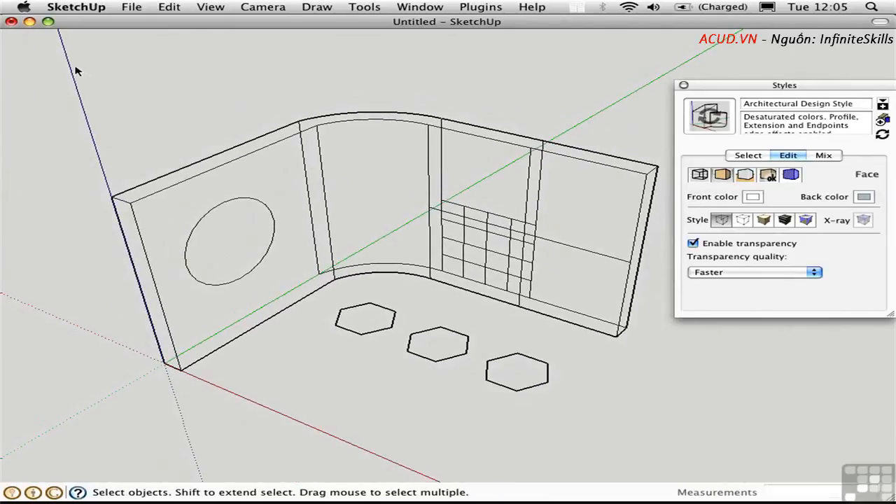
left_click_drag(73, 67, 661, 406)
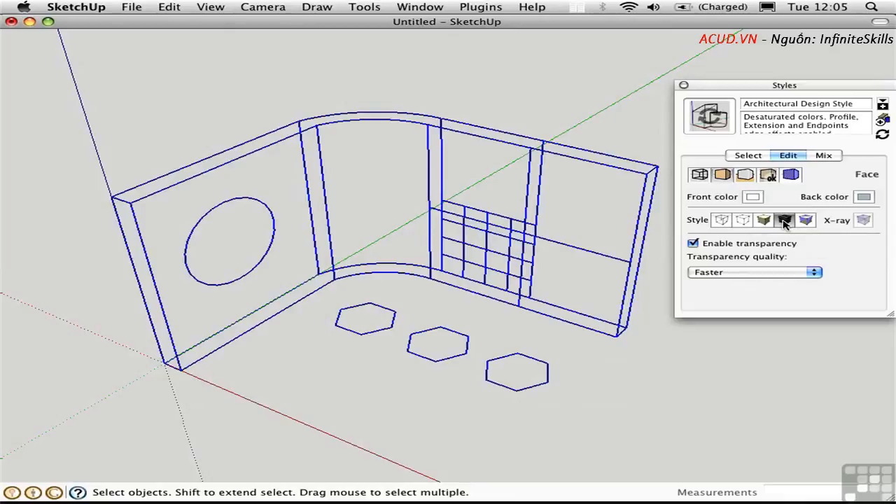
left_click(784, 219)
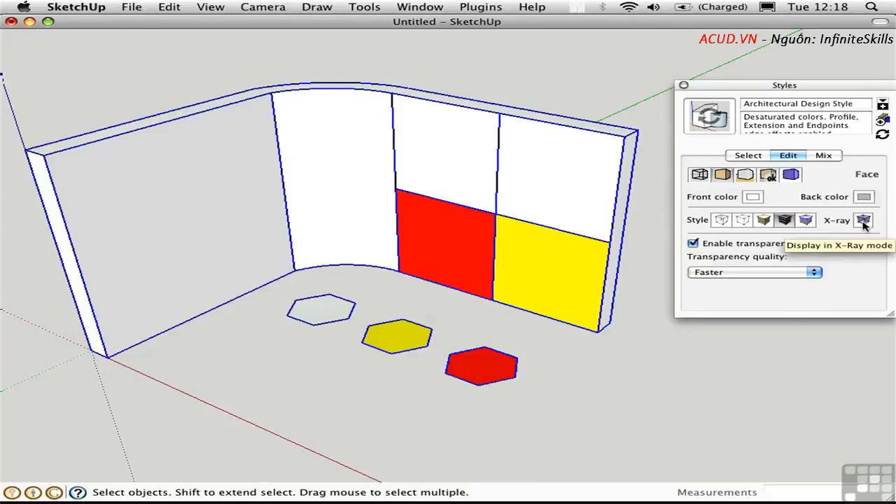
Step: Turn on the X-ray face style and close the Styles window
left_click(862, 220)
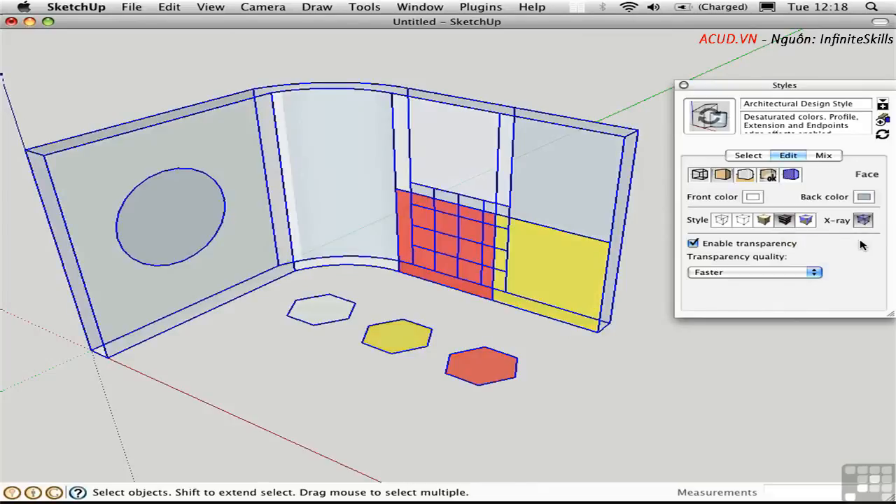
mouse_move(748, 138)
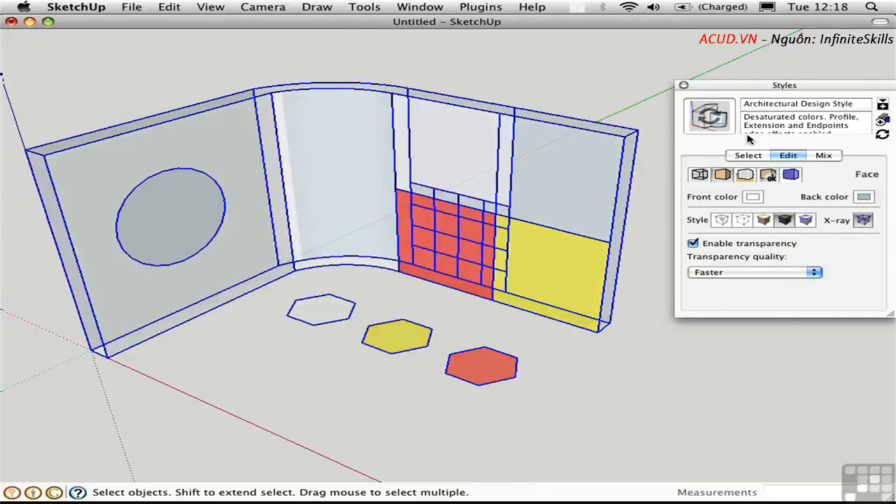
left_click(683, 85)
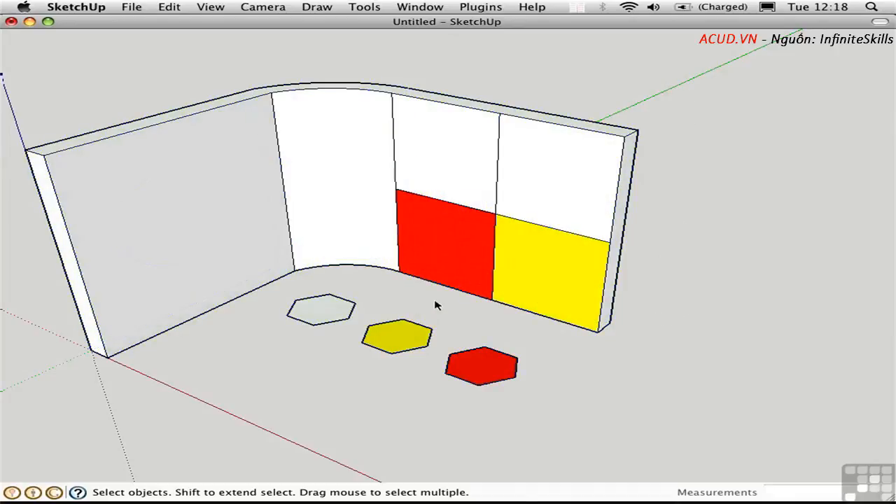
mouse_move(429, 300)
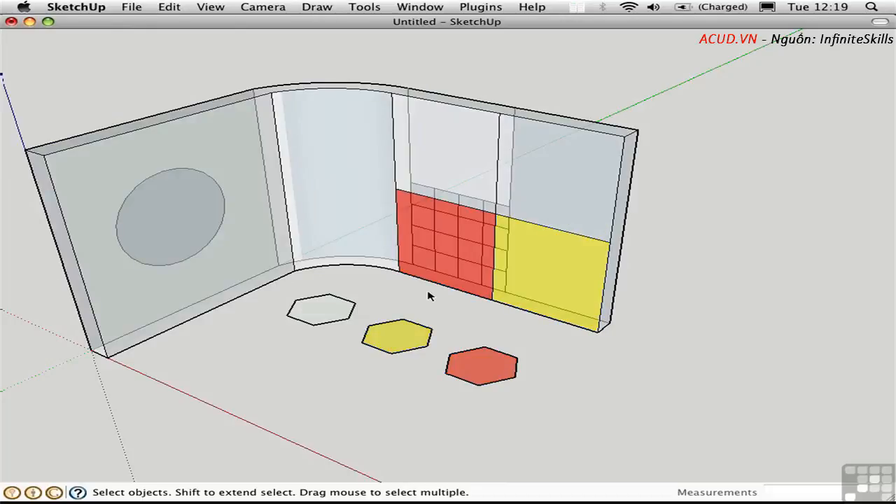
mouse_move(221, 241)
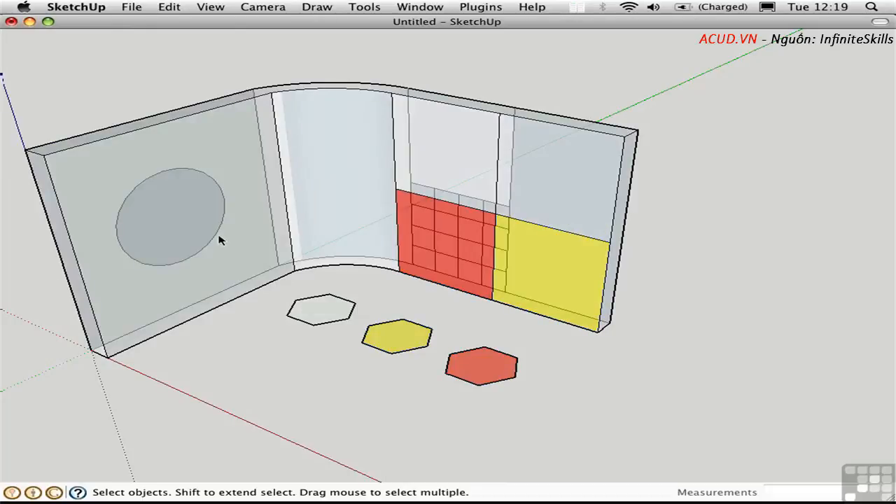
Step: Select the circle and left wall face hidden behind the curved wall, then return to opaque shading
left_click(171, 210)
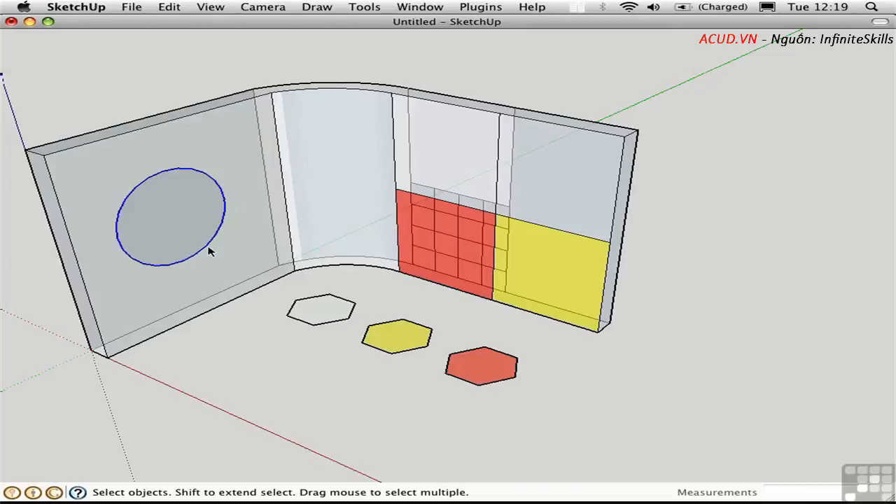
mouse_move(232, 329)
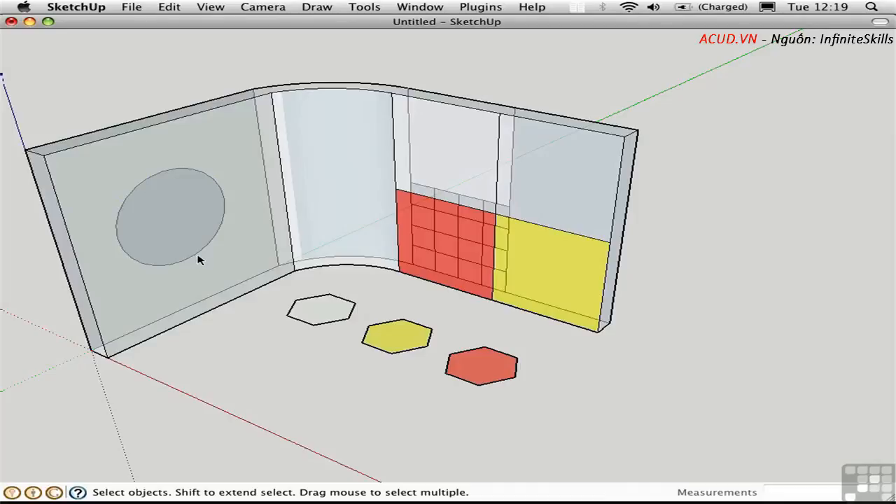
left_click(180, 222)
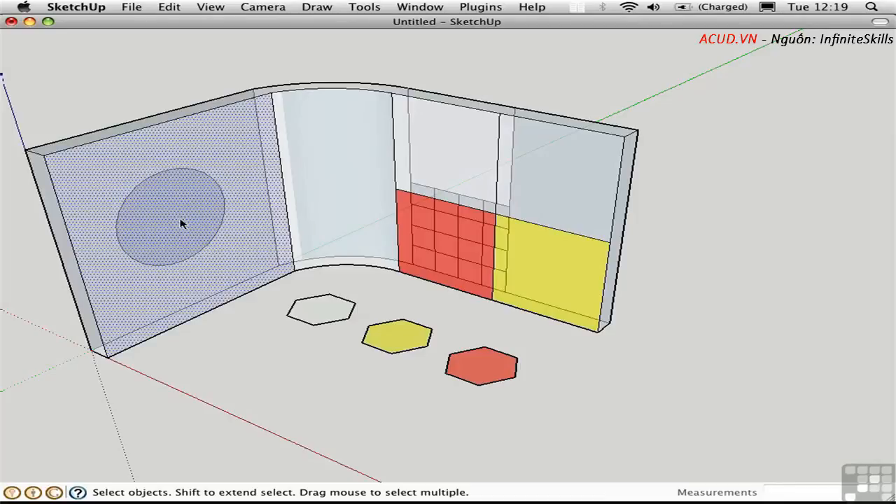
mouse_move(156, 274)
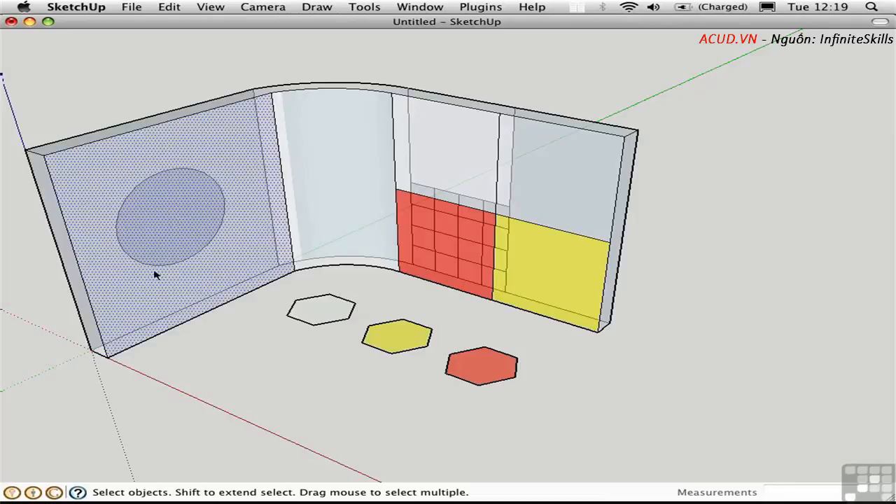
mouse_move(165, 273)
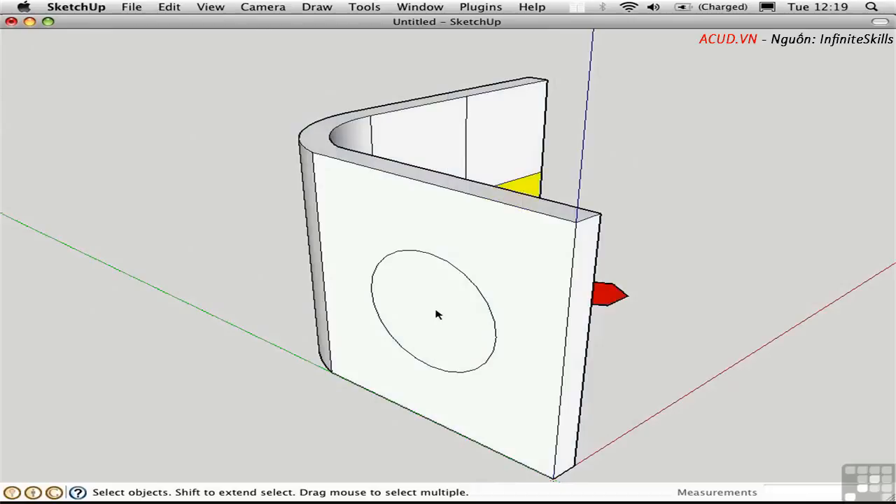
left_click(434, 315)
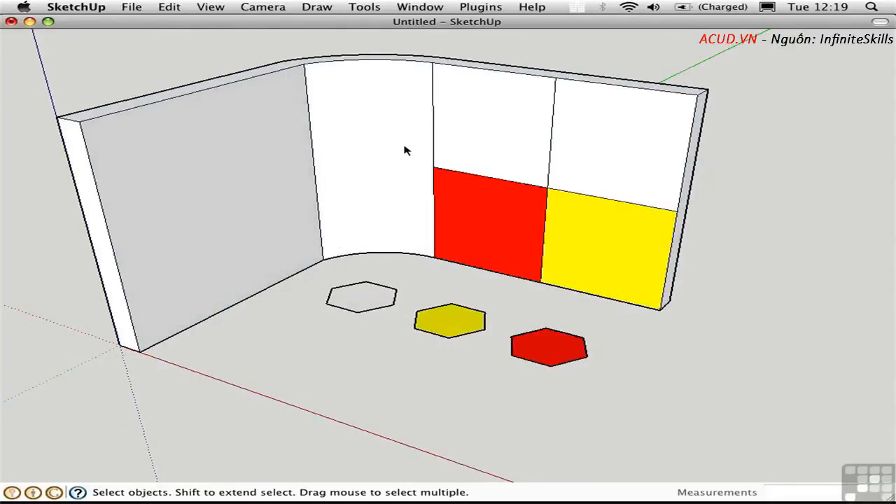
Step: Window-select the red panel area so the red panel is selected on its own
left_click_drag(403, 142, 572, 305)
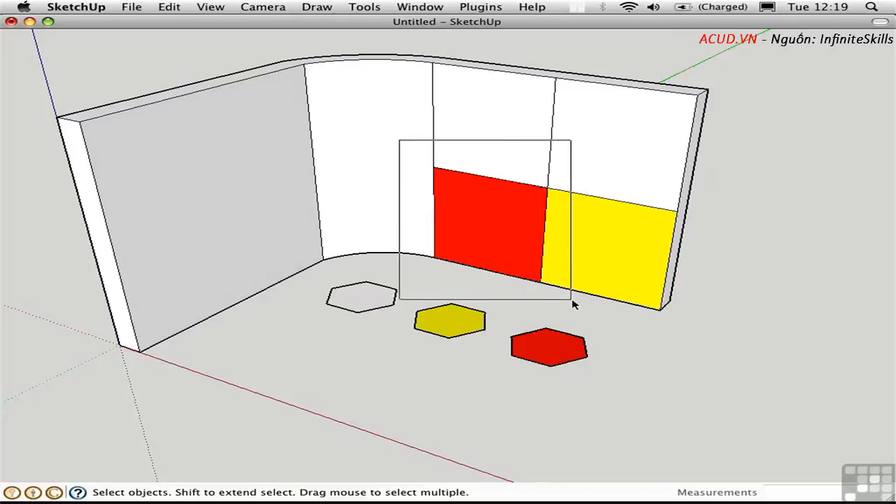
left_click(484, 224)
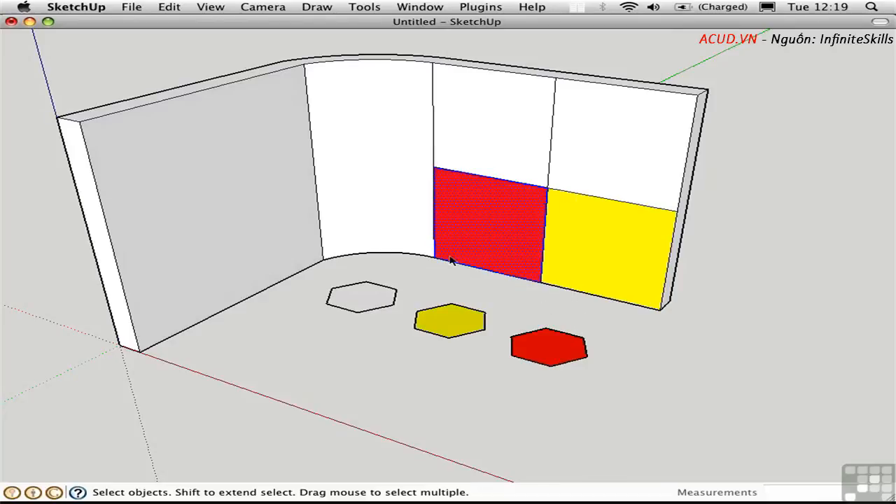
mouse_move(469, 231)
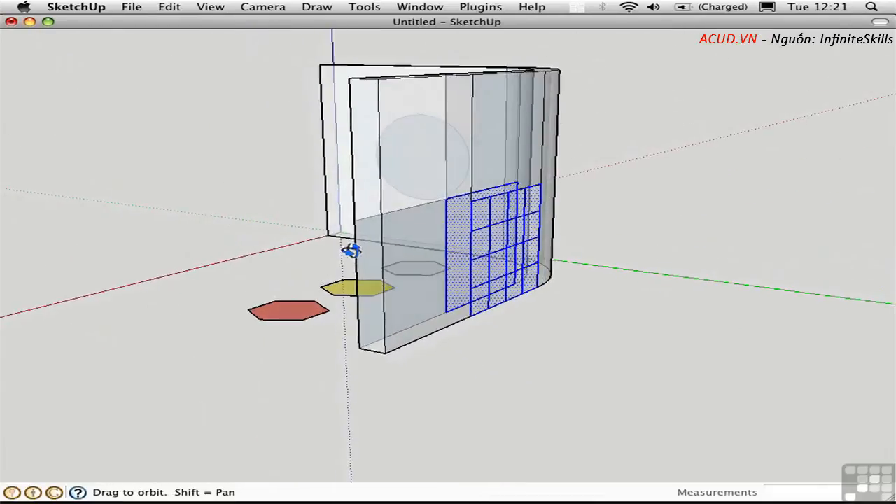
Step: Orbit round to view the wall edge-on and inspect what is selected
left_click_drag(352, 252, 483, 226)
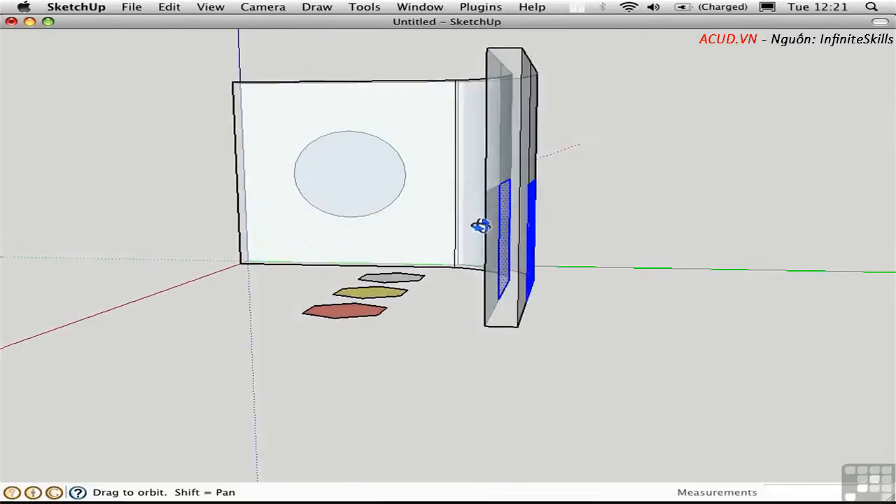
left_click_drag(482, 225, 506, 217)
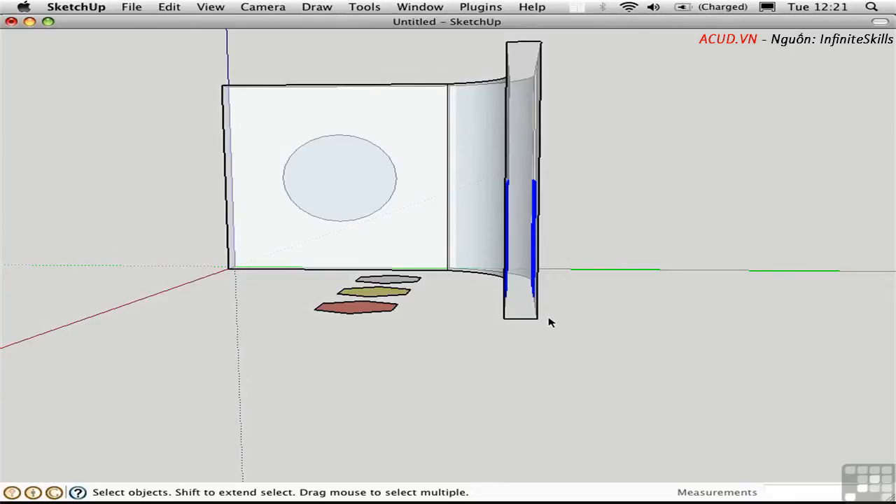
mouse_move(529, 163)
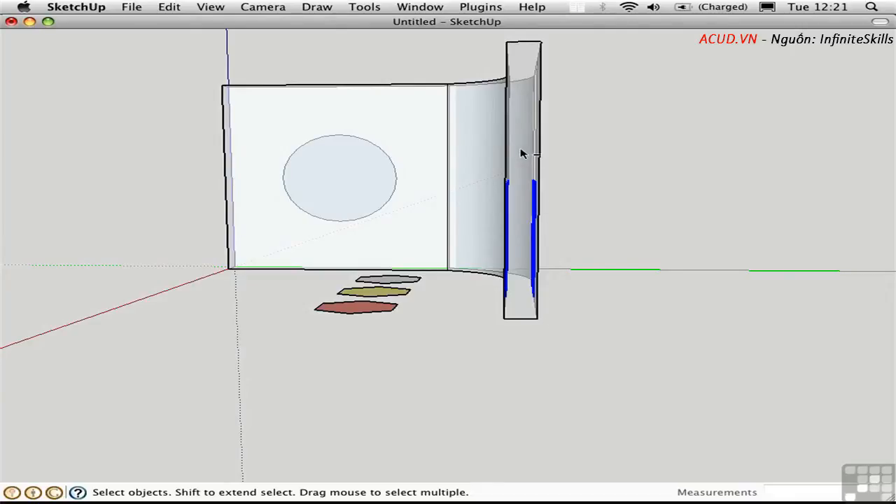
left_click_drag(521, 152, 619, 310)
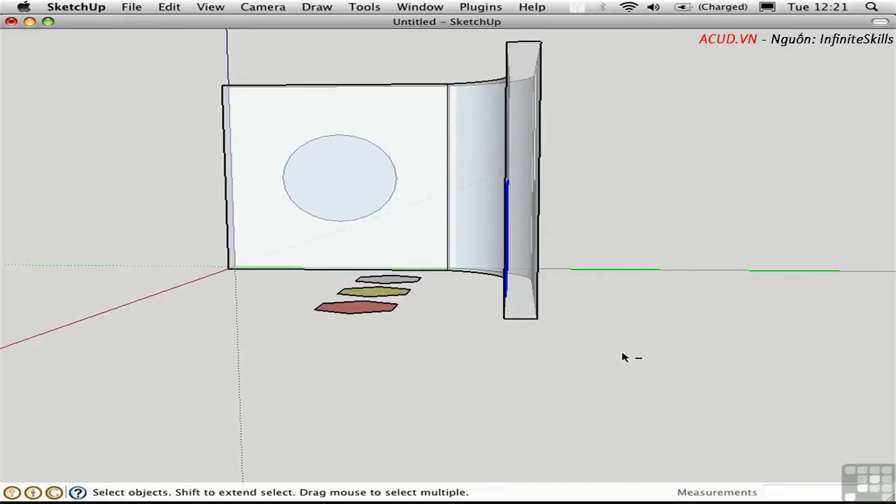
mouse_move(343, 244)
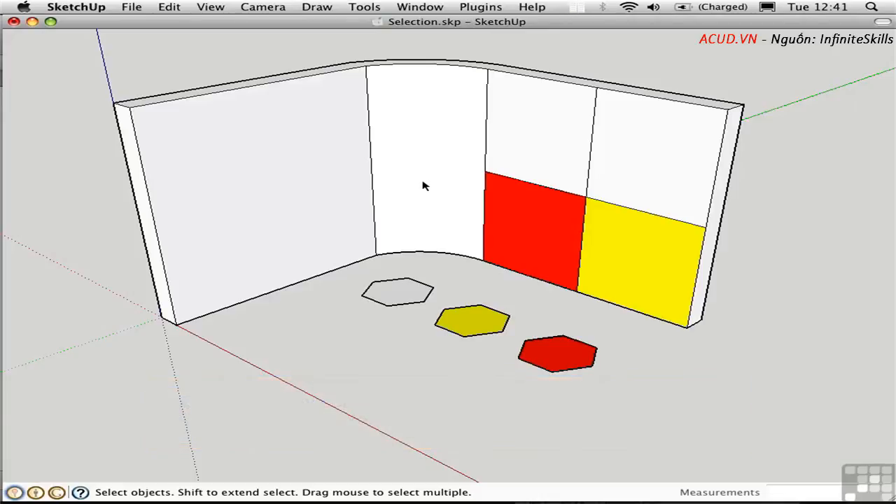
mouse_move(425, 166)
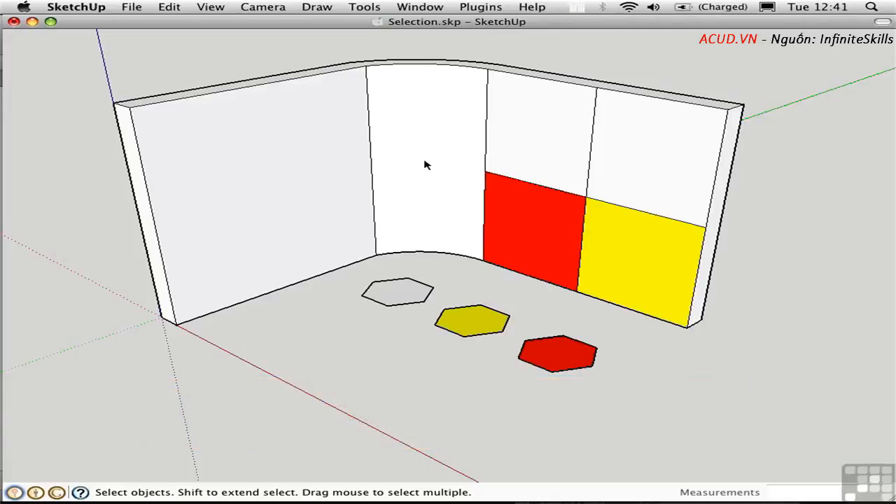
Step: Invert the selection from the curved face, then reselect a single face
right_click(422, 165)
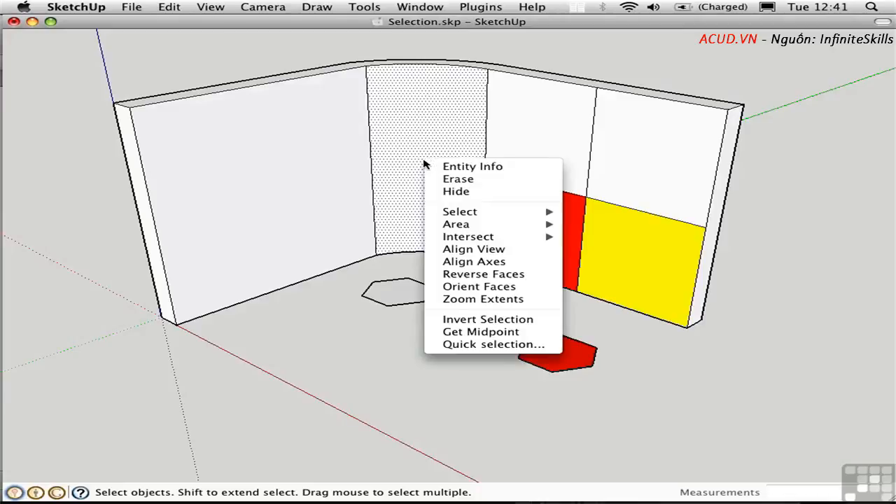
mouse_move(487, 320)
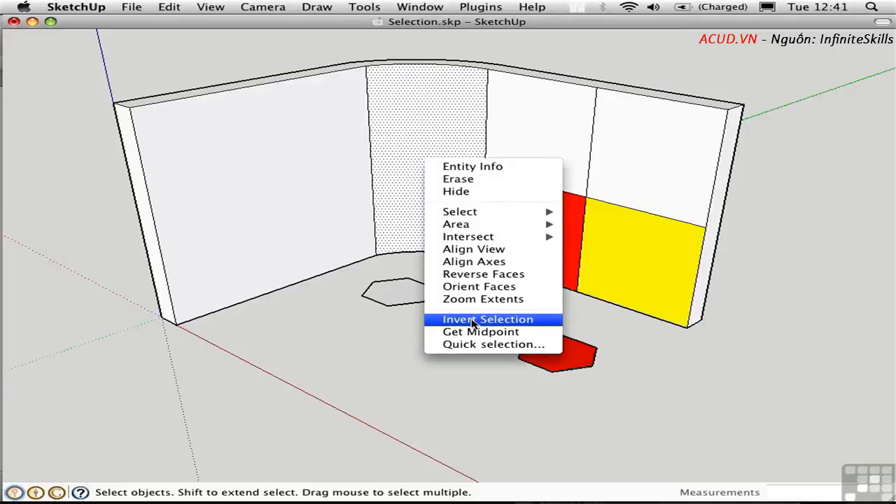
left_click(487, 319)
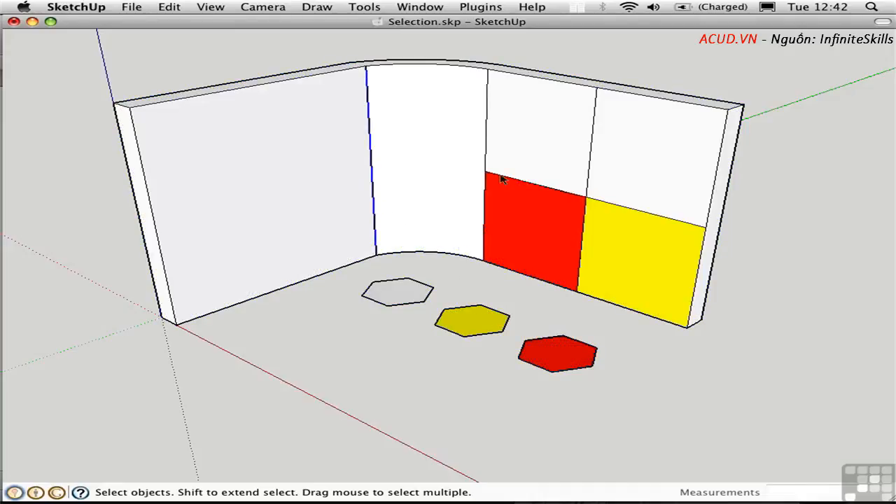
left_click(485, 165)
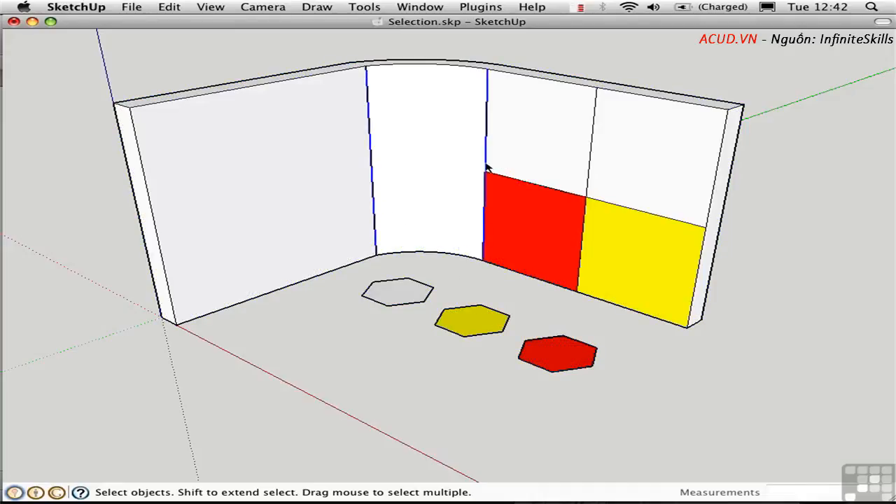
Step: Invert the selection again to pick everything else, then clear the selection
right_click(487, 168)
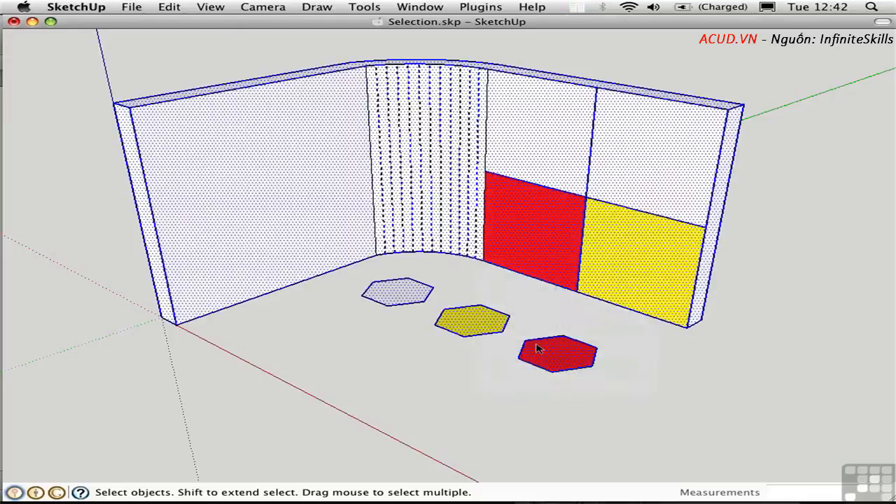
left_click(392, 243)
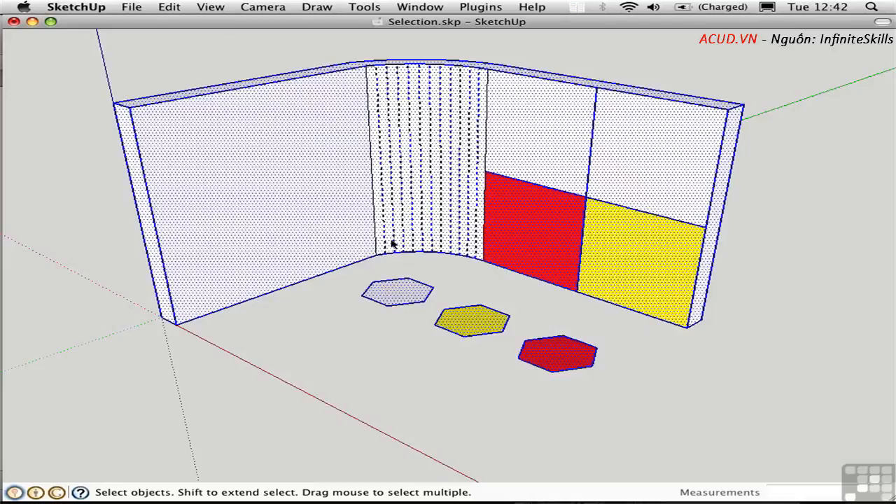
left_click(469, 282)
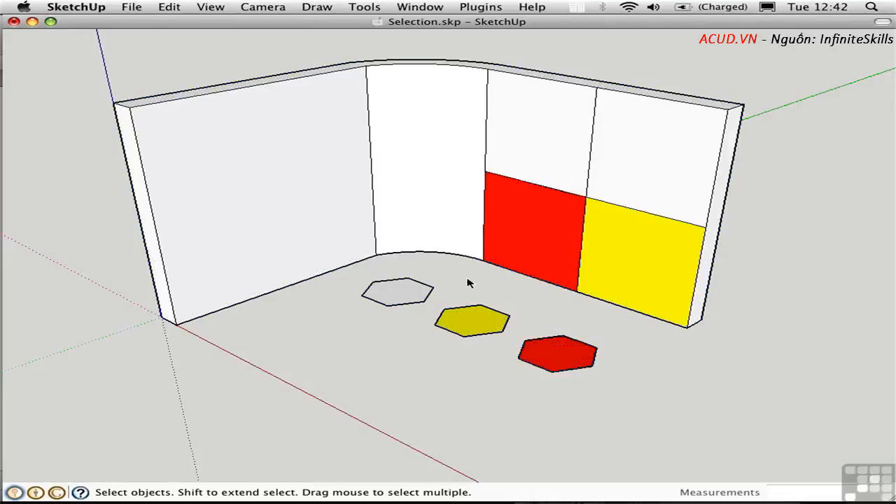
mouse_move(442, 277)
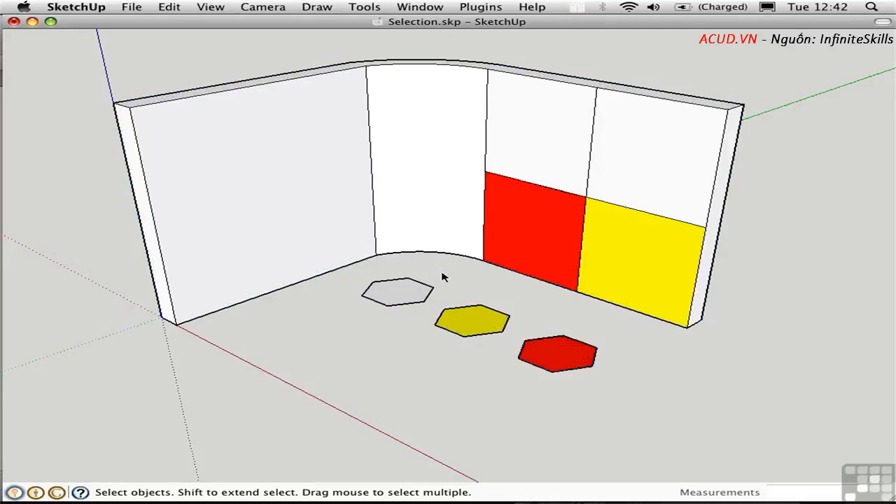
mouse_move(456, 280)
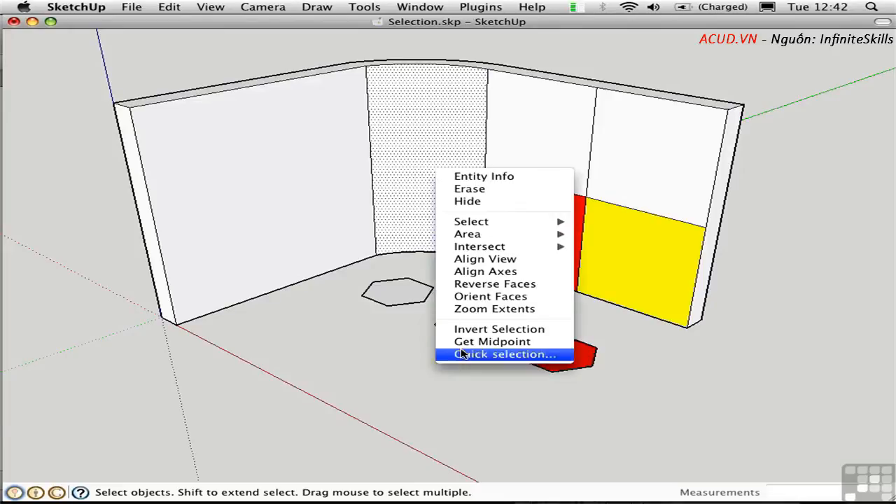
Step: Run Quick selection with Start new, All visible objects and Face to select all 56 faces
left_click(504, 355)
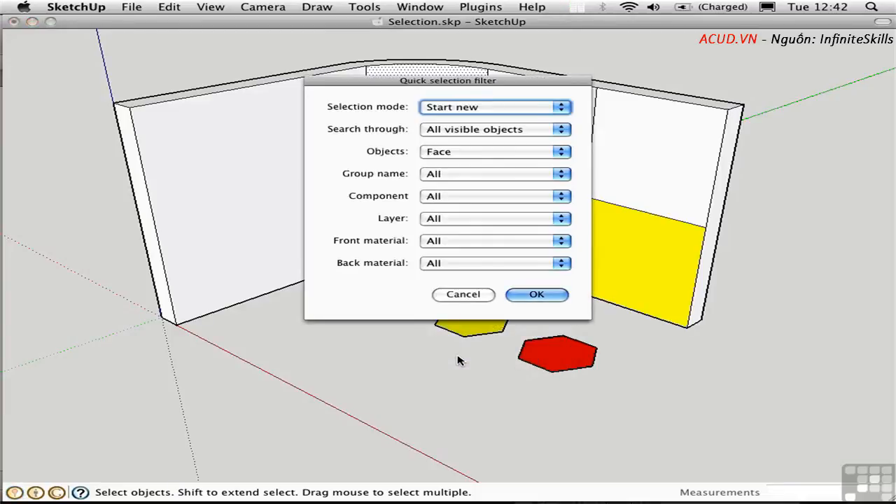
mouse_move(392, 199)
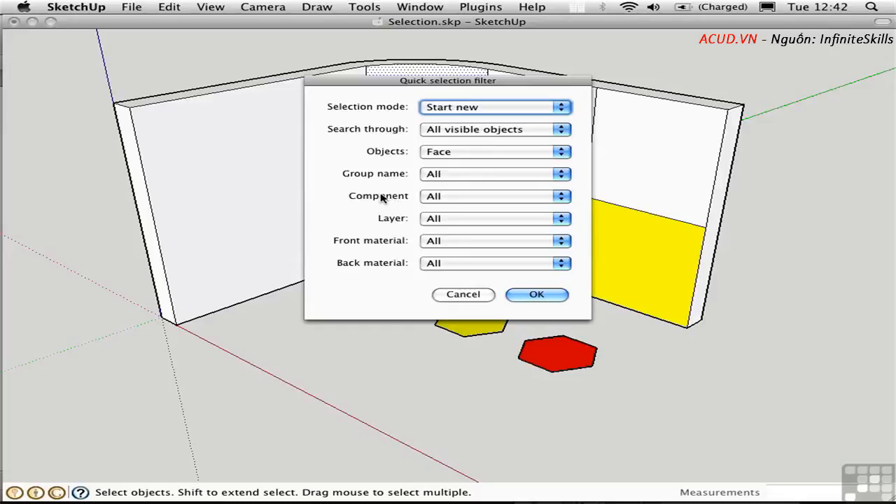
mouse_move(411, 144)
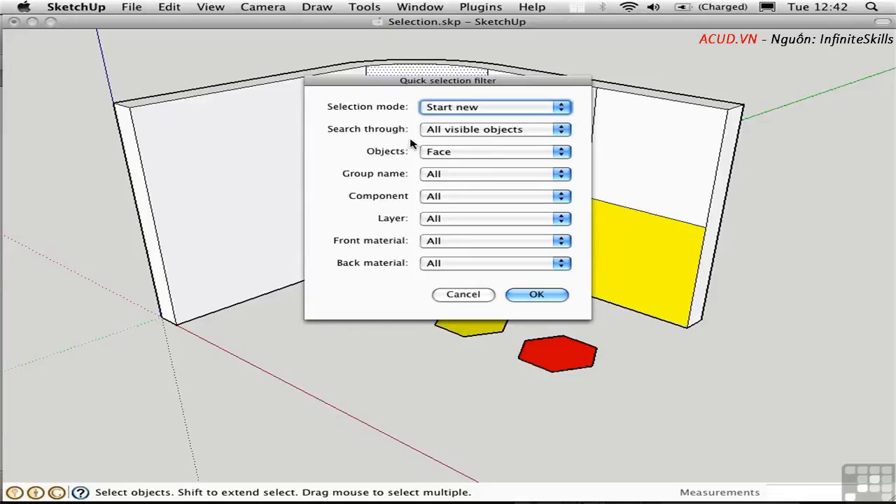
mouse_move(502, 119)
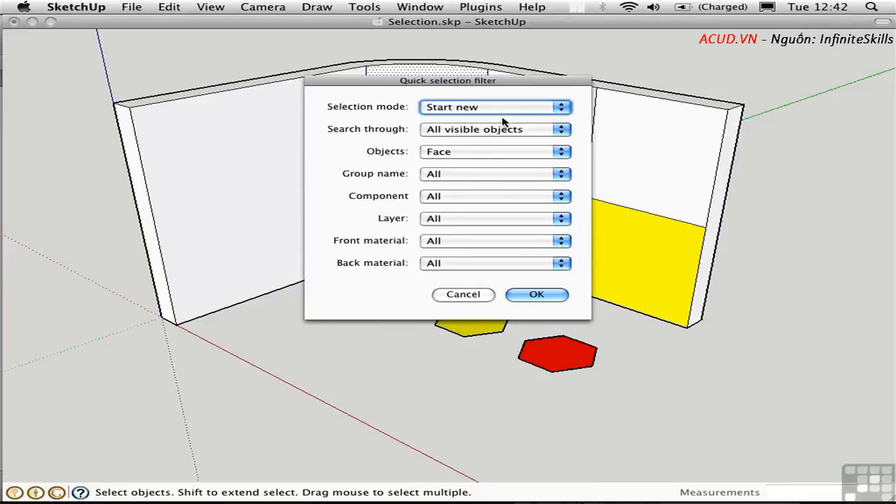
left_click(493, 106)
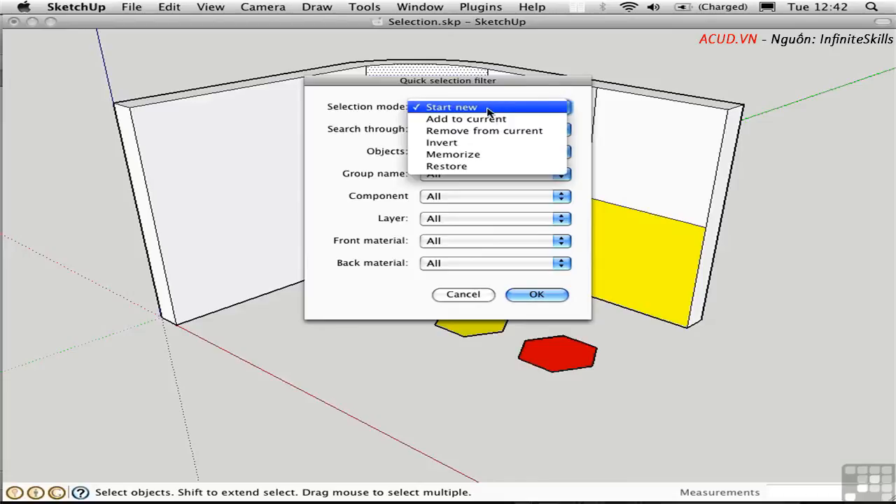
mouse_move(493, 132)
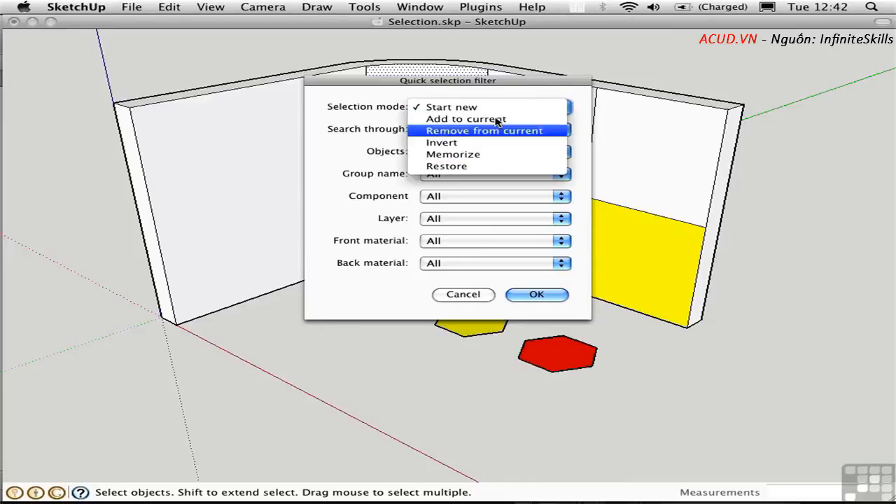
left_click(451, 106)
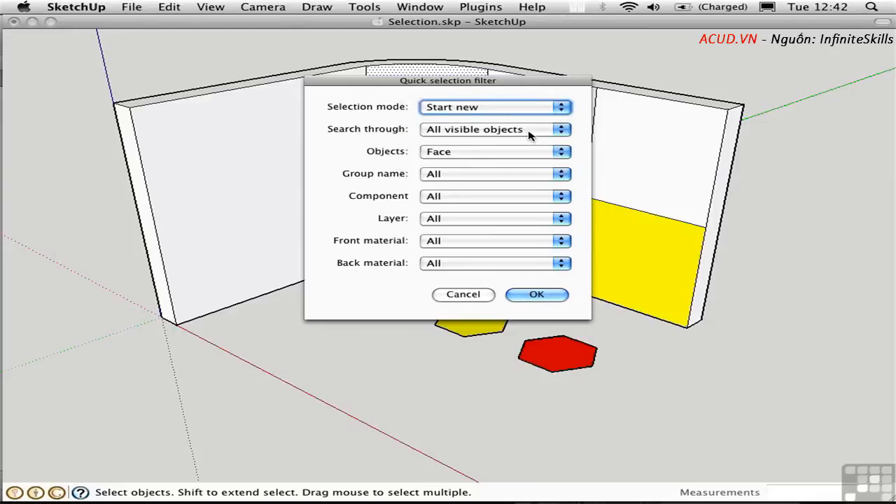
left_click(493, 129)
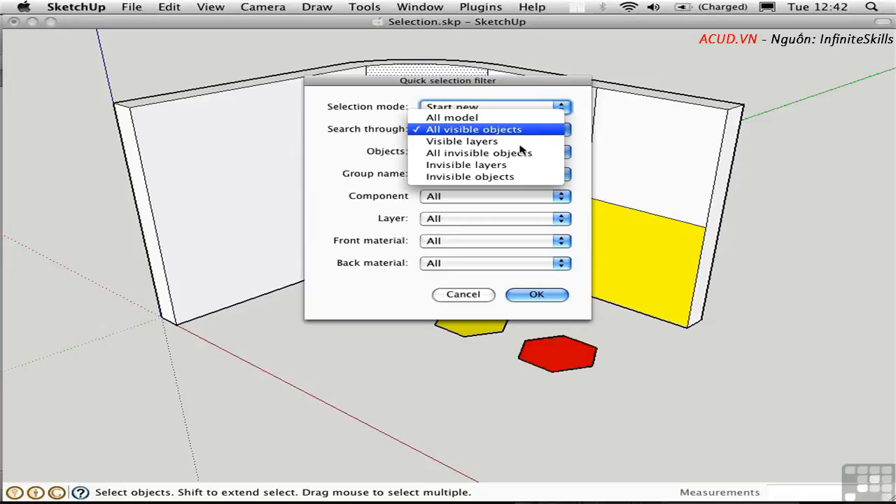
left_click(474, 129)
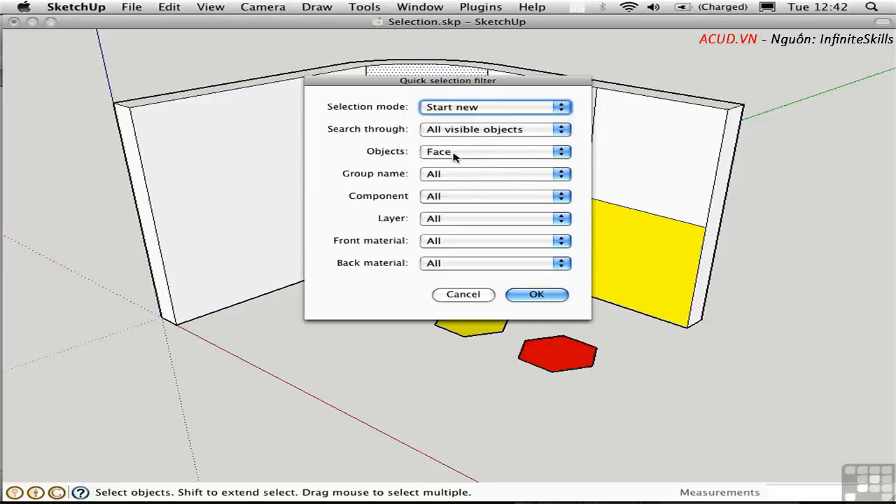
left_click(495, 151)
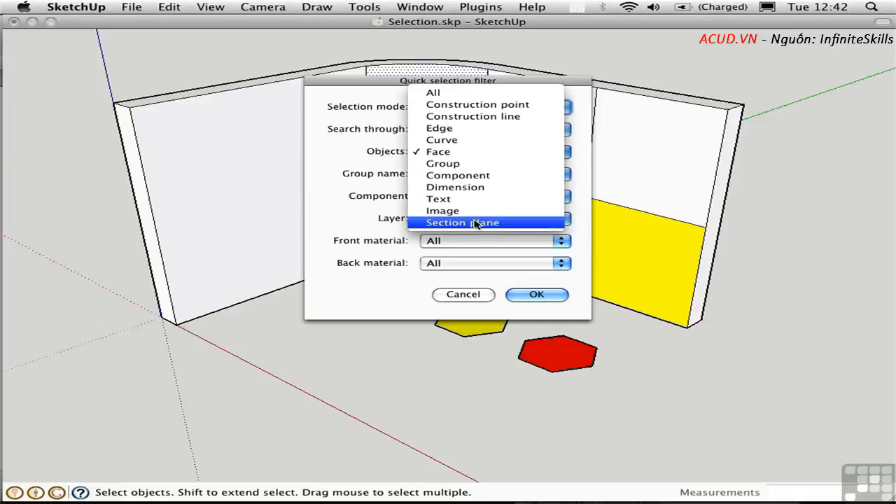
left_click(438, 151)
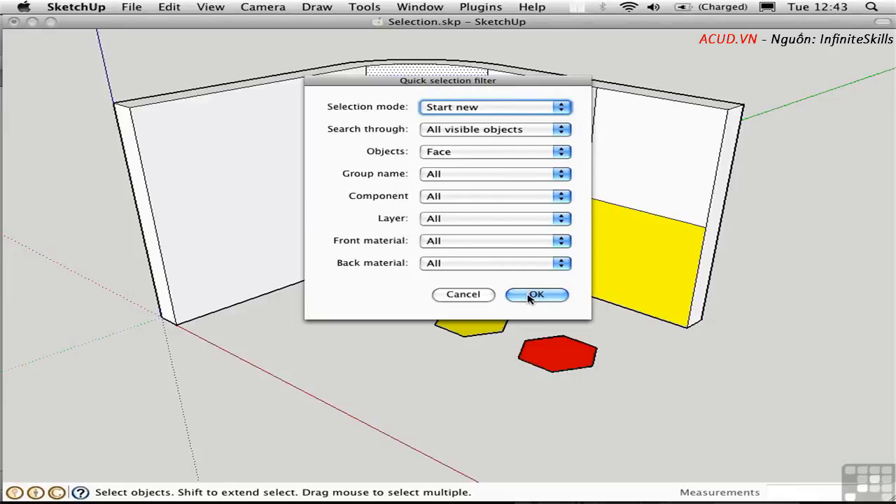
left_click(538, 294)
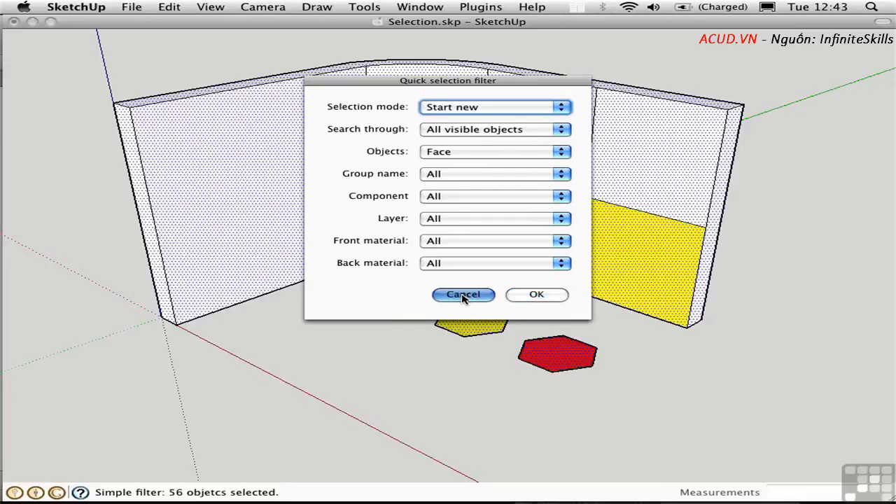
left_click(537, 294)
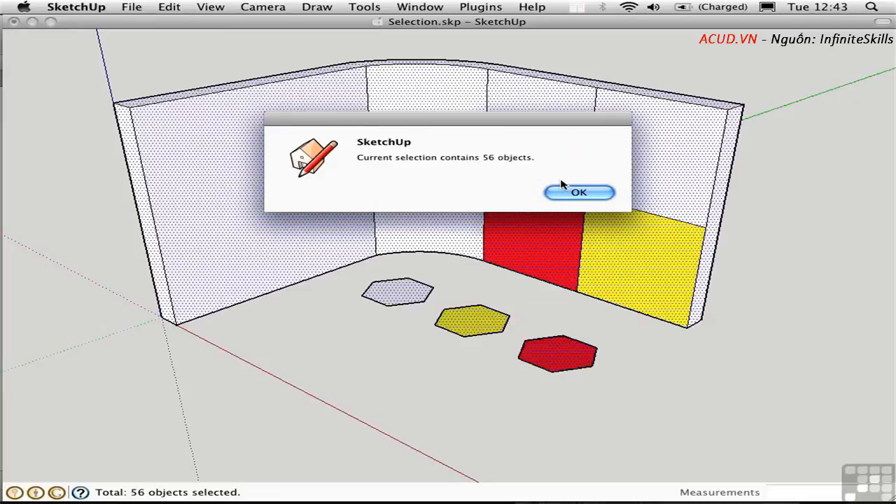
Step: Dismiss the 56-object selection count message
left_click(578, 193)
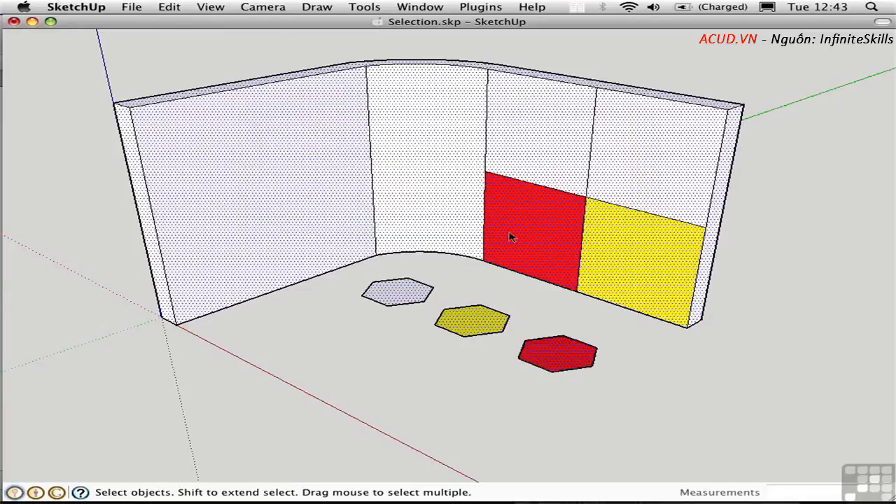
mouse_move(376, 336)
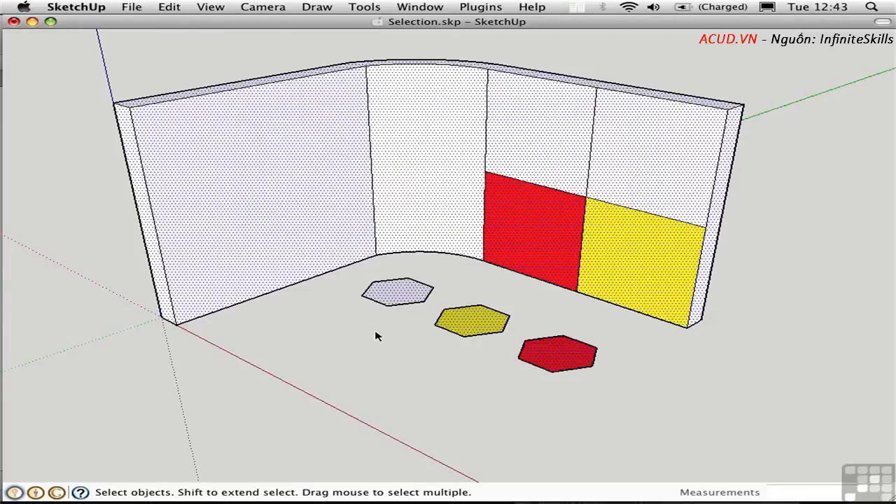
mouse_move(359, 328)
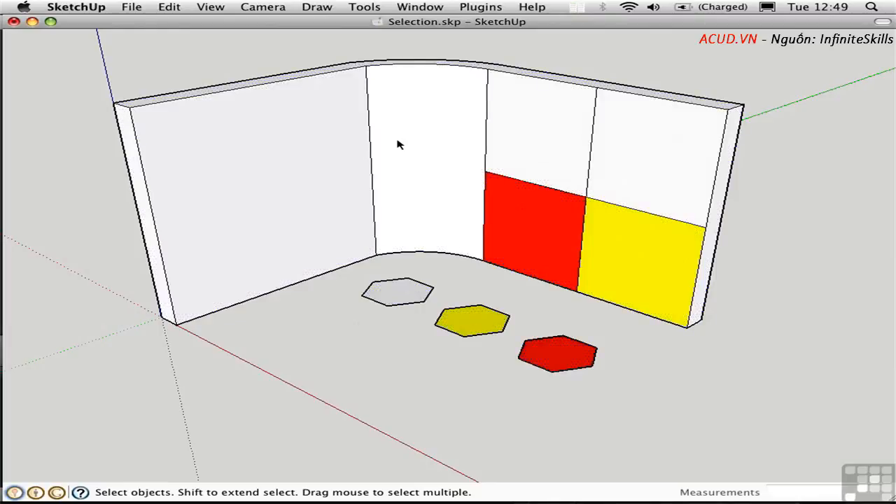
mouse_move(384, 134)
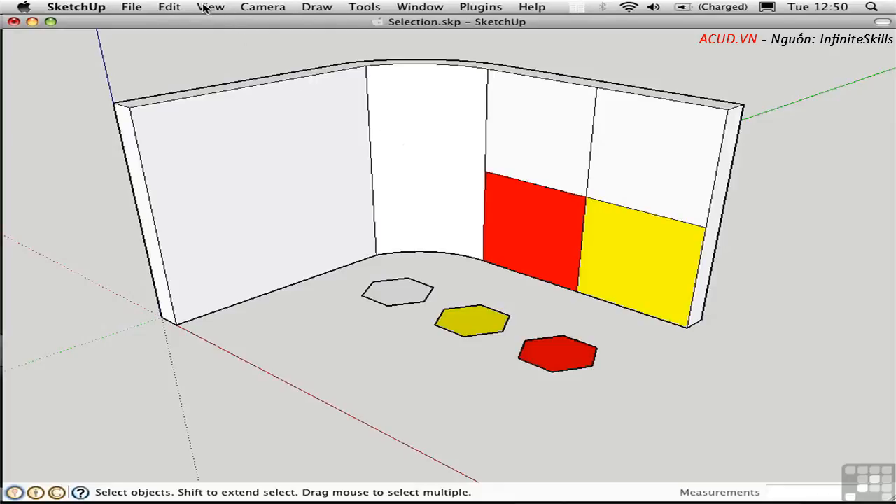
left_click(210, 7)
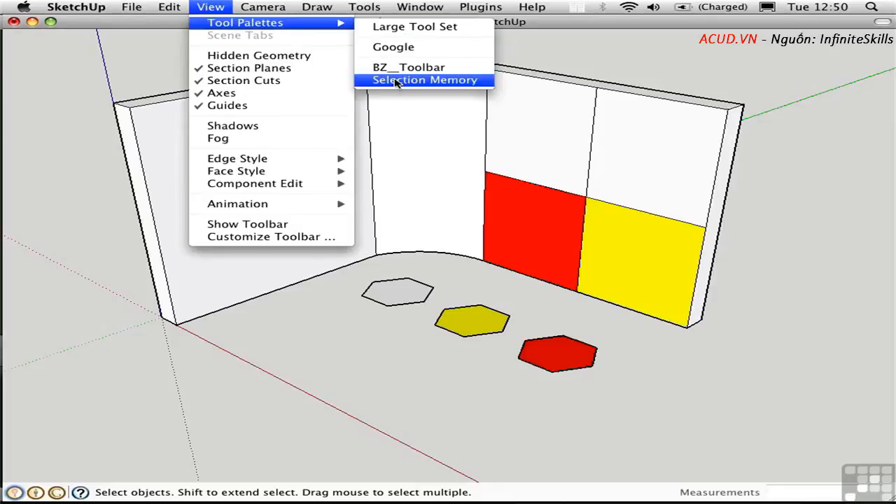
left_click(424, 80)
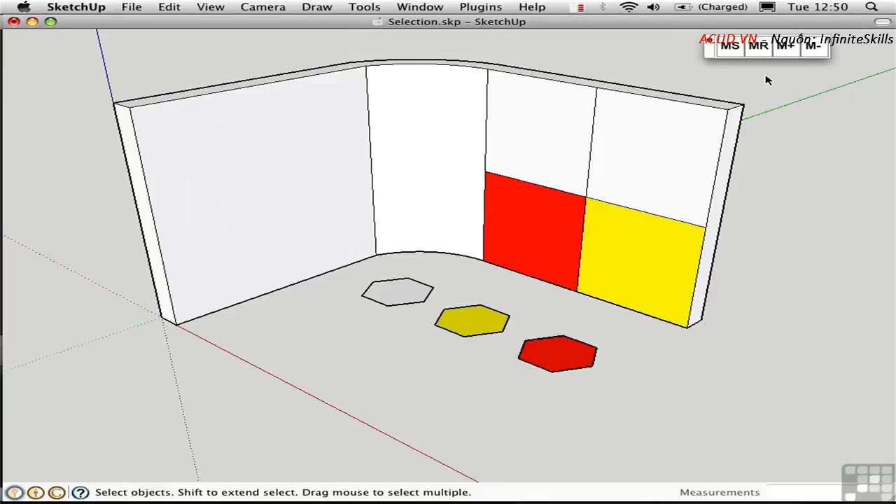
mouse_move(781, 87)
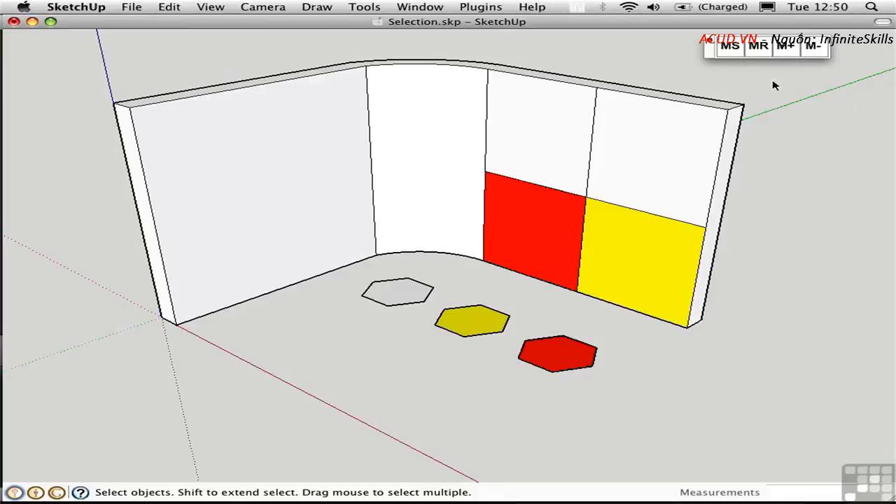
mouse_move(813, 73)
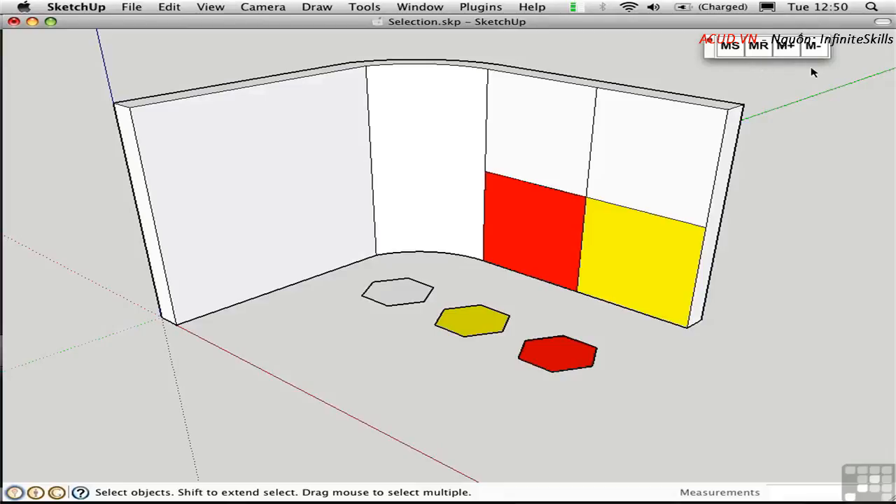
mouse_move(742, 82)
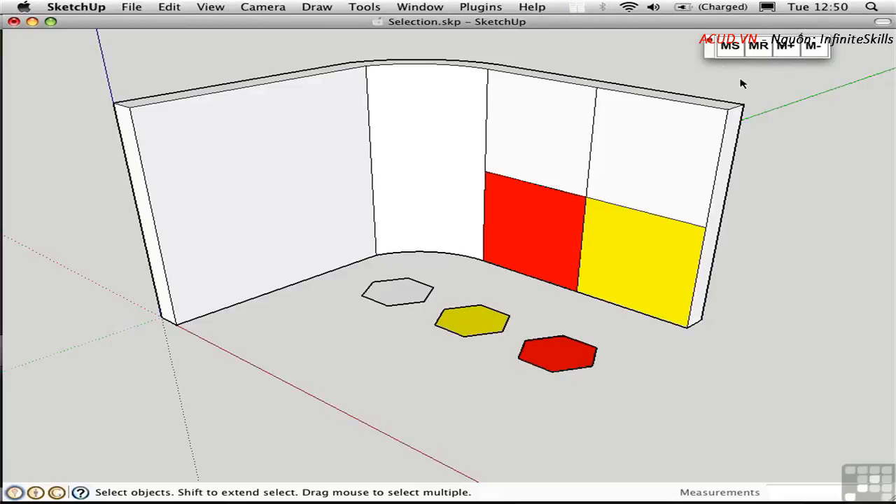
mouse_move(711, 69)
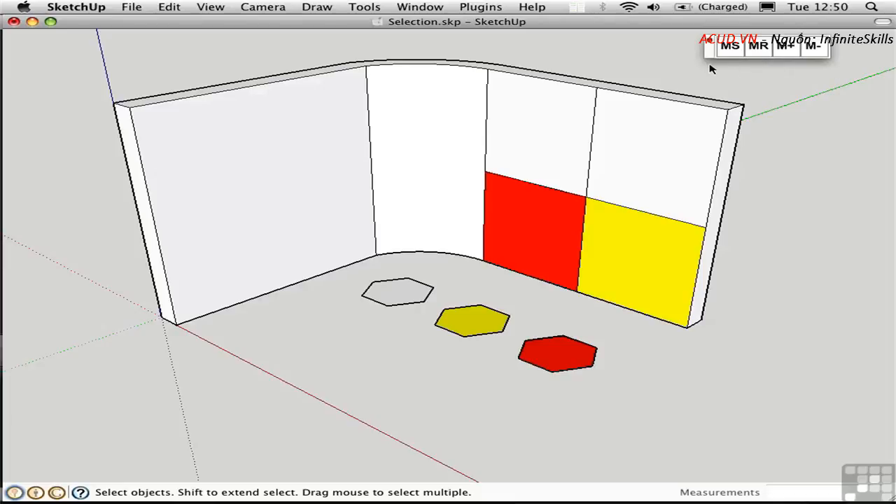
mouse_move(828, 82)
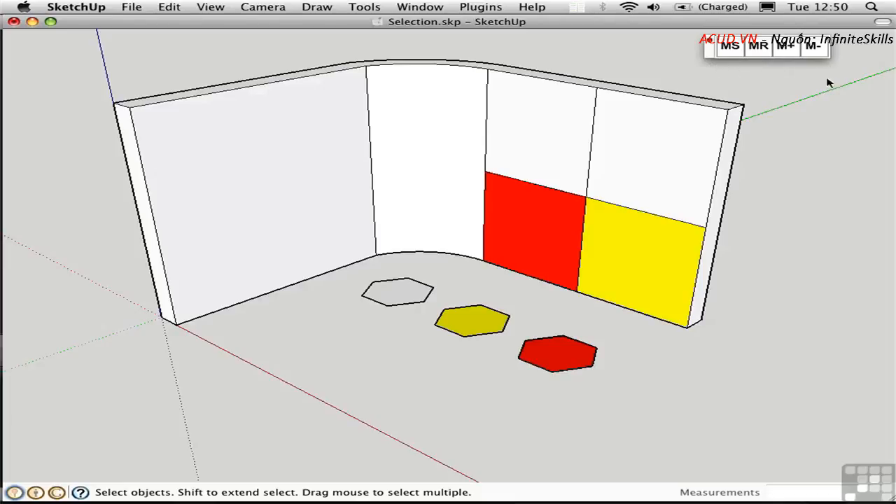
mouse_move(805, 129)
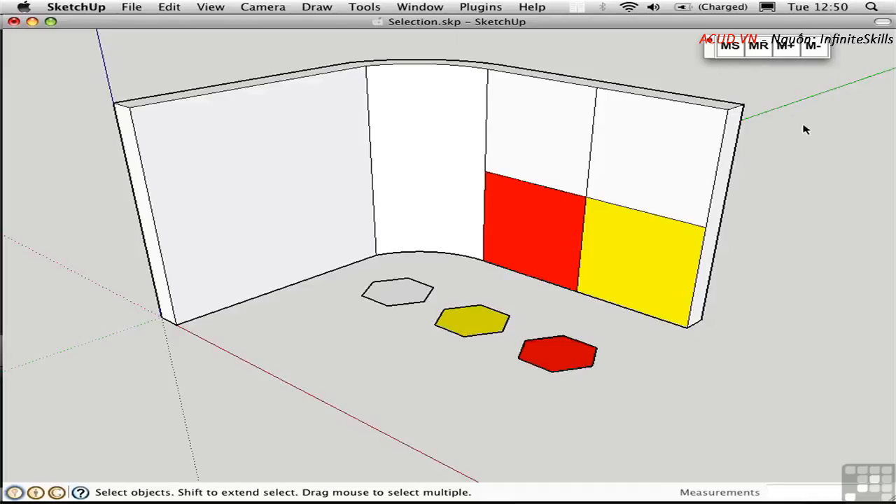
mouse_move(812, 133)
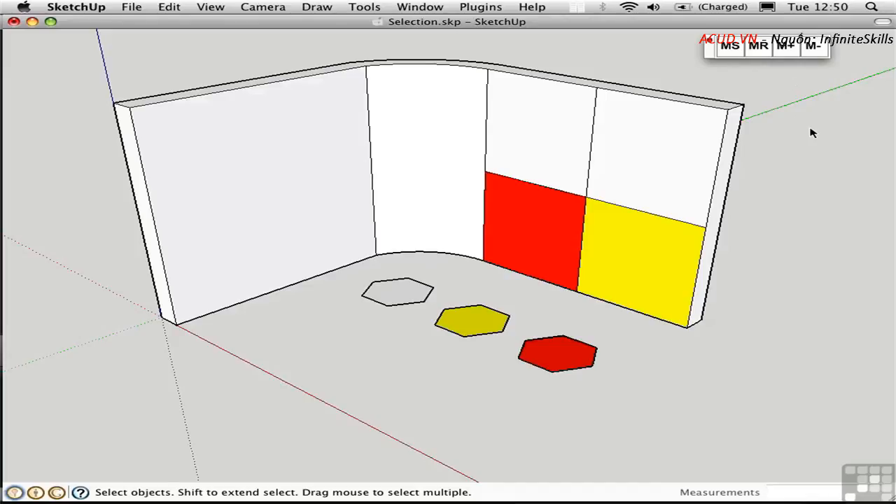
mouse_move(811, 127)
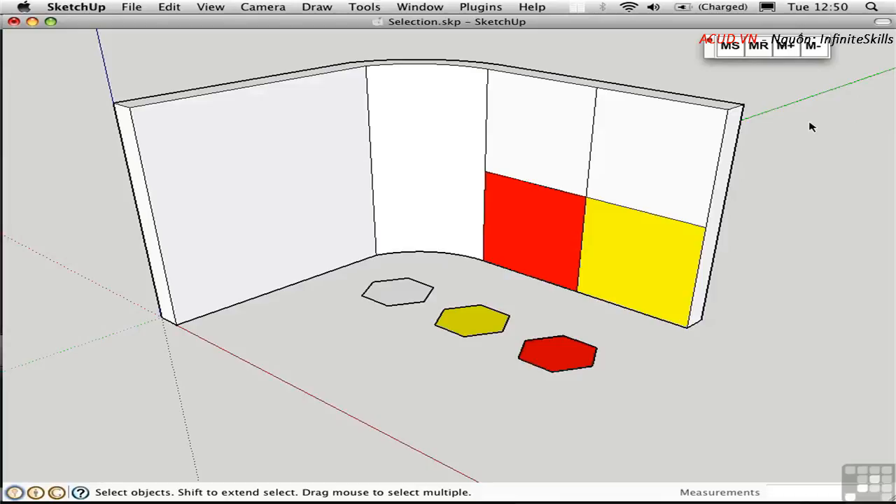
mouse_move(539, 161)
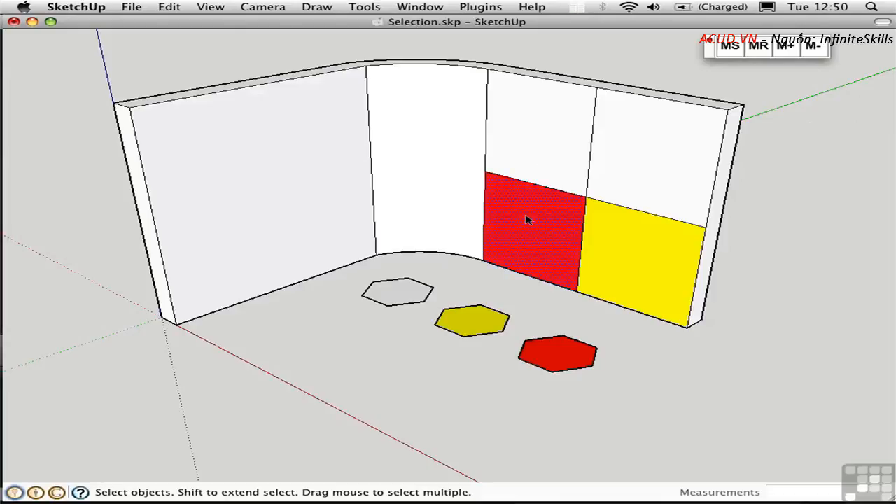
Step: Select the red square, left wall and yellow hexagon, then add the red hexagon
left_click(529, 221)
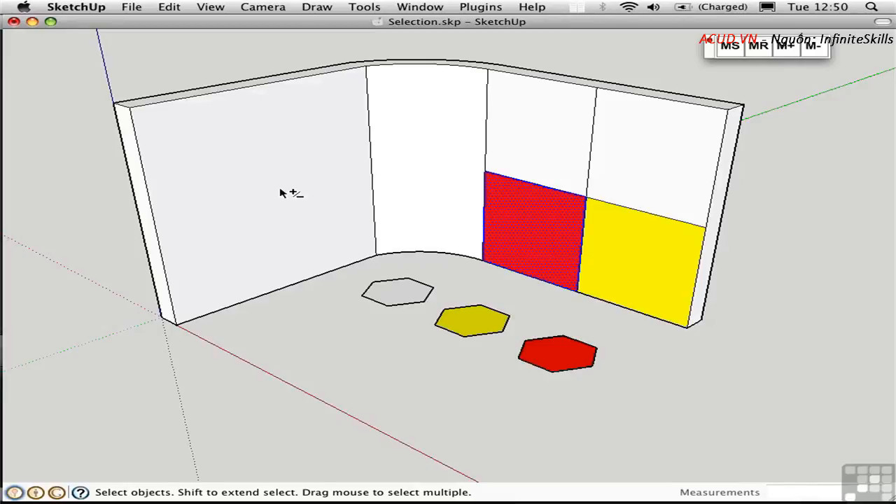
left_click(245, 175)
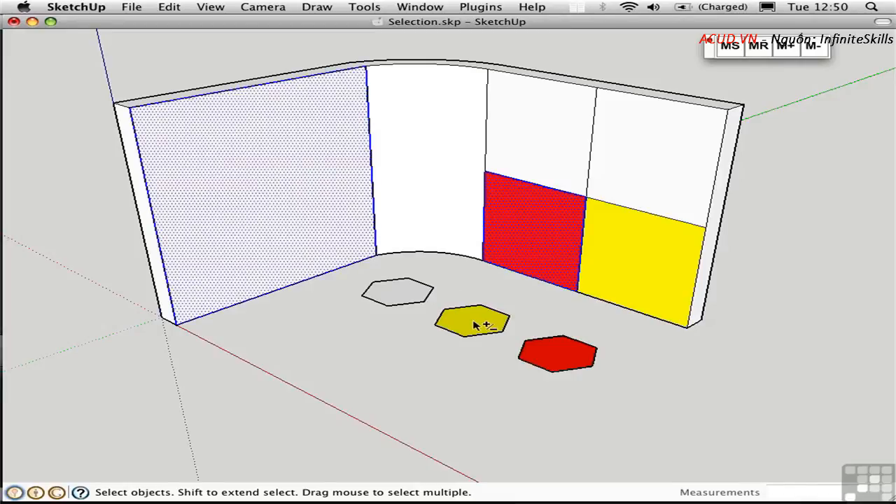
left_click(473, 322)
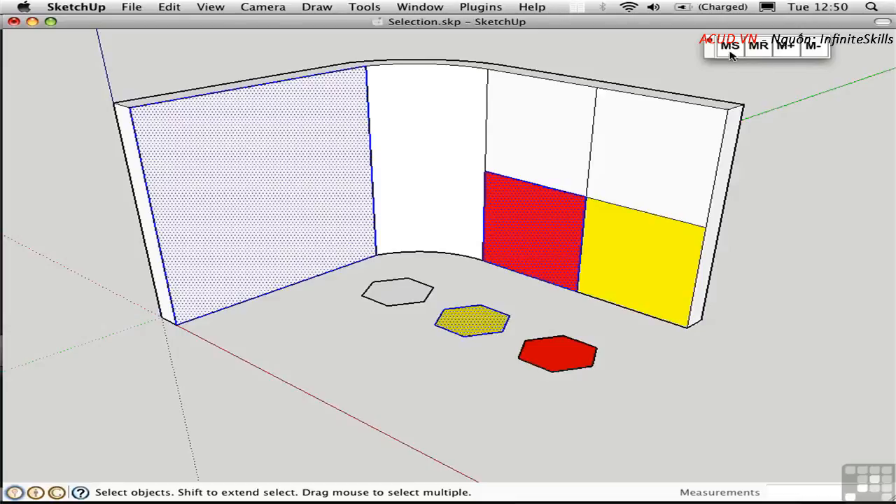
mouse_move(730, 46)
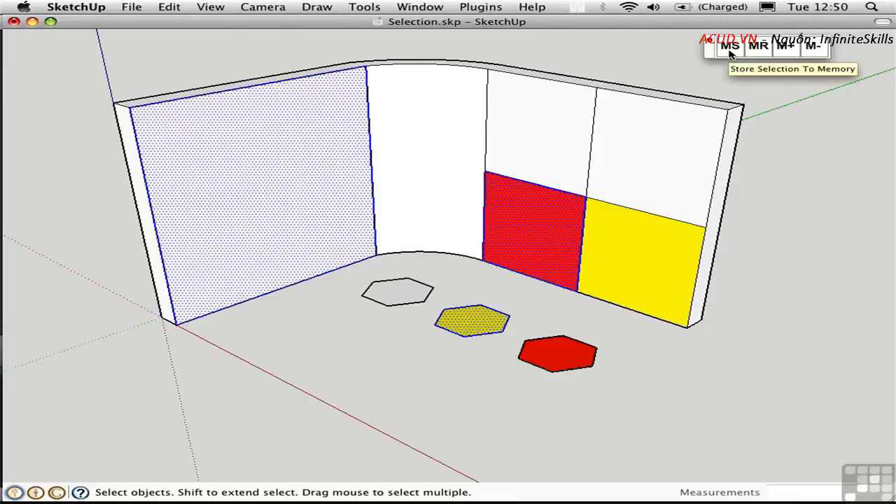
mouse_move(804, 143)
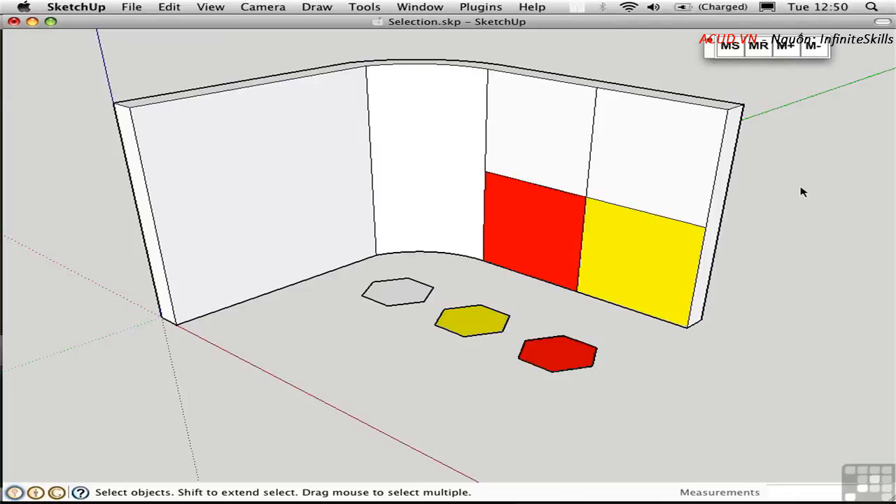
mouse_move(761, 80)
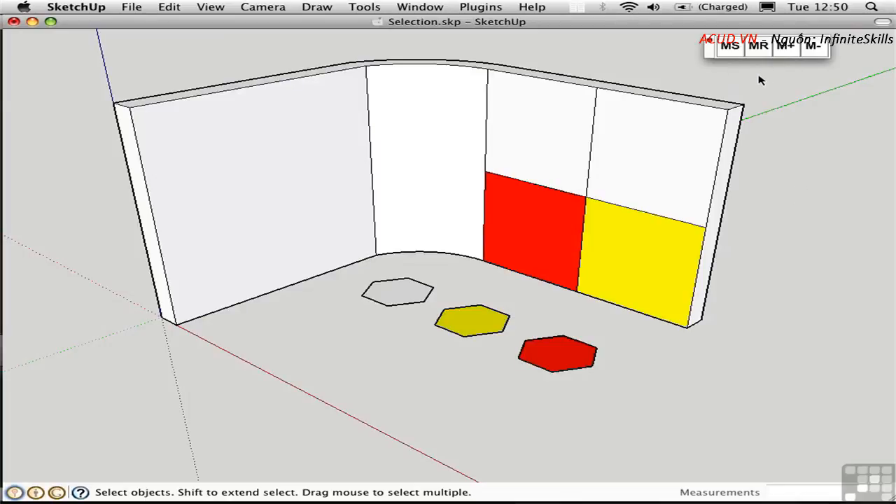
mouse_move(758, 56)
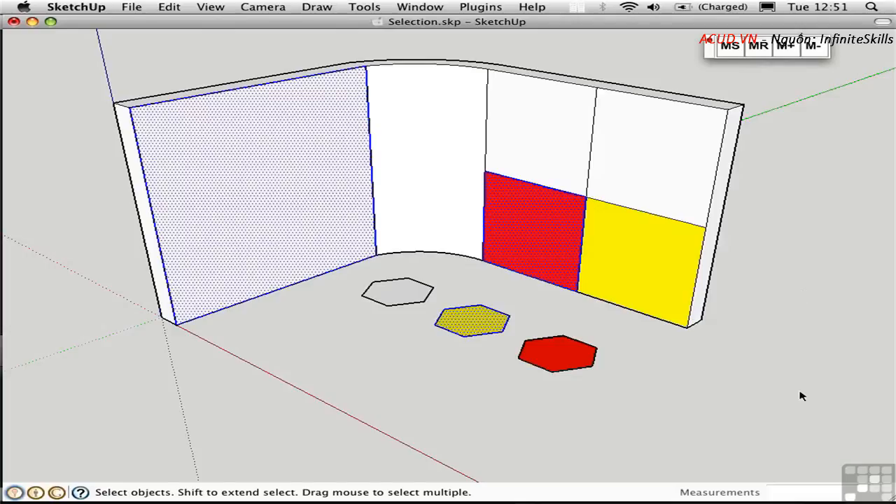
mouse_move(801, 411)
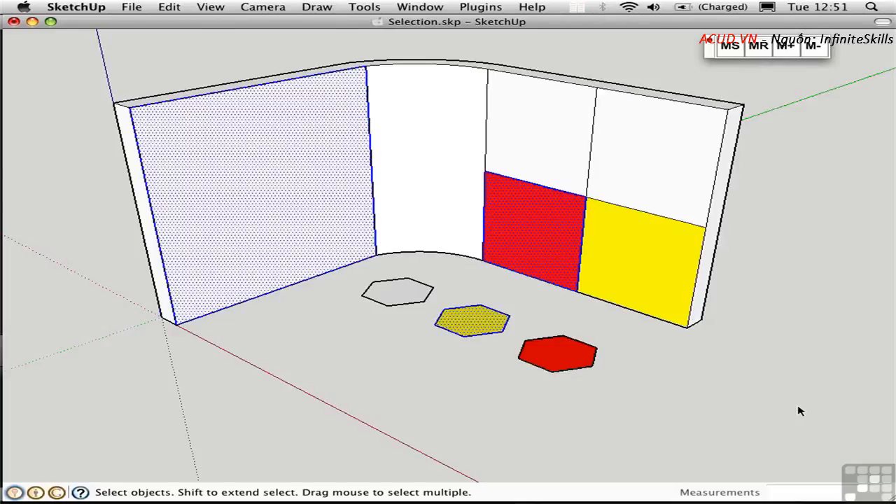
mouse_move(703, 412)
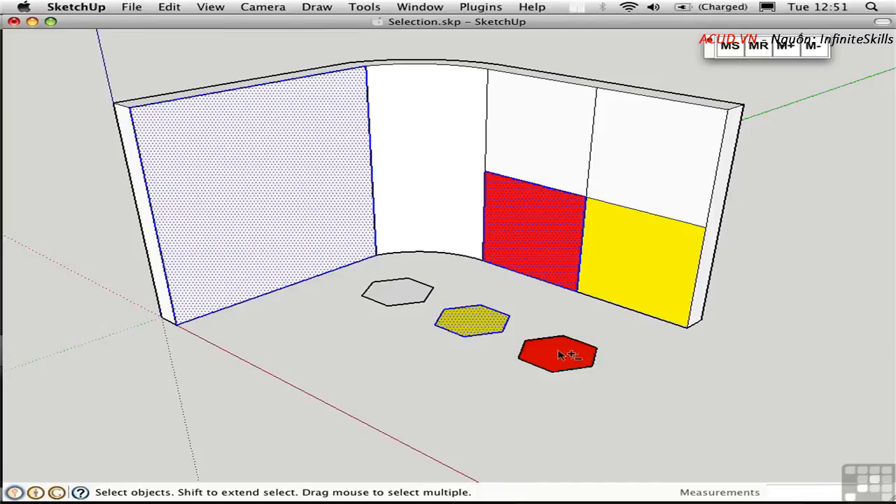
left_click(557, 352)
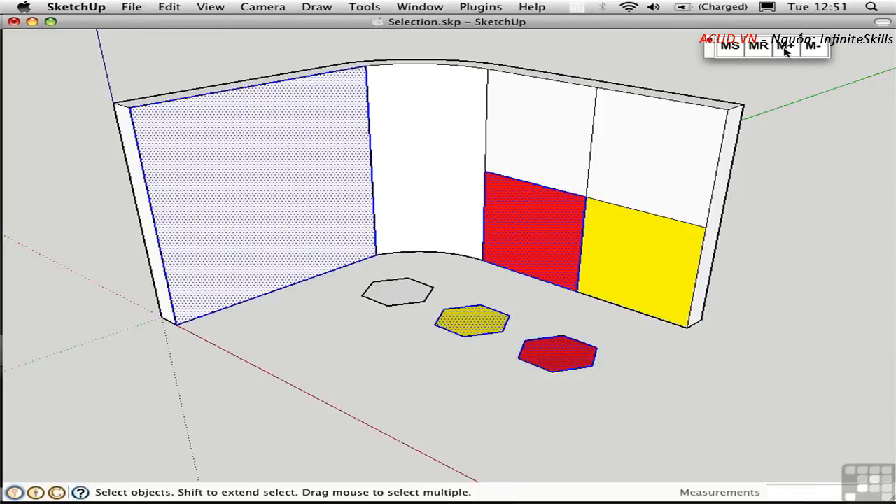
mouse_move(804, 133)
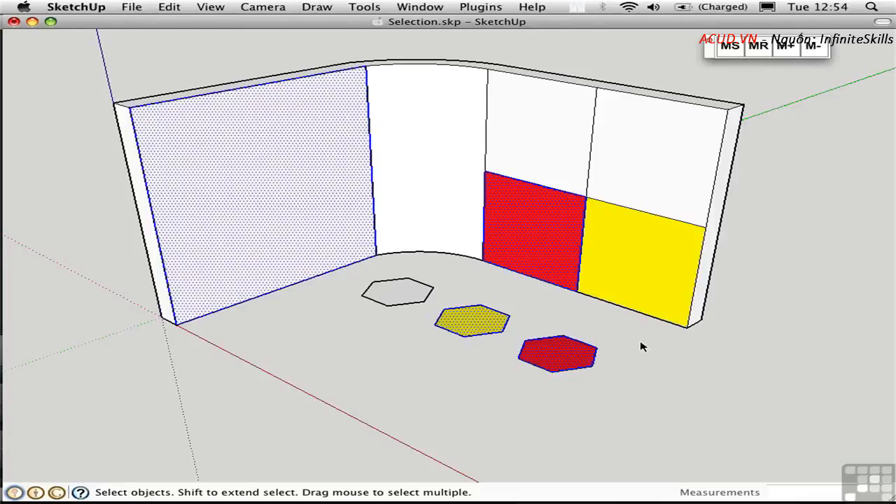
mouse_move(325, 333)
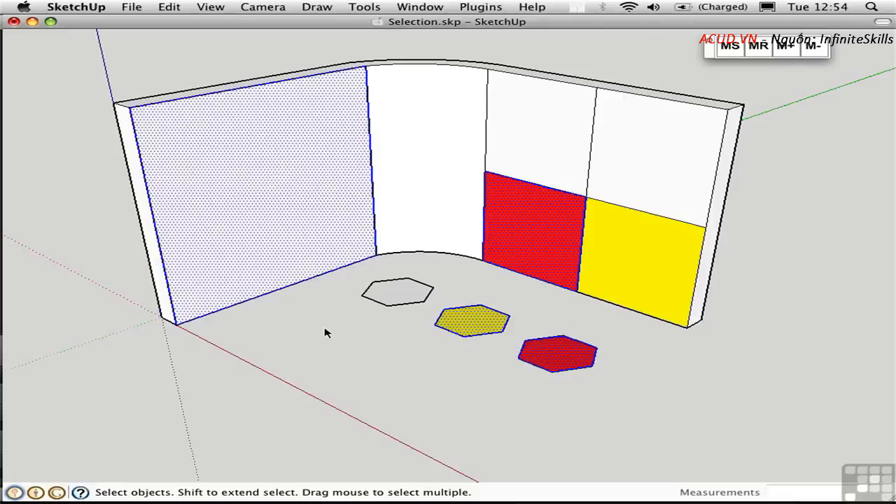
Step: Select only the left wall face and subtract it from the stored selection with M-
left_click(325, 331)
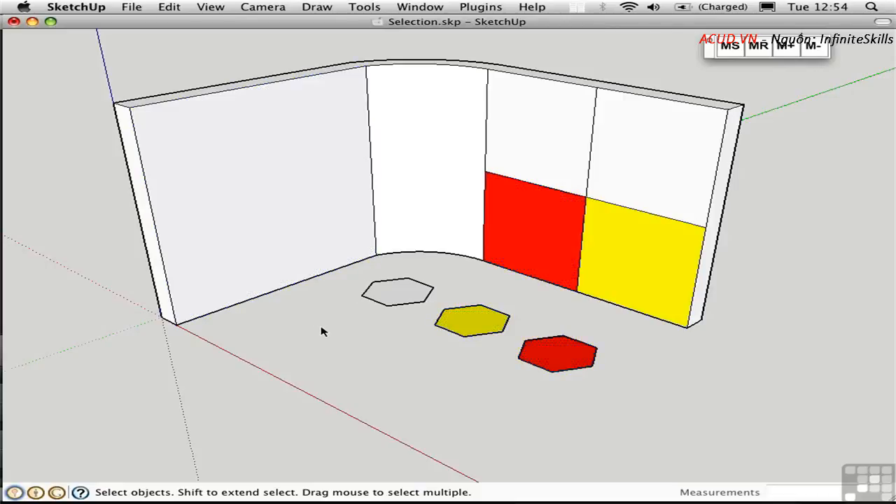
left_click(263, 210)
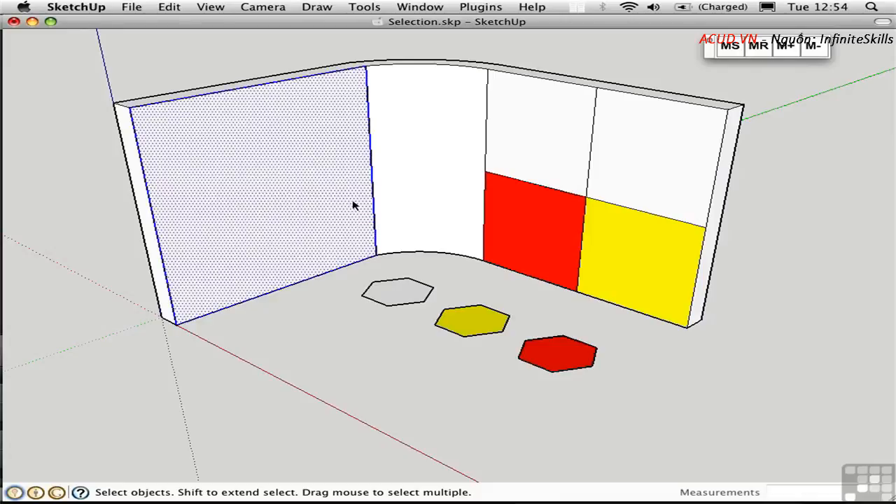
mouse_move(815, 50)
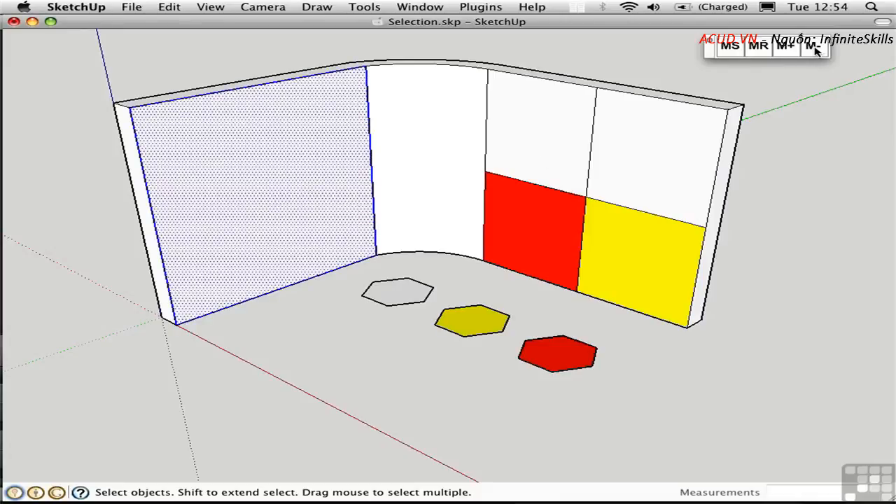
left_click(791, 135)
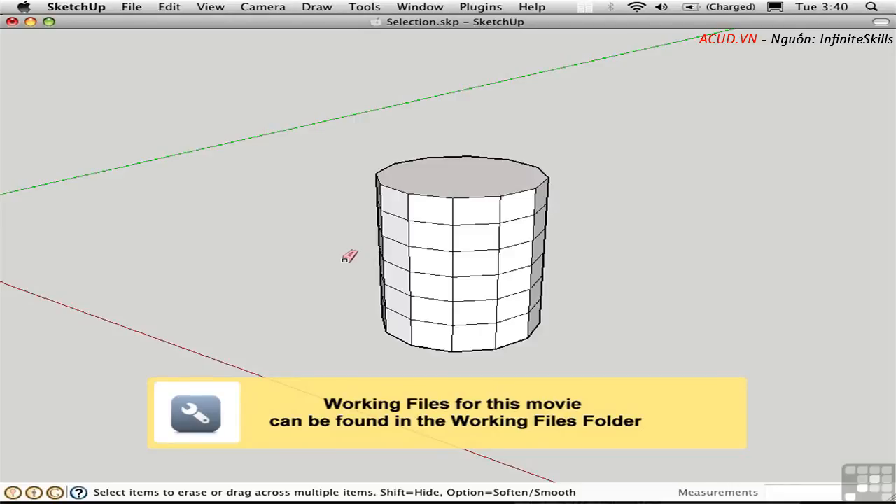
mouse_move(417, 244)
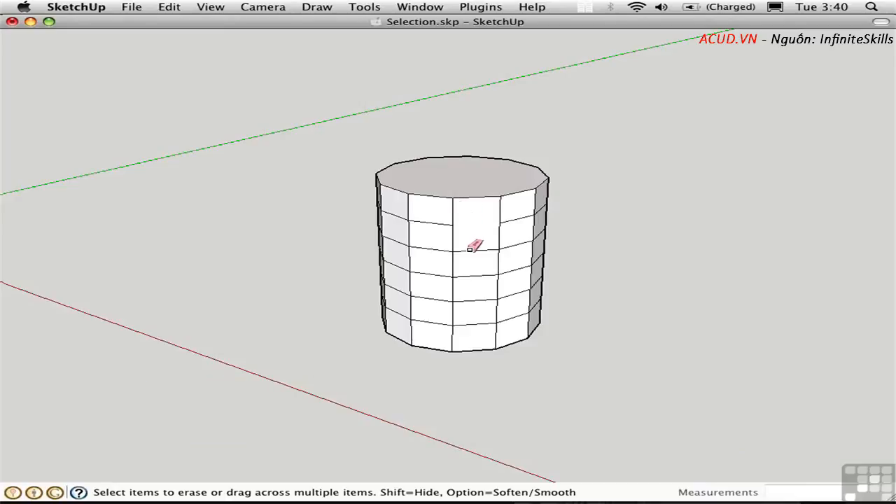
mouse_move(481, 273)
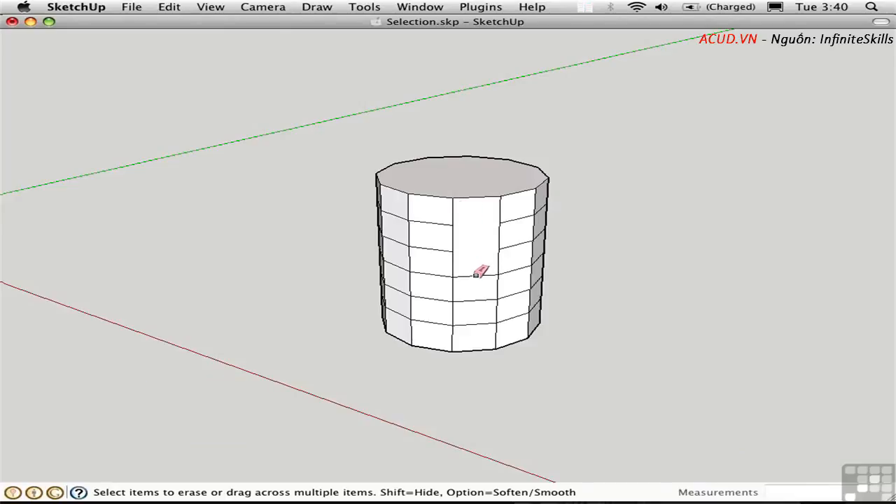
mouse_move(461, 260)
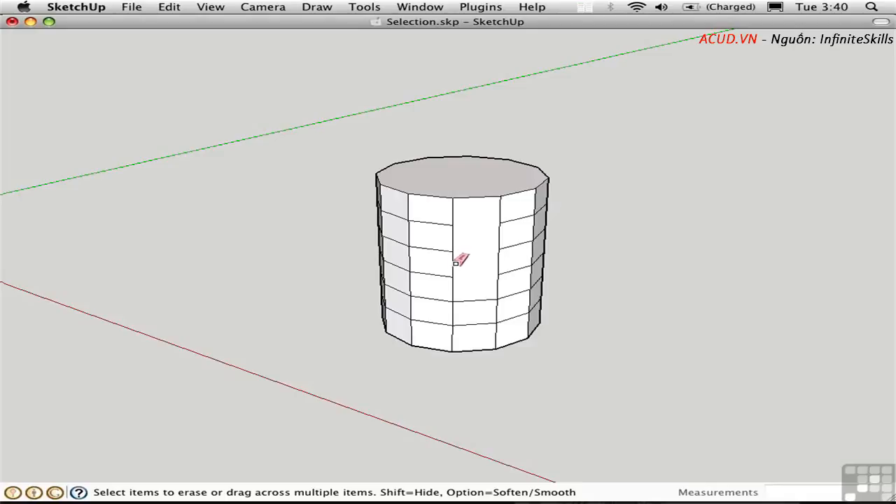
Step: Eraser-drag across the cylinder's side to open a hole, then select a face beside it
left_click_drag(455, 259, 473, 273)
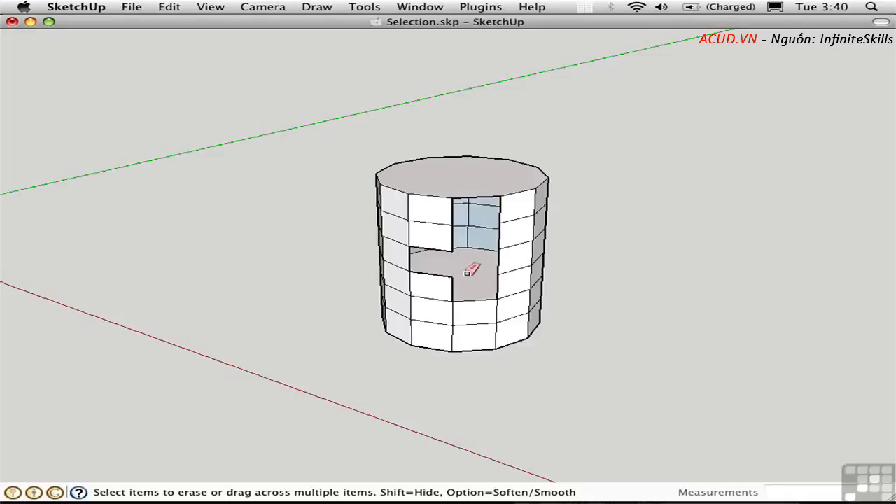
mouse_move(440, 235)
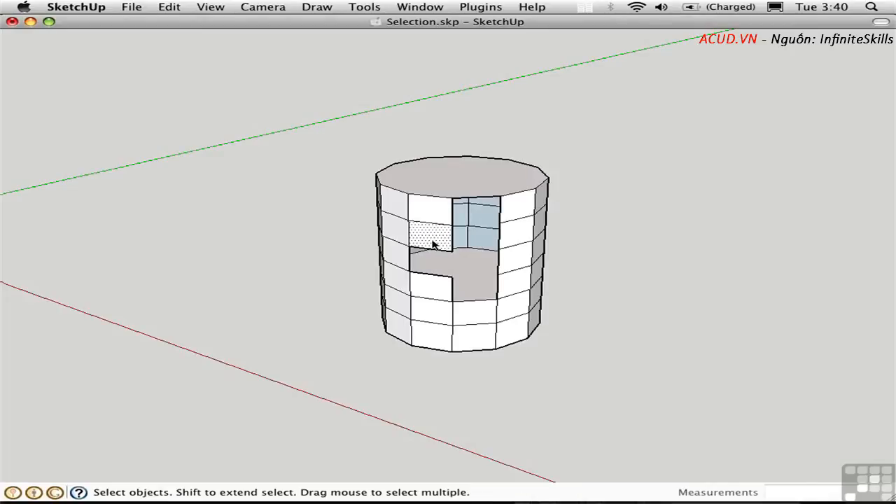
left_click(431, 235)
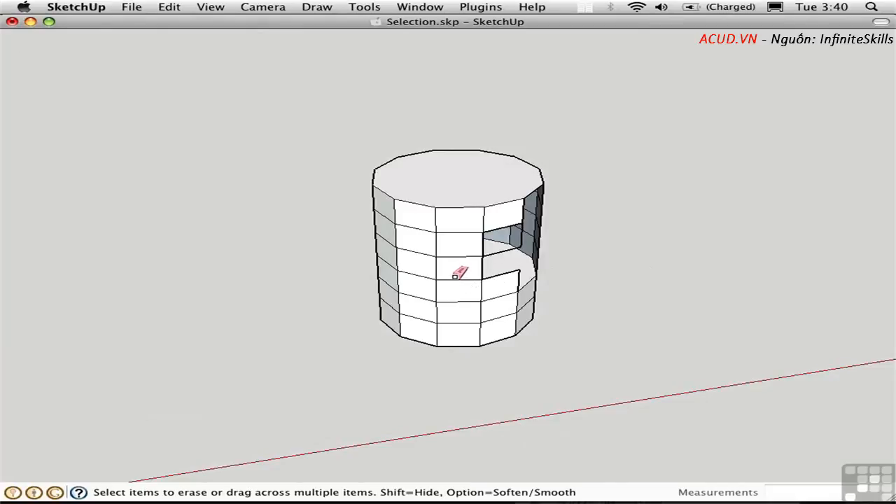
mouse_move(455, 227)
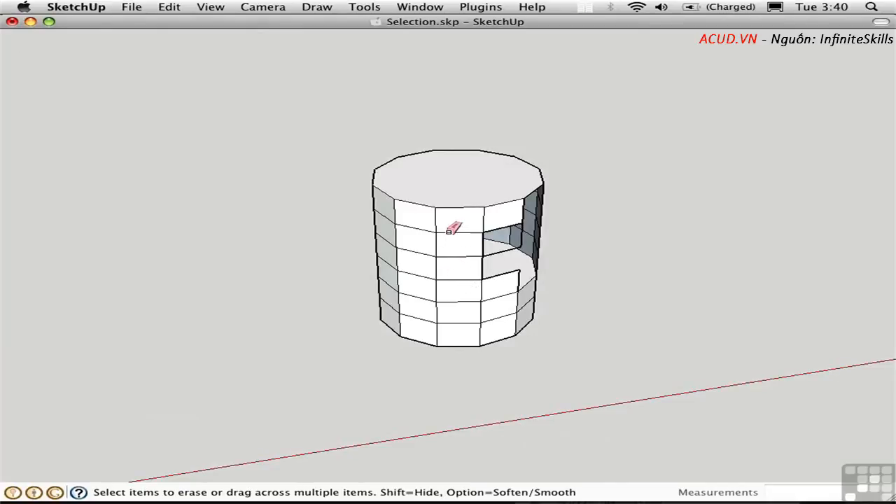
mouse_move(441, 238)
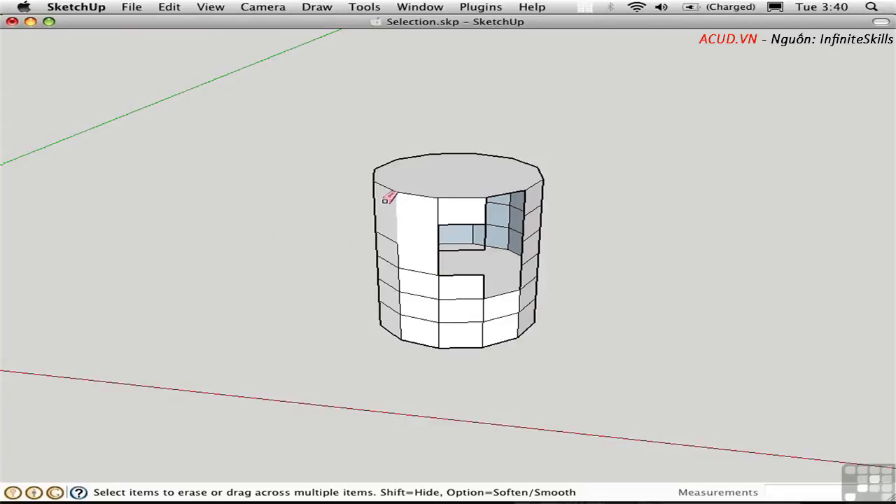
mouse_move(419, 258)
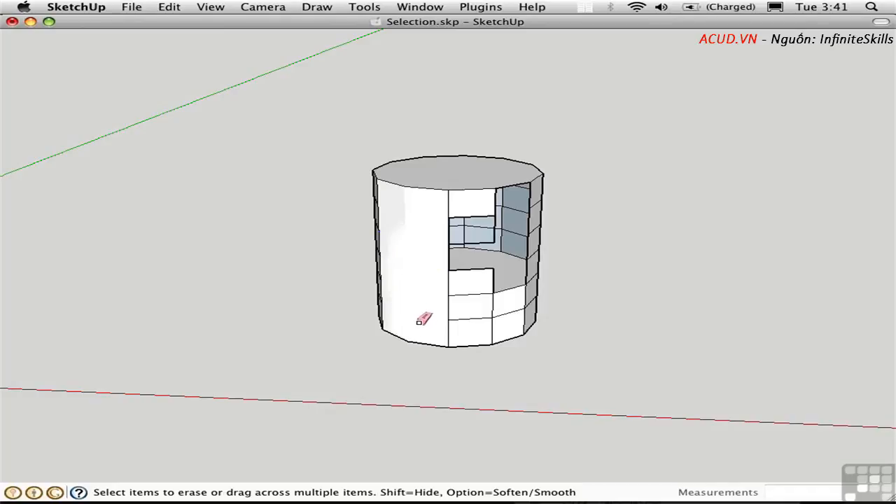
mouse_move(417, 279)
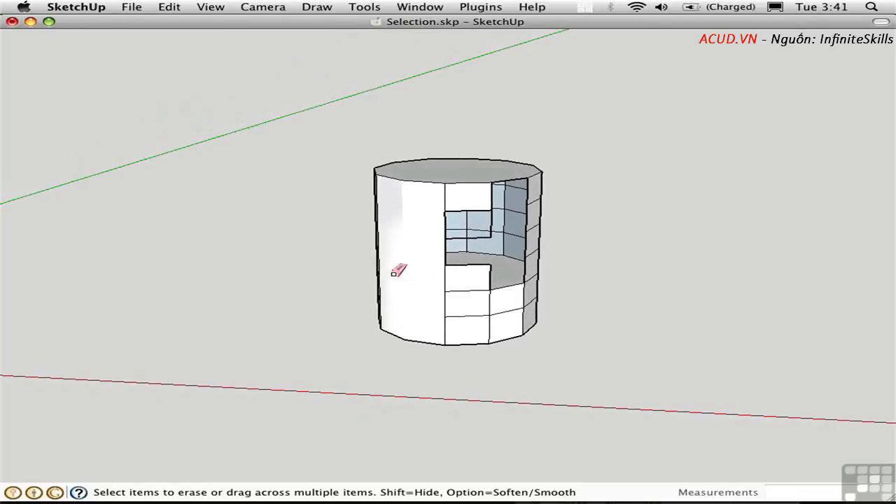
mouse_move(400, 189)
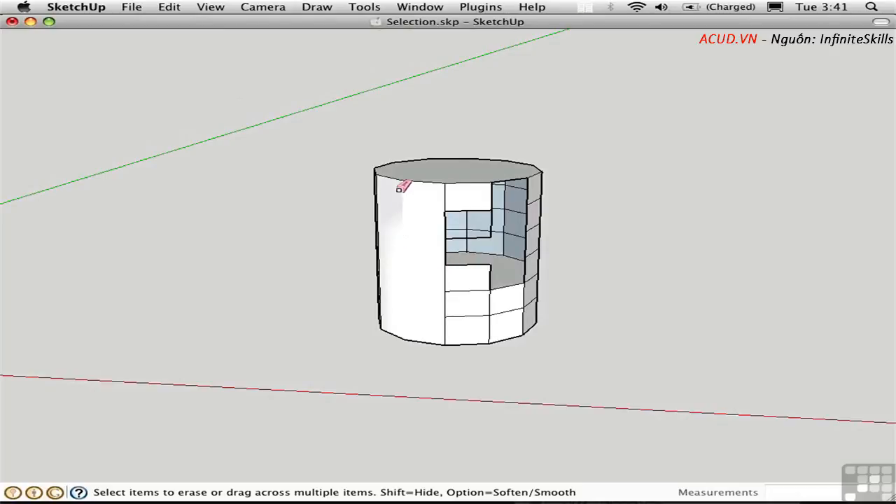
mouse_move(409, 213)
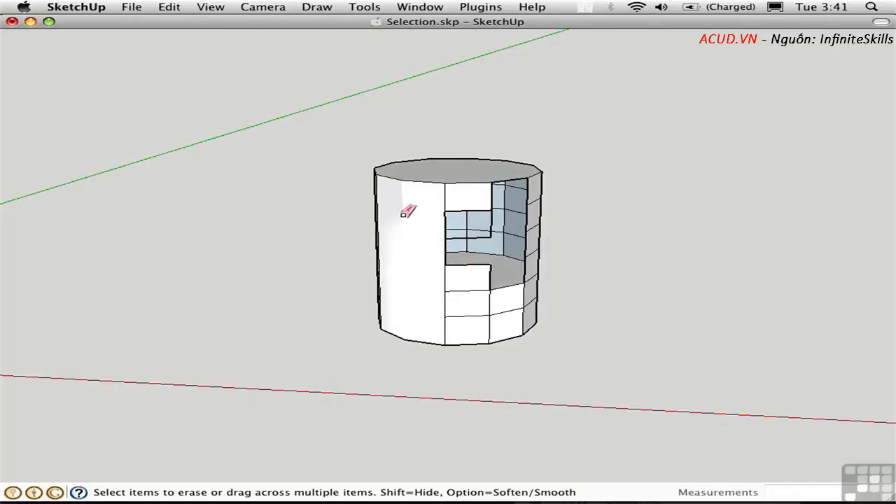
mouse_move(409, 252)
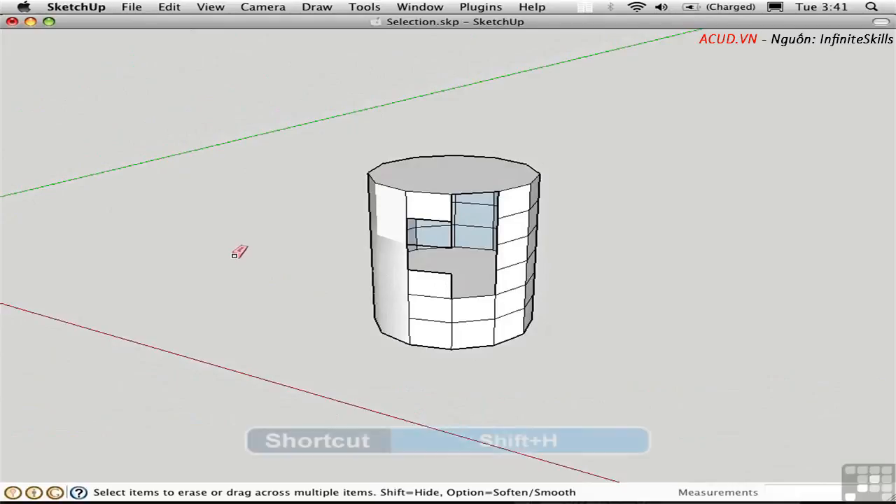
Step: Unhide the cylinder's edges with Shift+H and erase a block on its left front
key("shift+h")
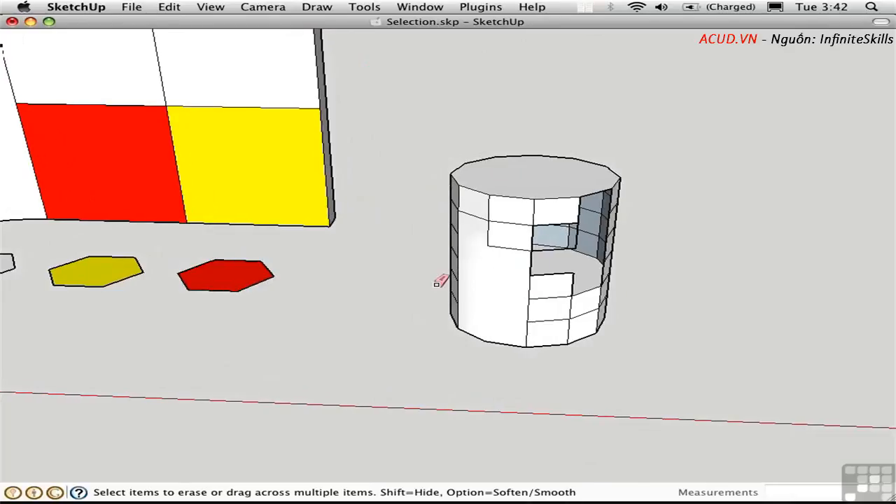
mouse_move(423, 273)
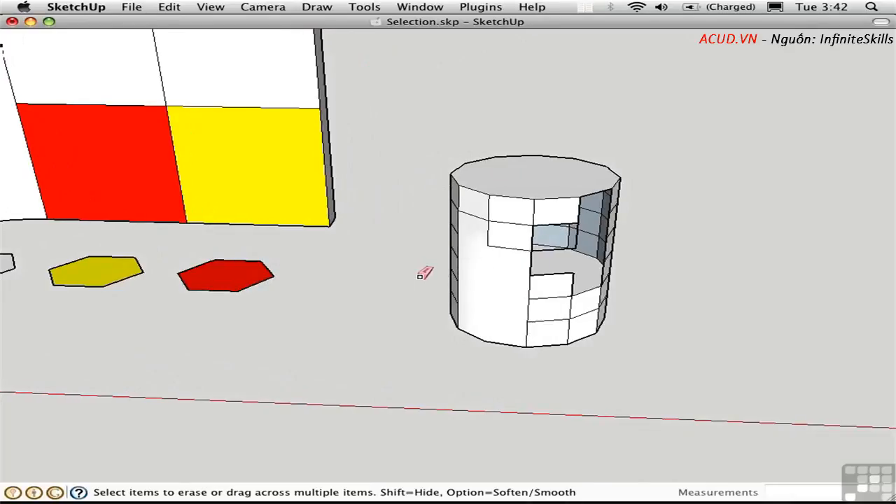
mouse_move(490, 255)
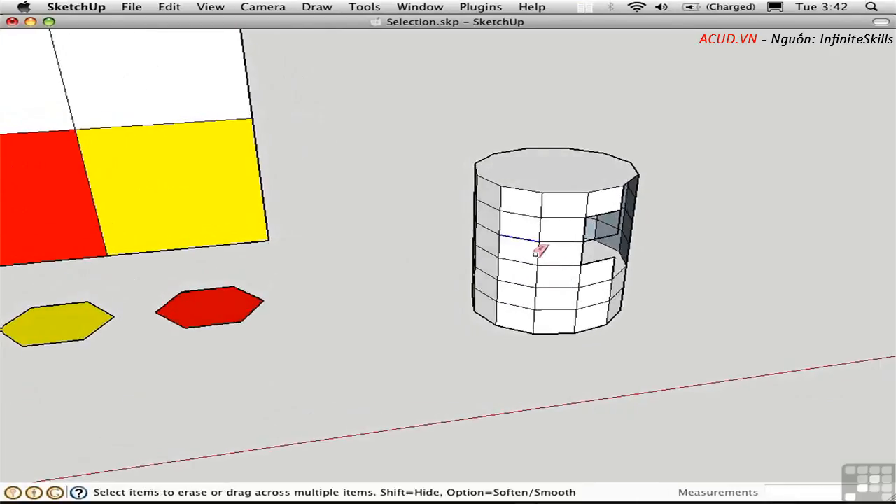
mouse_move(520, 226)
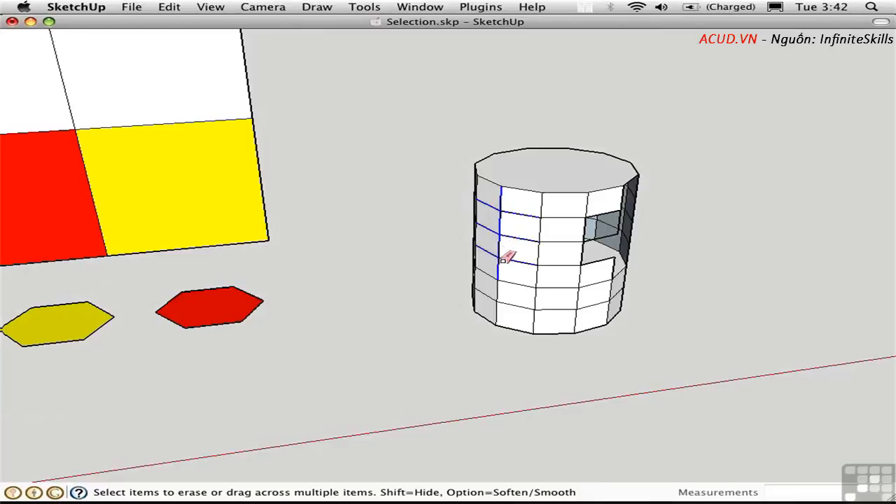
left_click_drag(506, 255, 497, 227)
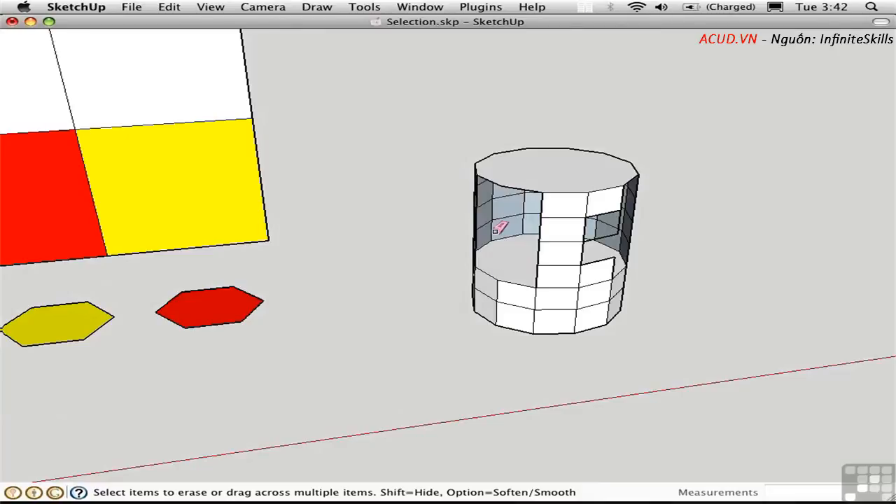
mouse_move(506, 245)
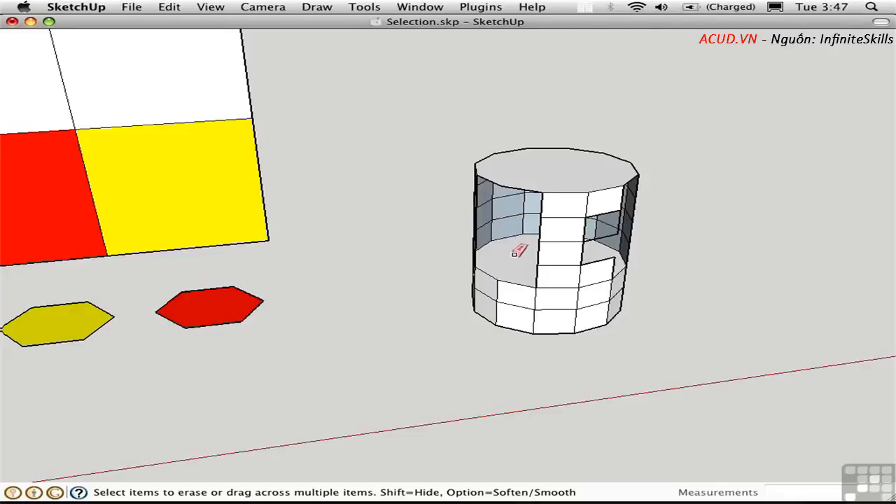
left_click_drag(518, 252, 286, 329)
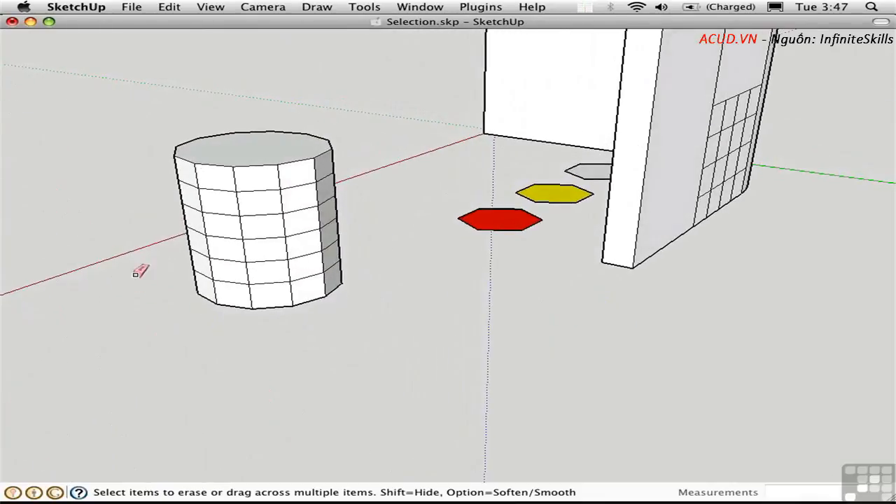
mouse_move(301, 252)
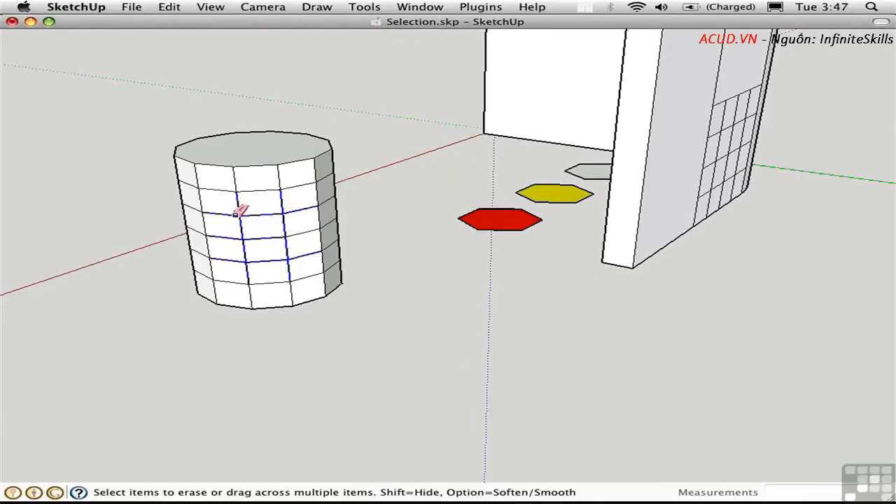
mouse_move(263, 213)
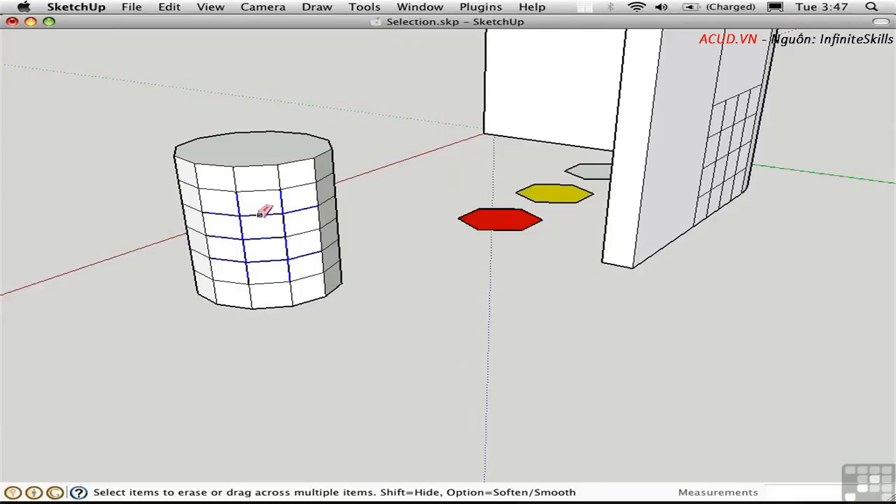
right_click(263, 212)
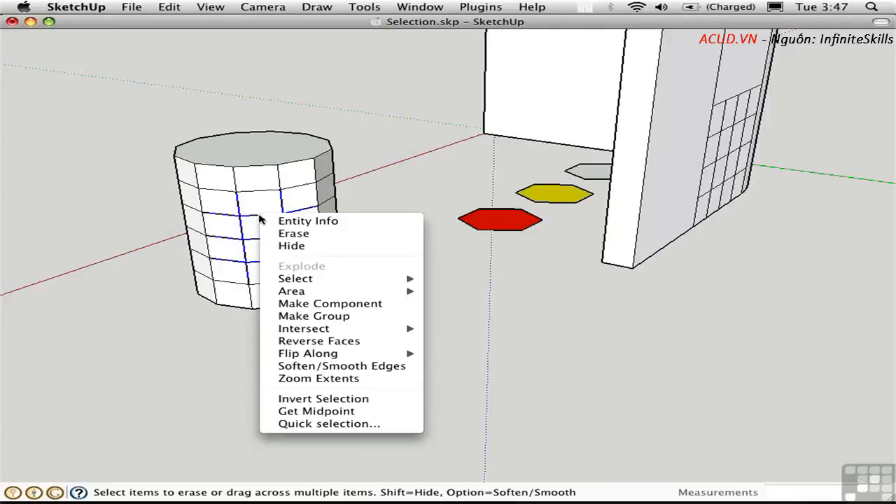
left_click(308, 221)
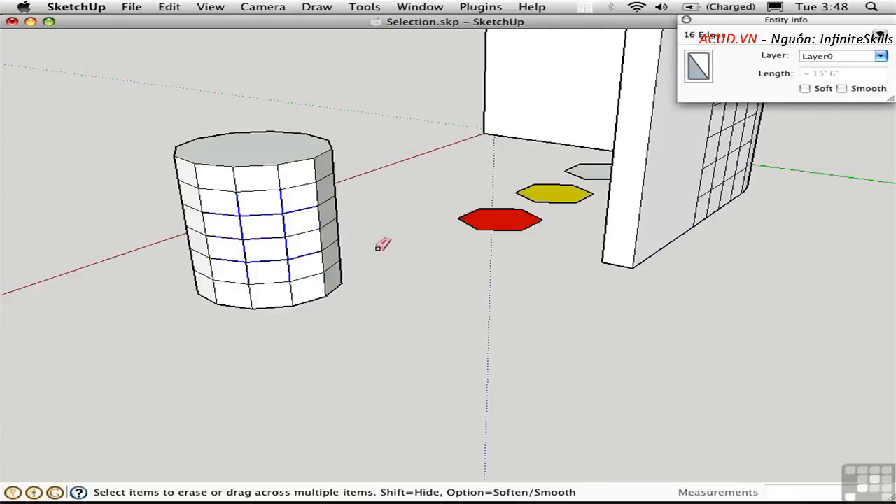
mouse_move(423, 258)
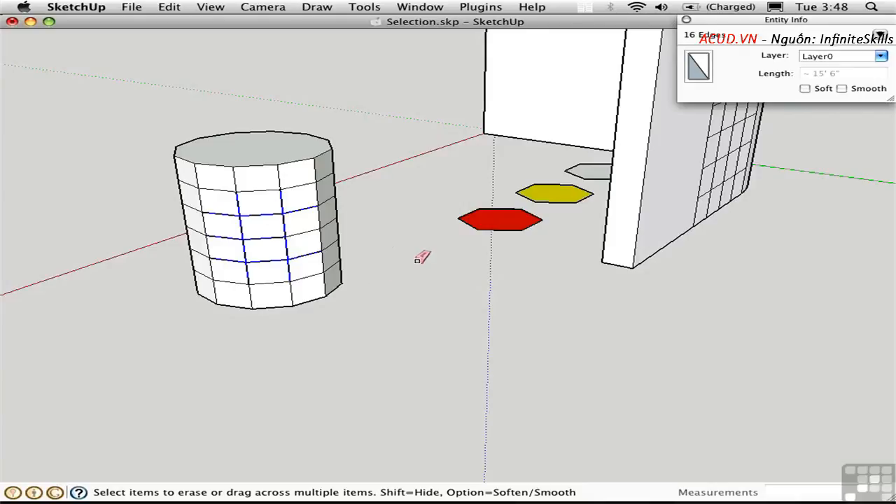
mouse_move(545, 159)
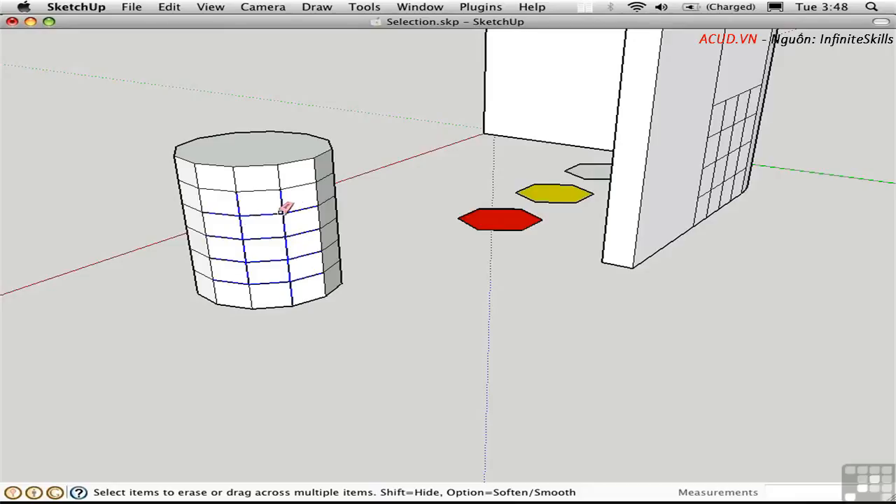
right_click(283, 210)
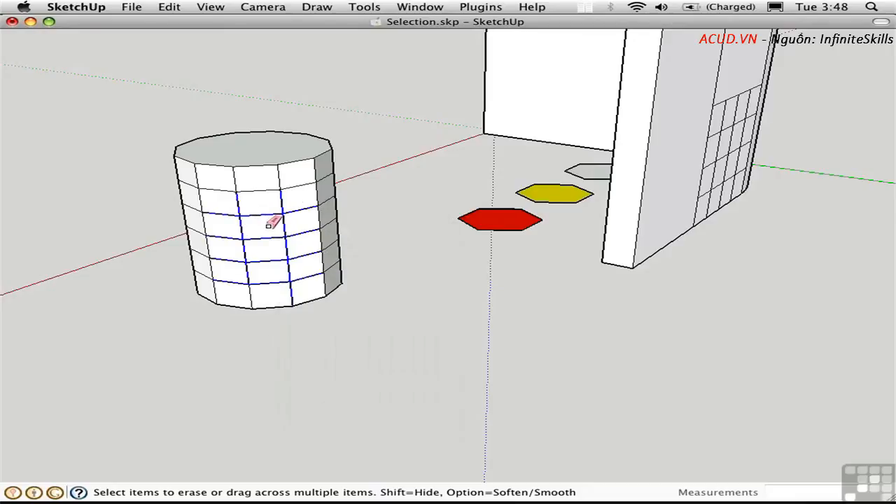
mouse_move(278, 221)
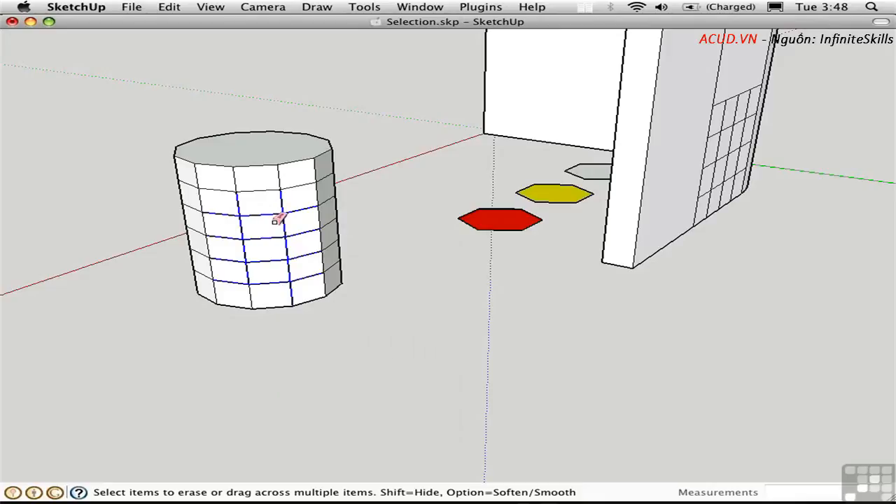